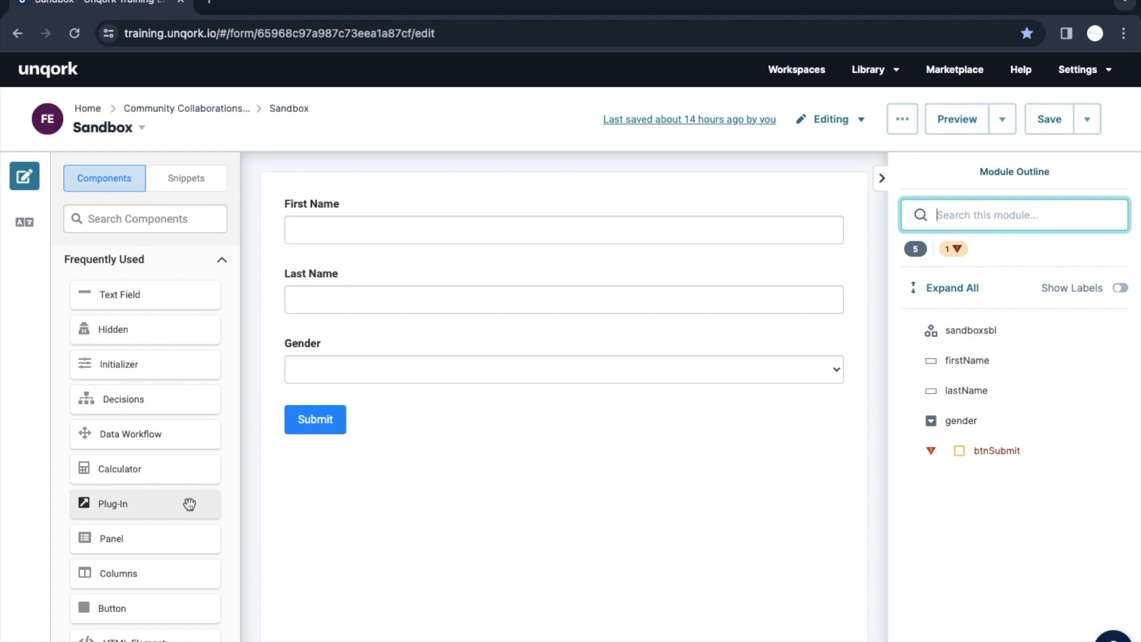
pyautogui.moveTo(188, 505)
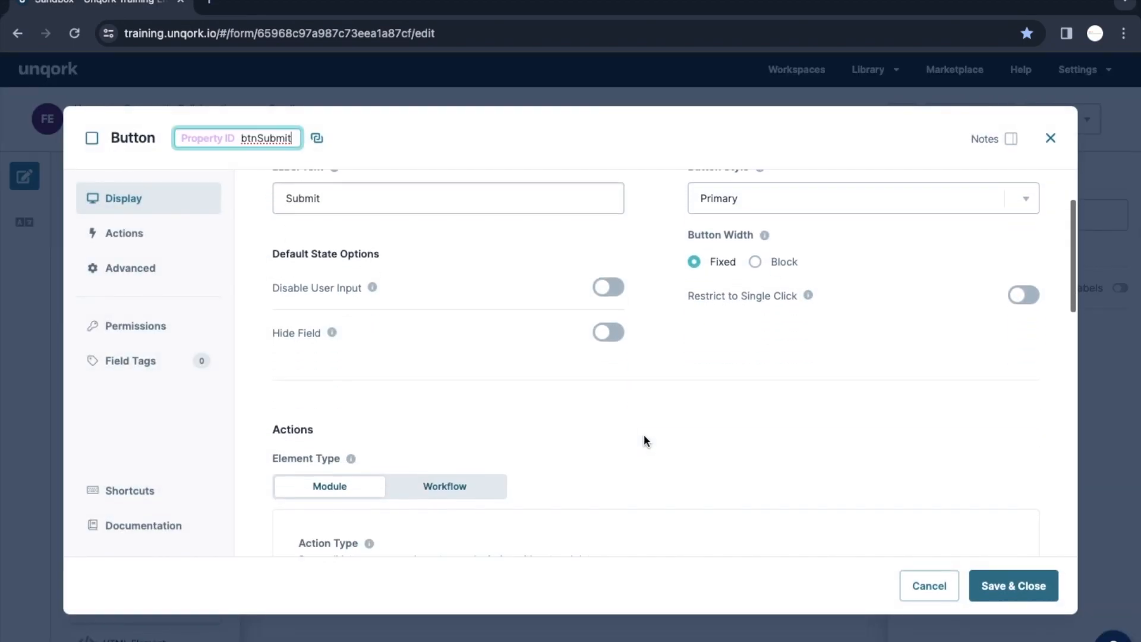
# - Review the Submit button's settings and close them
pyautogui.scroll(-3)
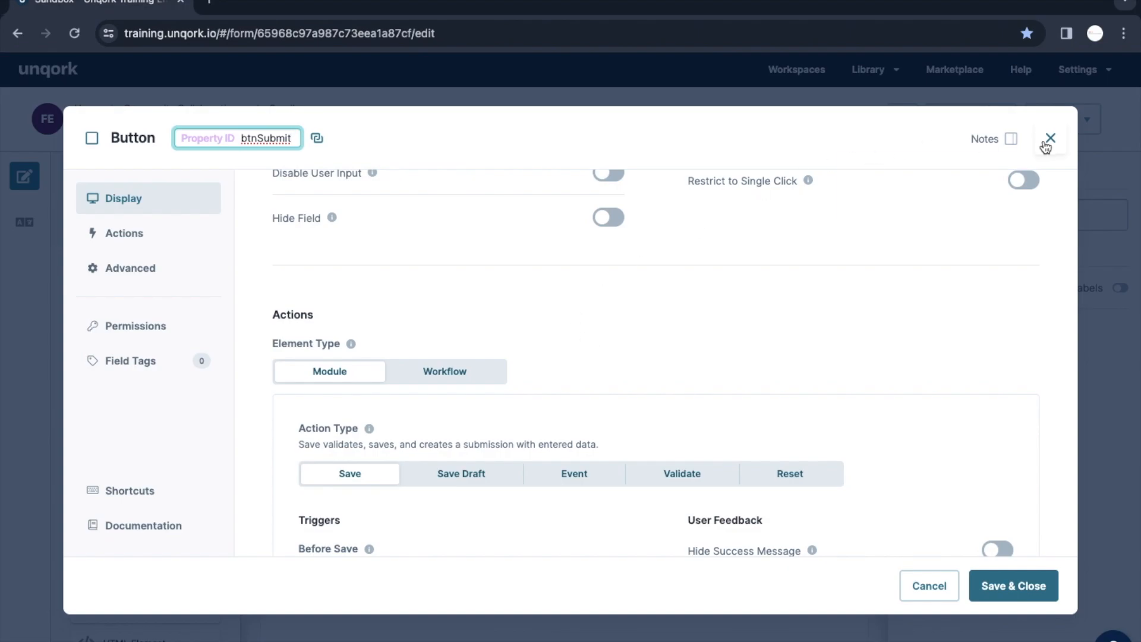
pyautogui.click(1050, 139)
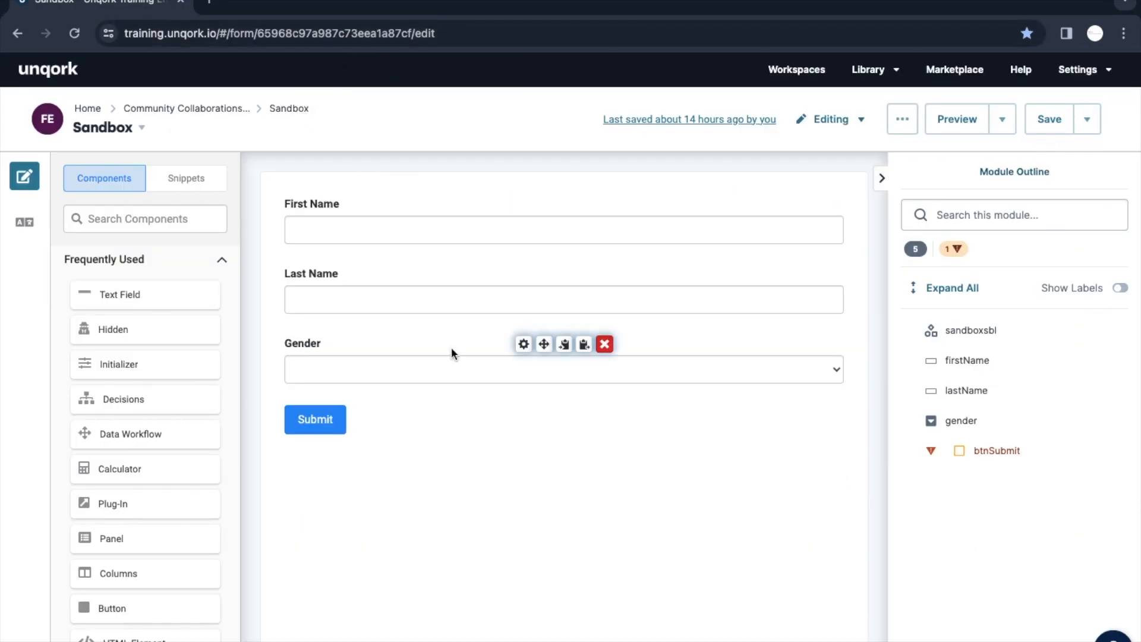
pyautogui.click(522, 344)
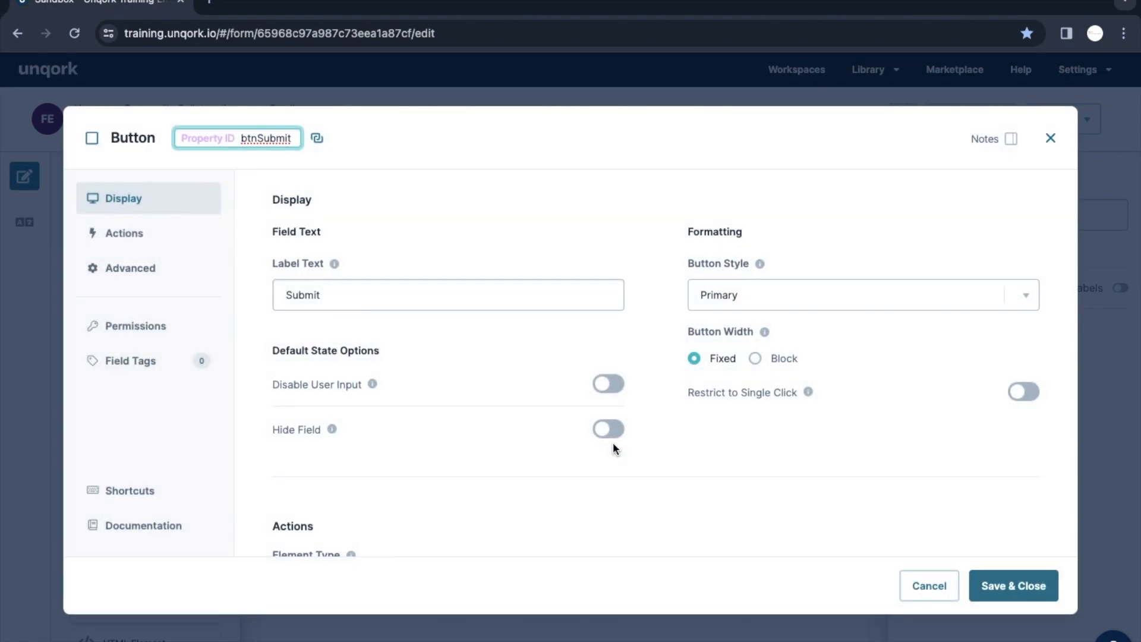
pyautogui.scroll(-3)
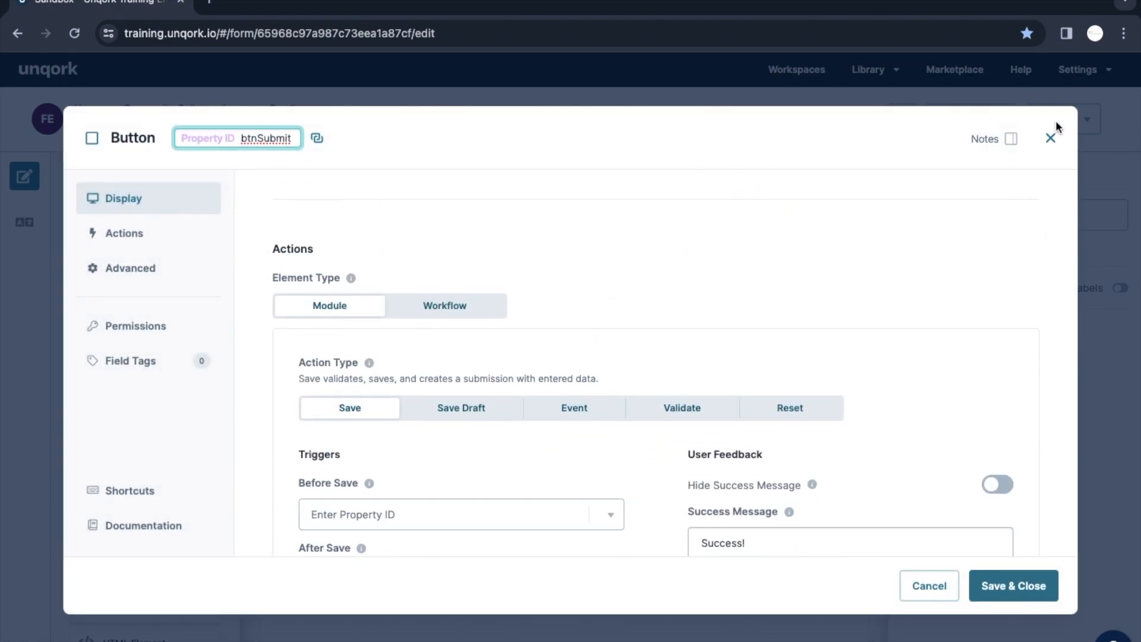
pyautogui.click(1050, 137)
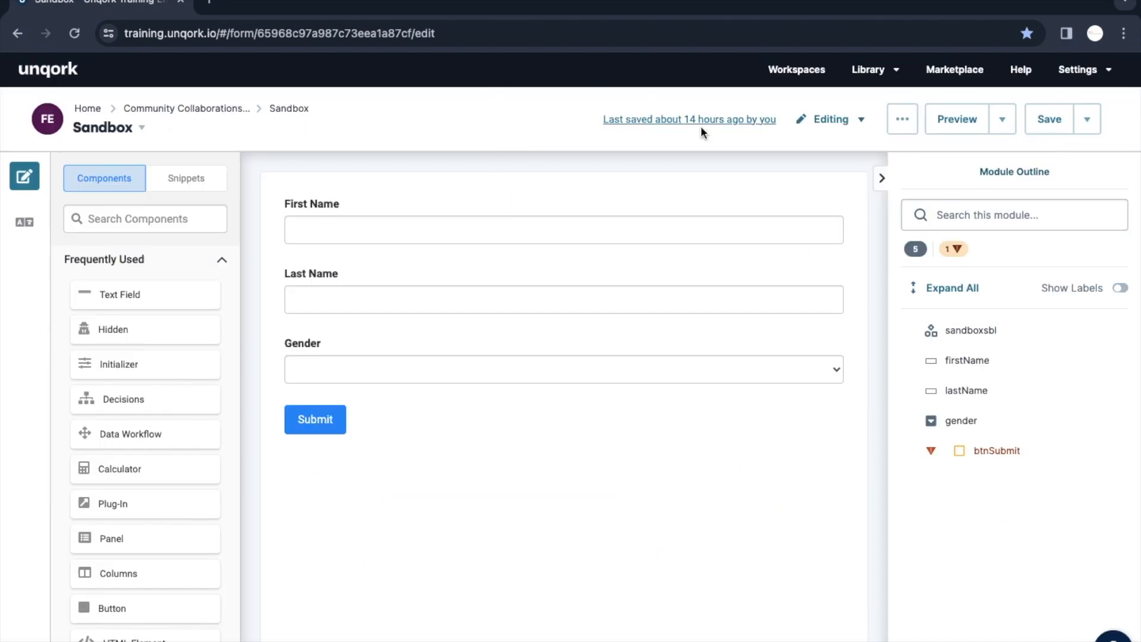
# - Preview the form, submit a test entry with Gender Female, and dismiss the Success message
pyautogui.click(956, 119)
pyautogui.write('sdsd')
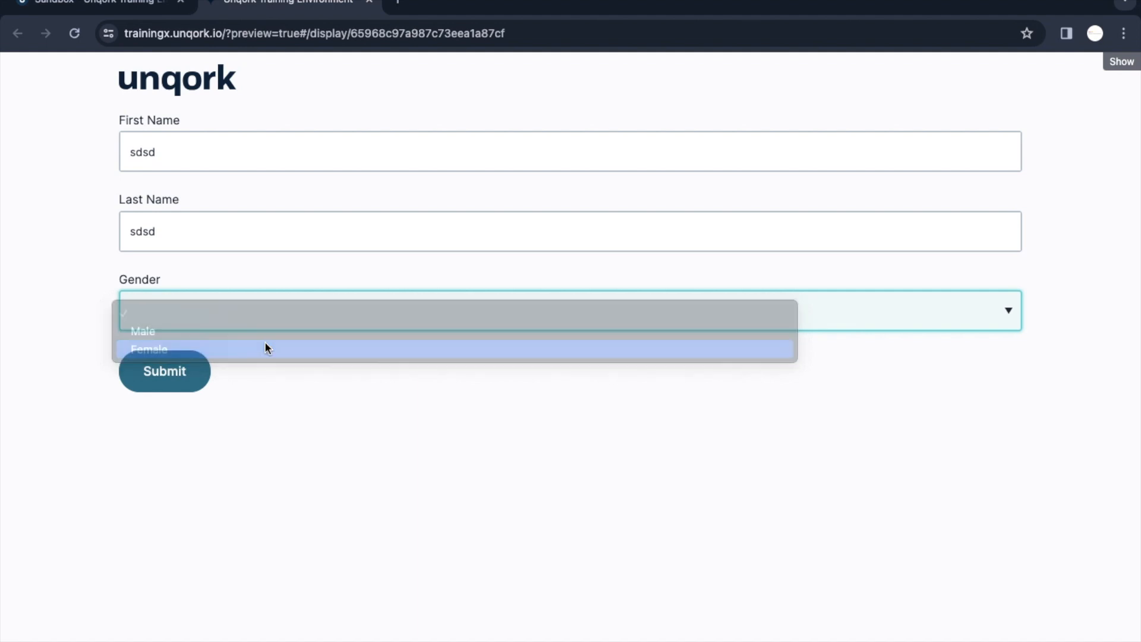
pyautogui.click(149, 349)
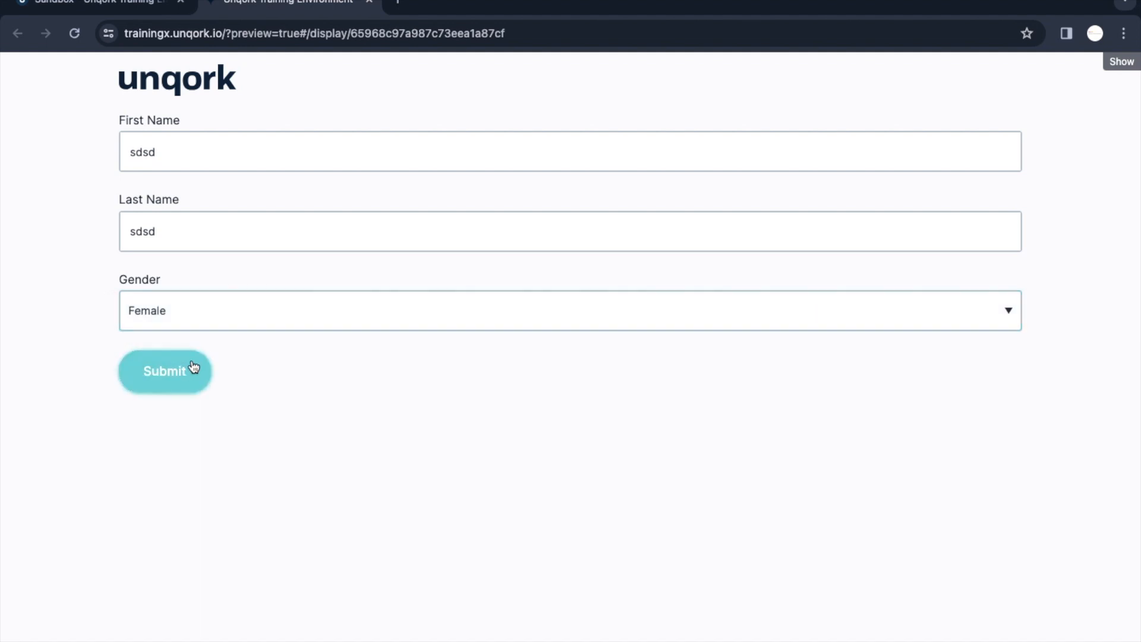
pyautogui.click(164, 371)
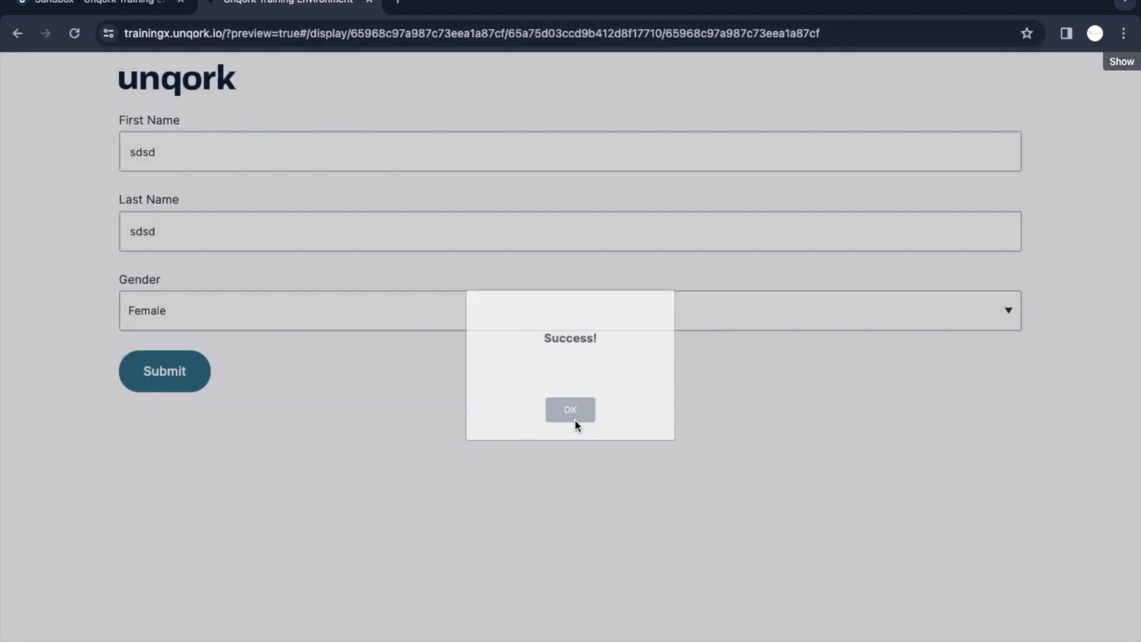
pyautogui.click(570, 408)
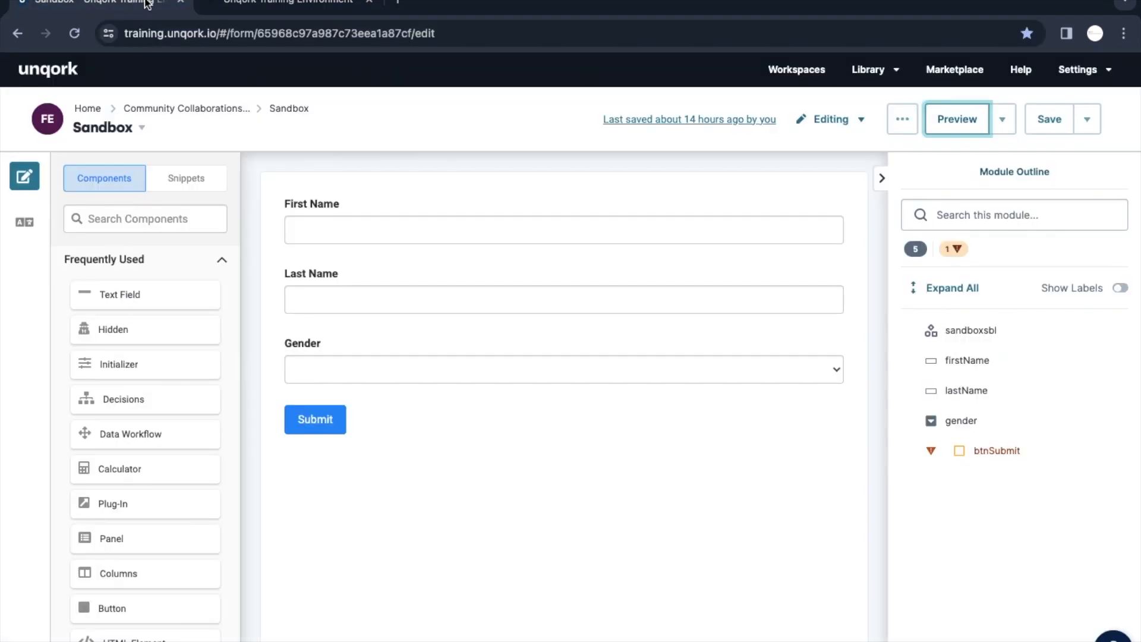
# - Add a Plug-In below Submit with Property ID and label plugFetchData
pyautogui.click(957, 119)
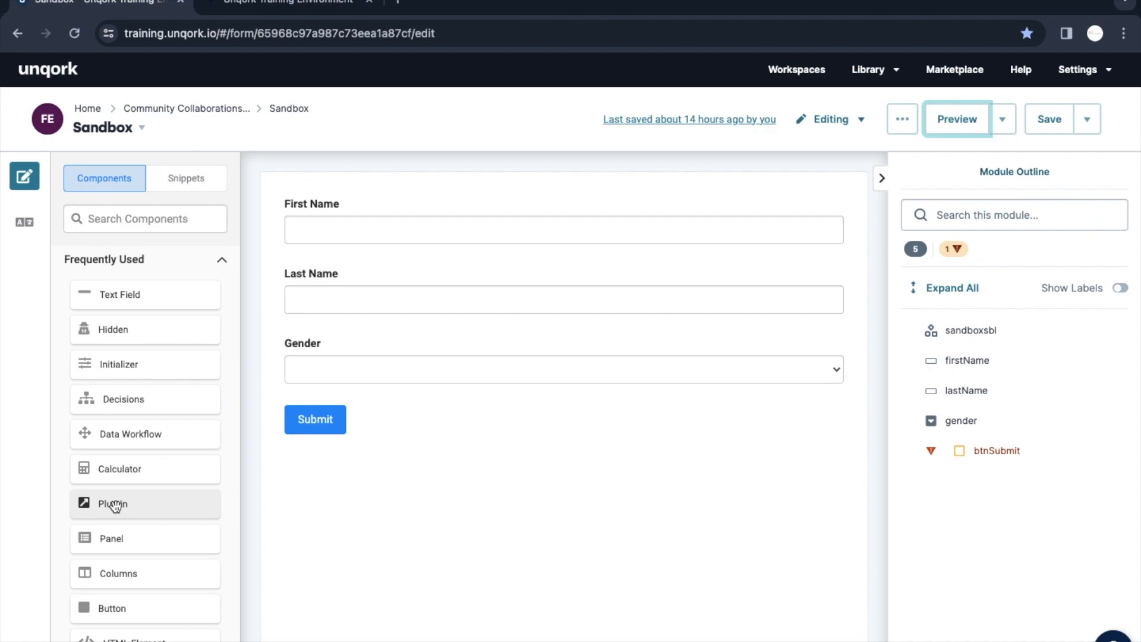
pyautogui.moveTo(113, 503)
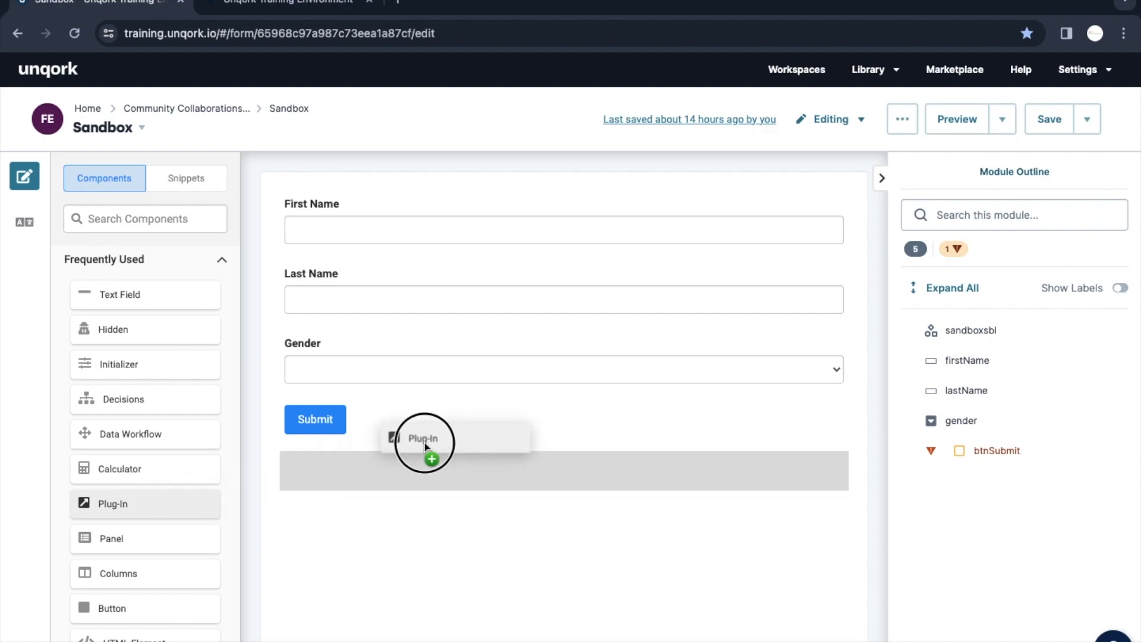
pyautogui.click(424, 440)
pyautogui.write('plugFet')
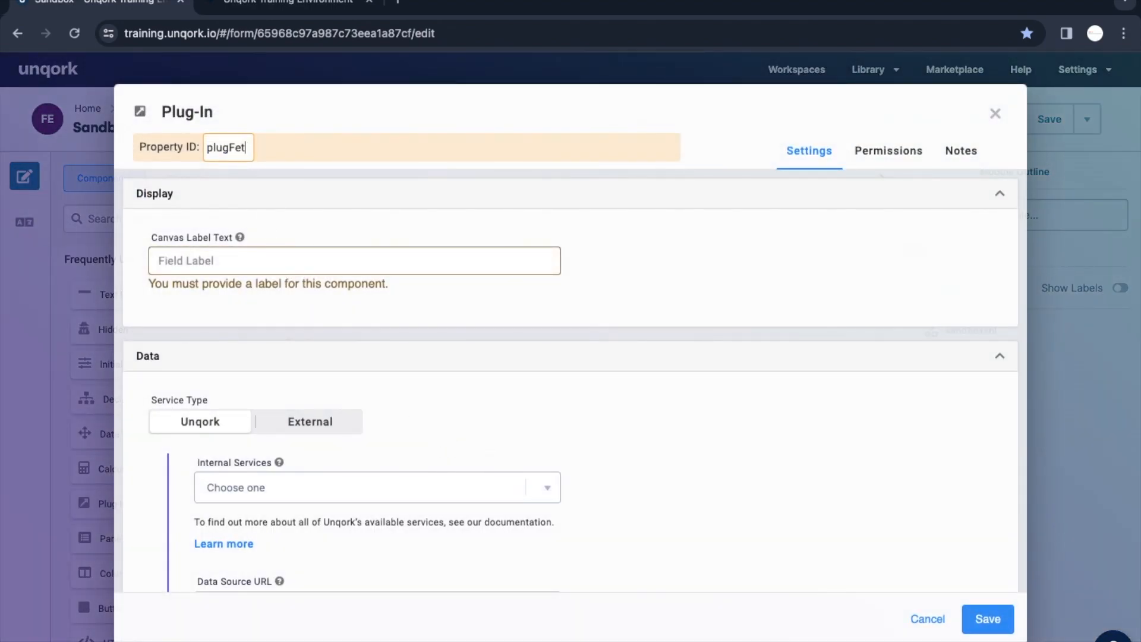
pyautogui.write('c')
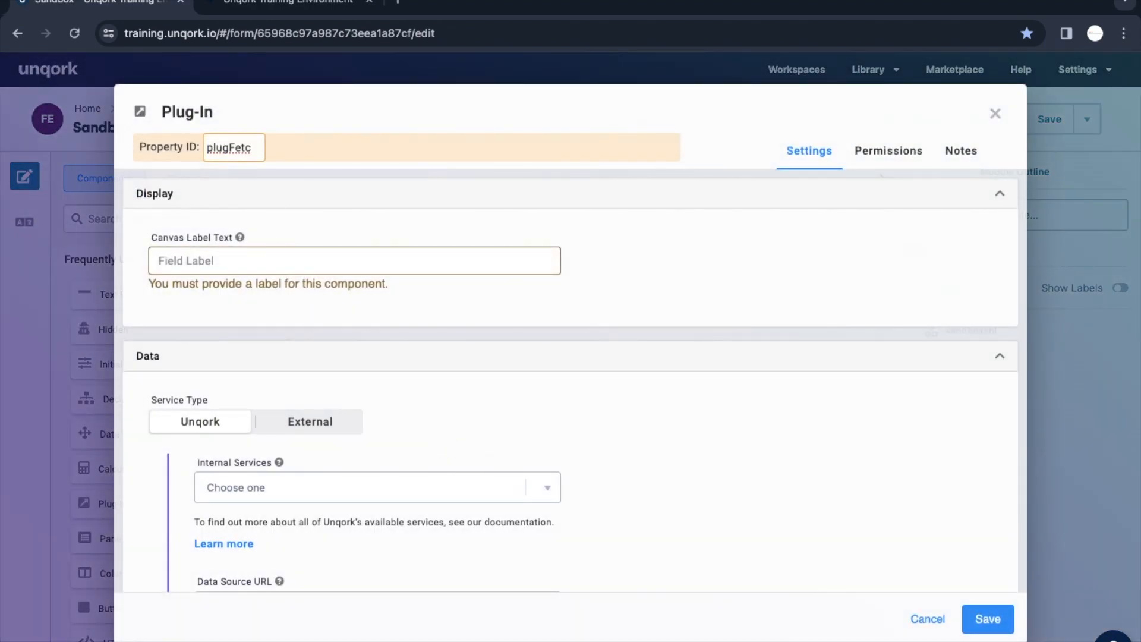
pyautogui.write('h')
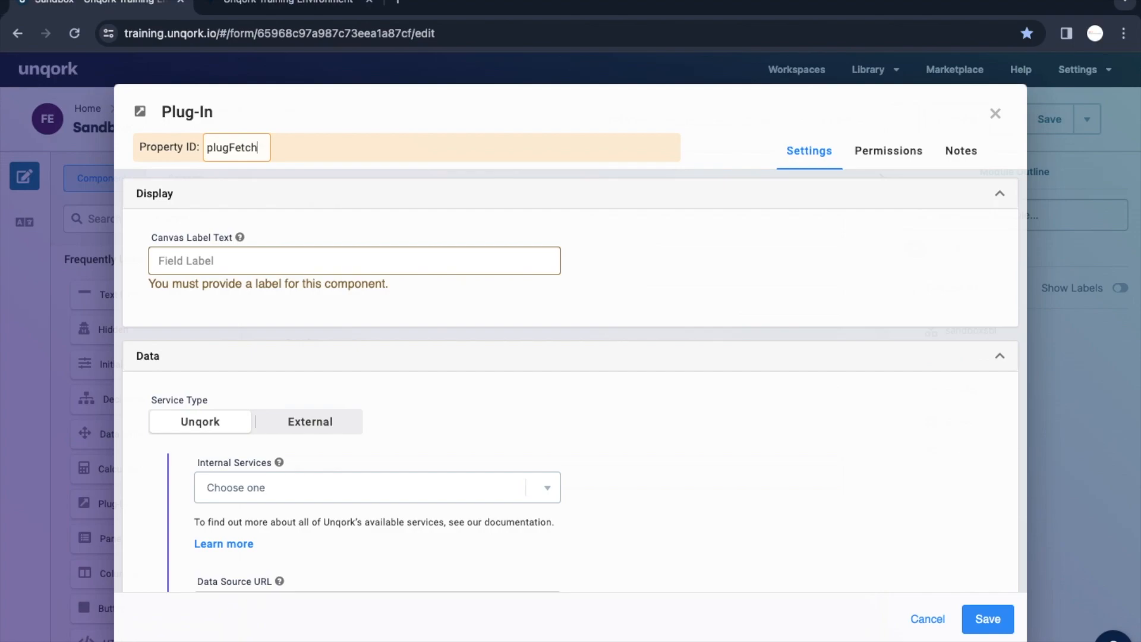
pyautogui.write('Data')
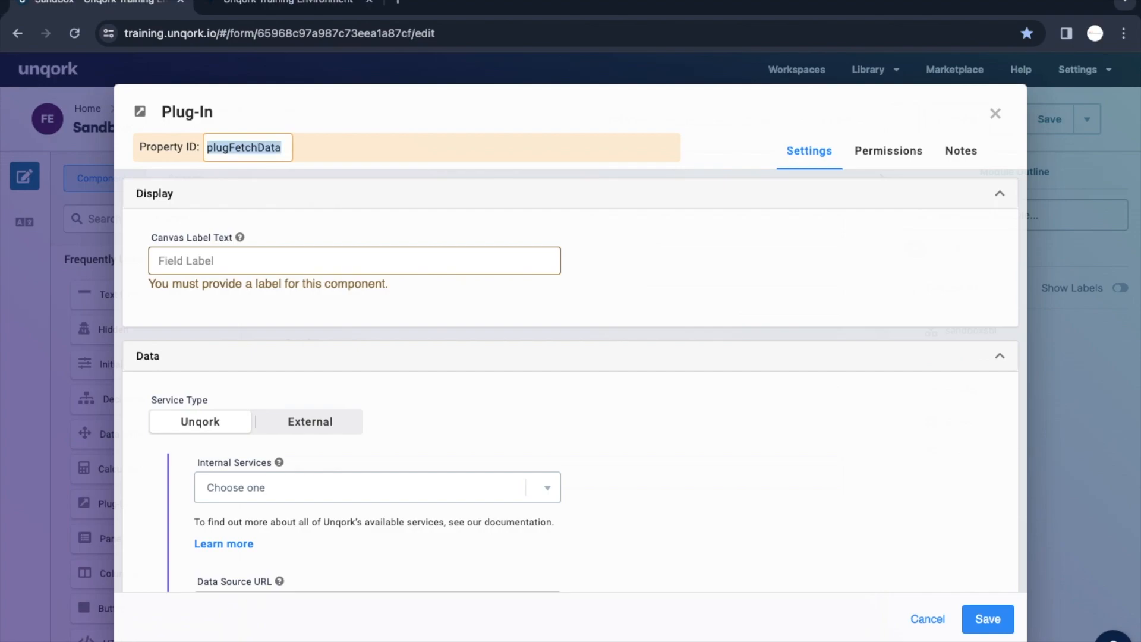
pyautogui.write('plugFetchData')
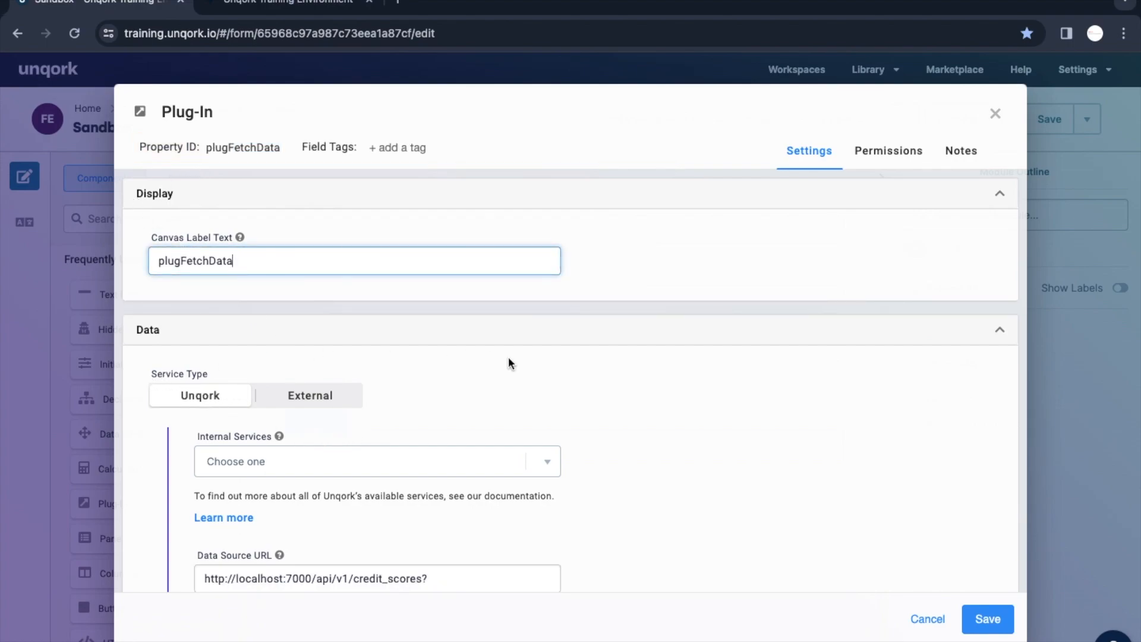
# - Browse the plug-in's internal and external service options, then revert the service type to Unqork
pyautogui.scroll(-3)
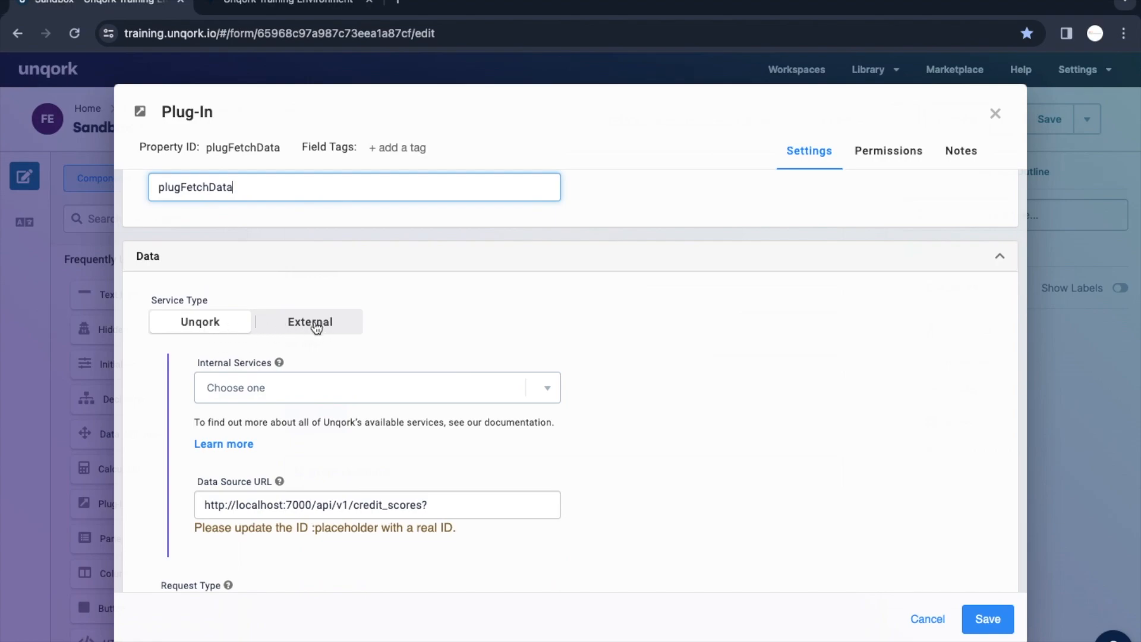
pyautogui.moveTo(212, 323)
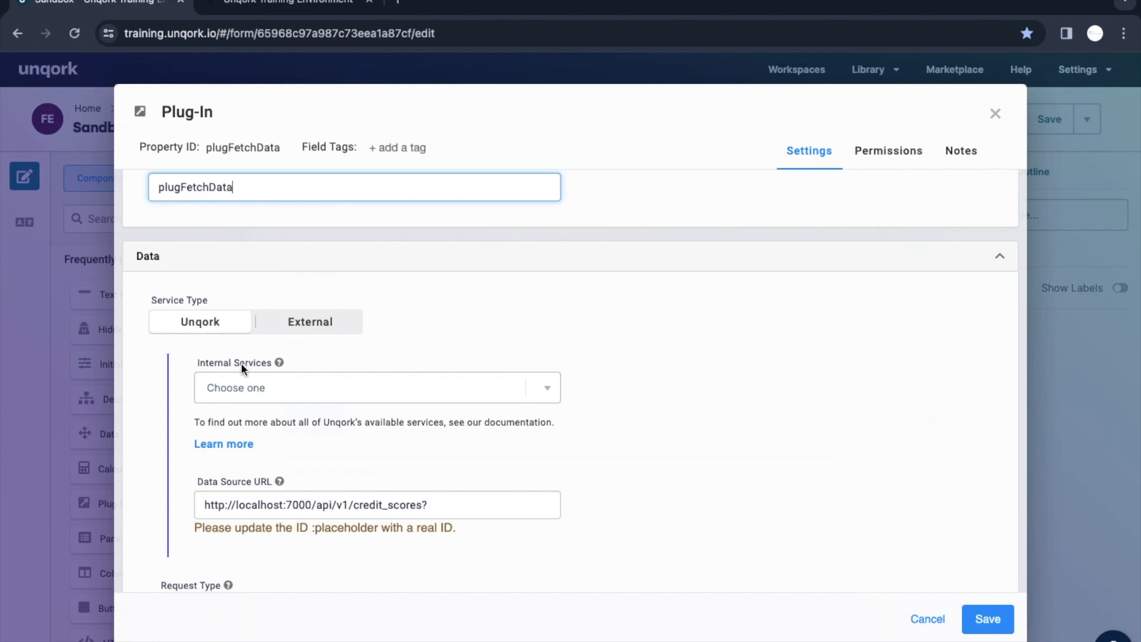
pyautogui.moveTo(269, 392)
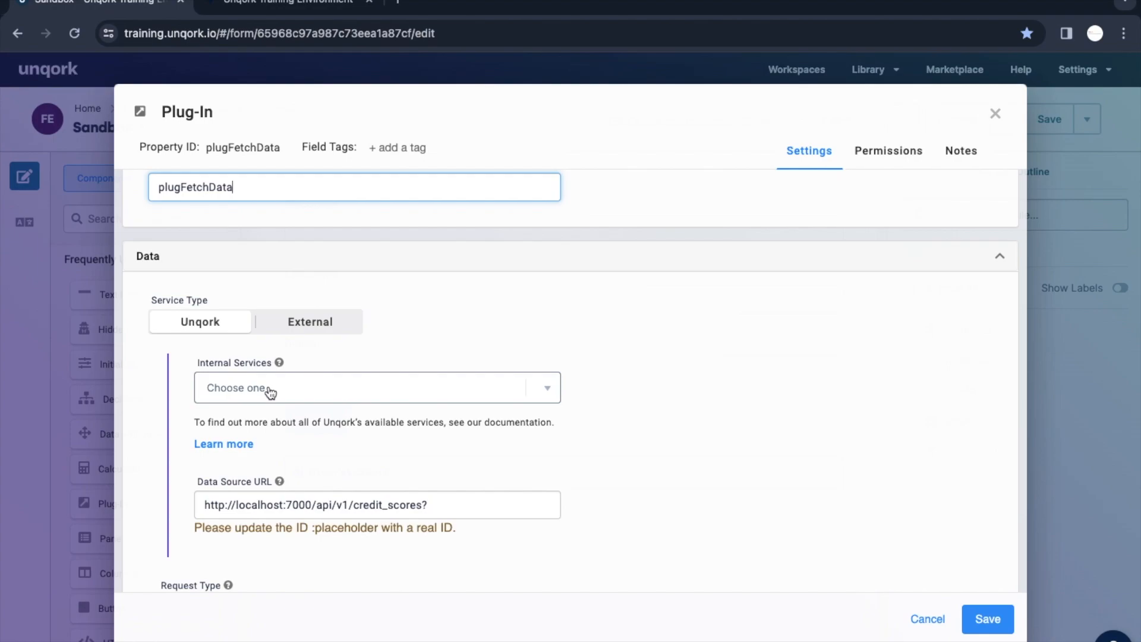
pyautogui.click(375, 387)
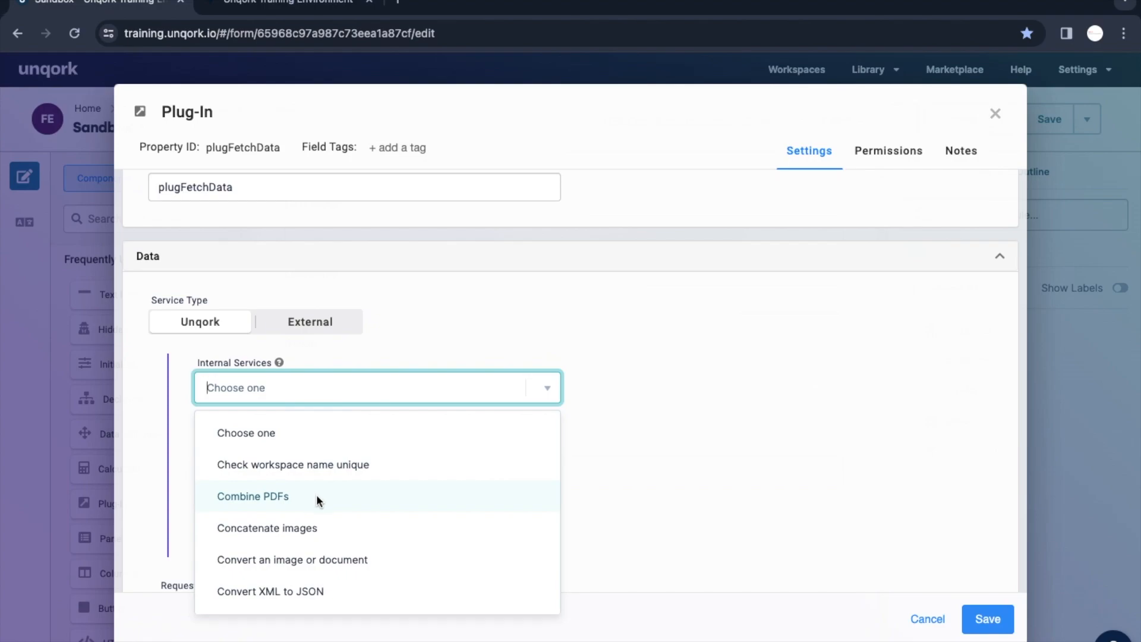
pyautogui.moveTo(284, 503)
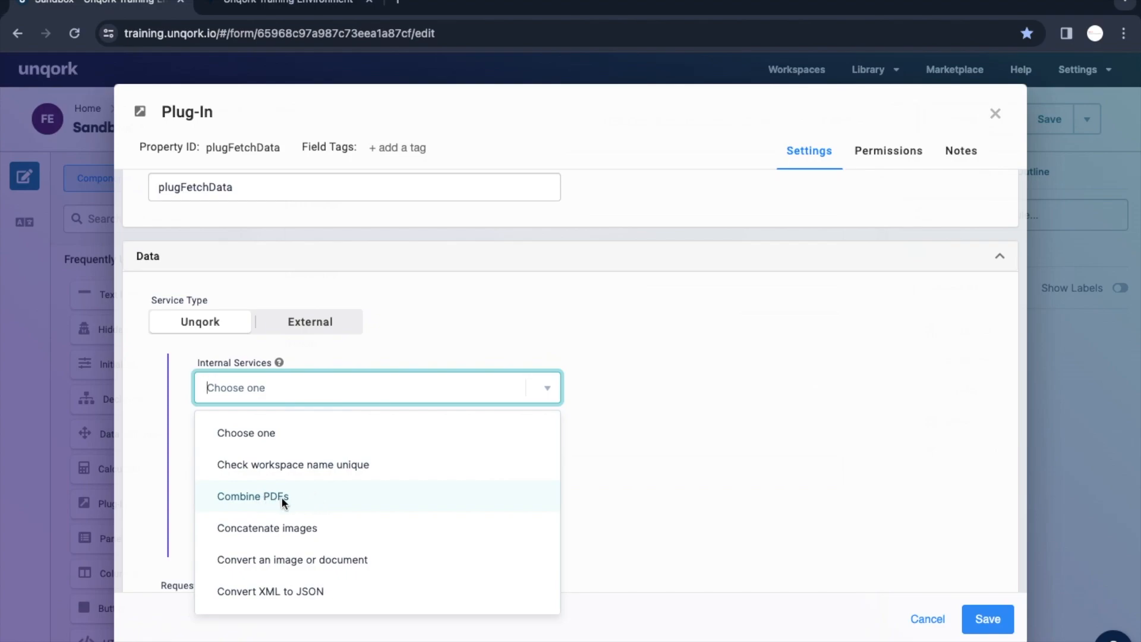
pyautogui.moveTo(302, 504)
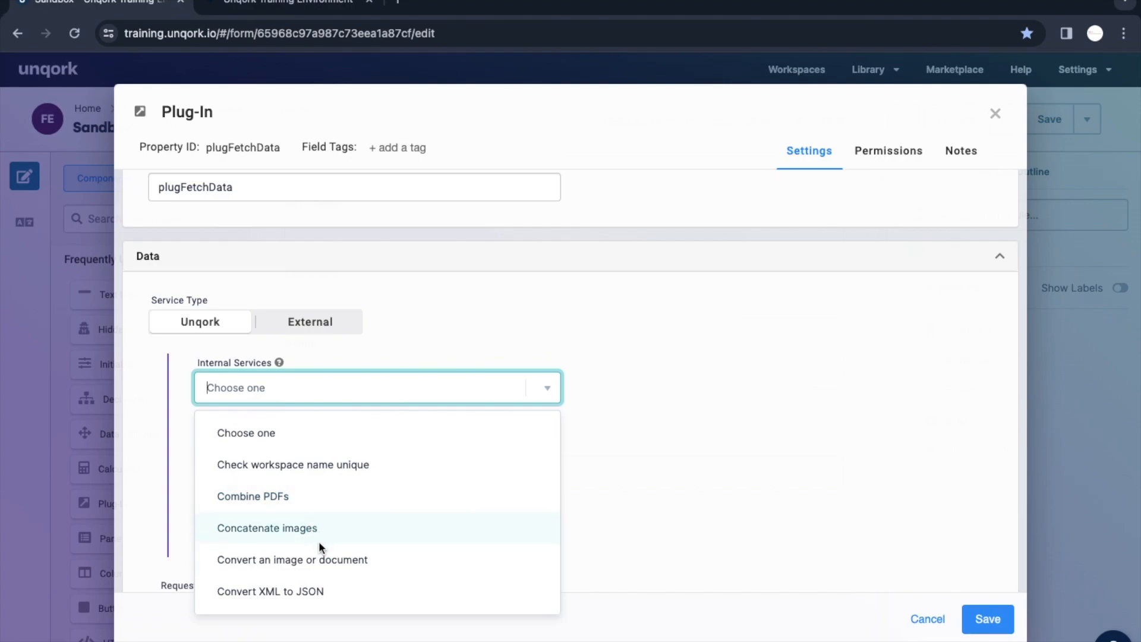
pyautogui.scroll(-3)
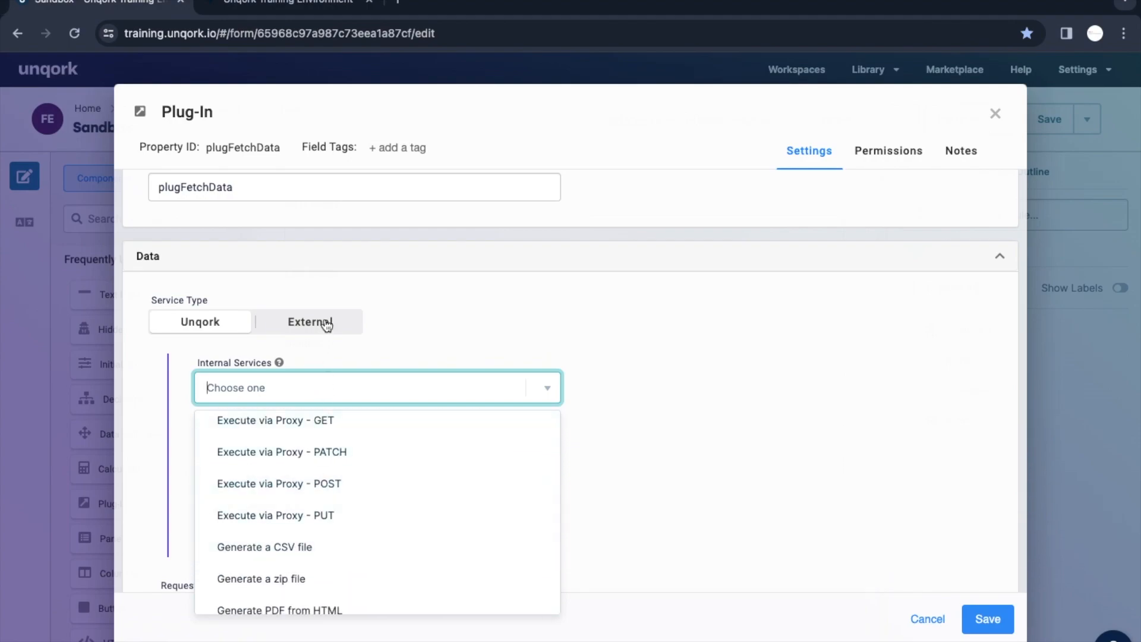
pyautogui.click(309, 322)
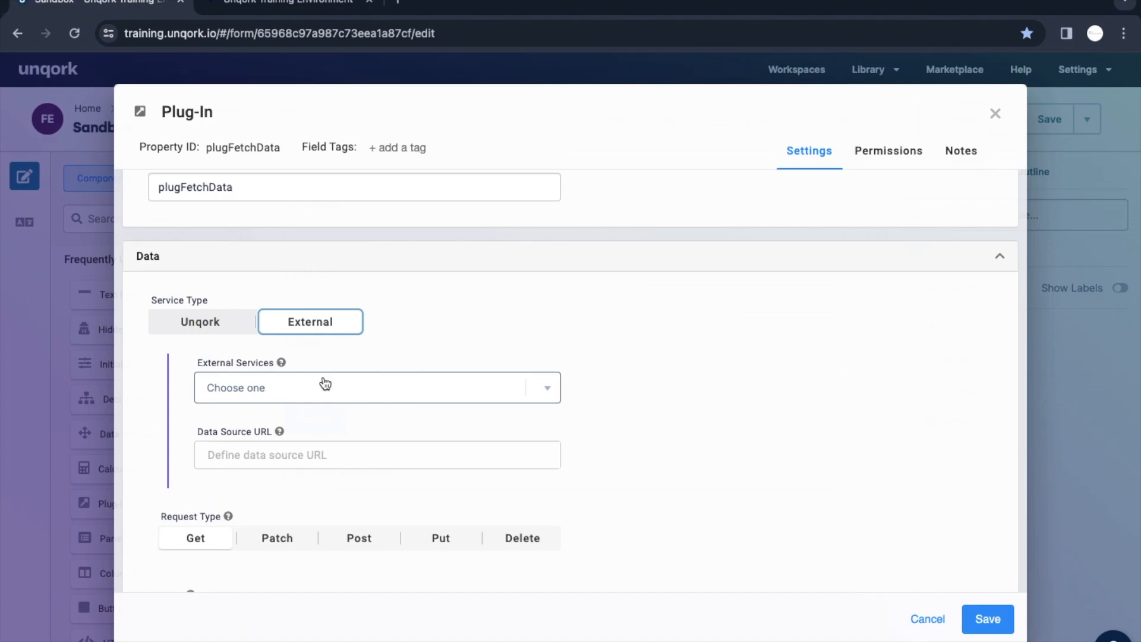
pyautogui.moveTo(260, 405)
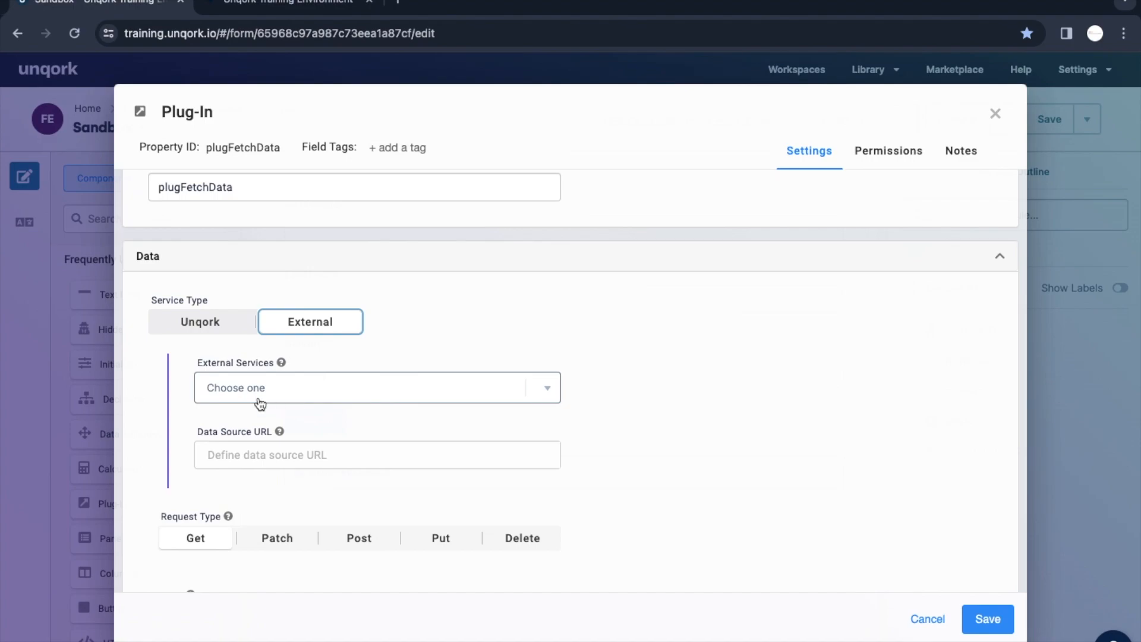
pyautogui.click(377, 386)
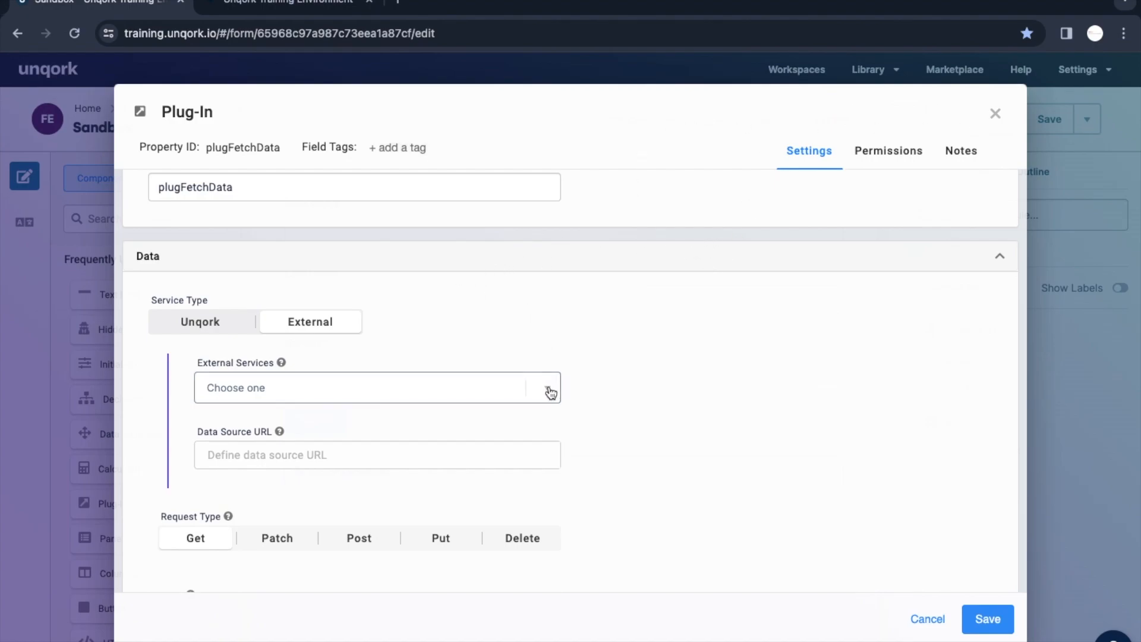
pyautogui.click(200, 322)
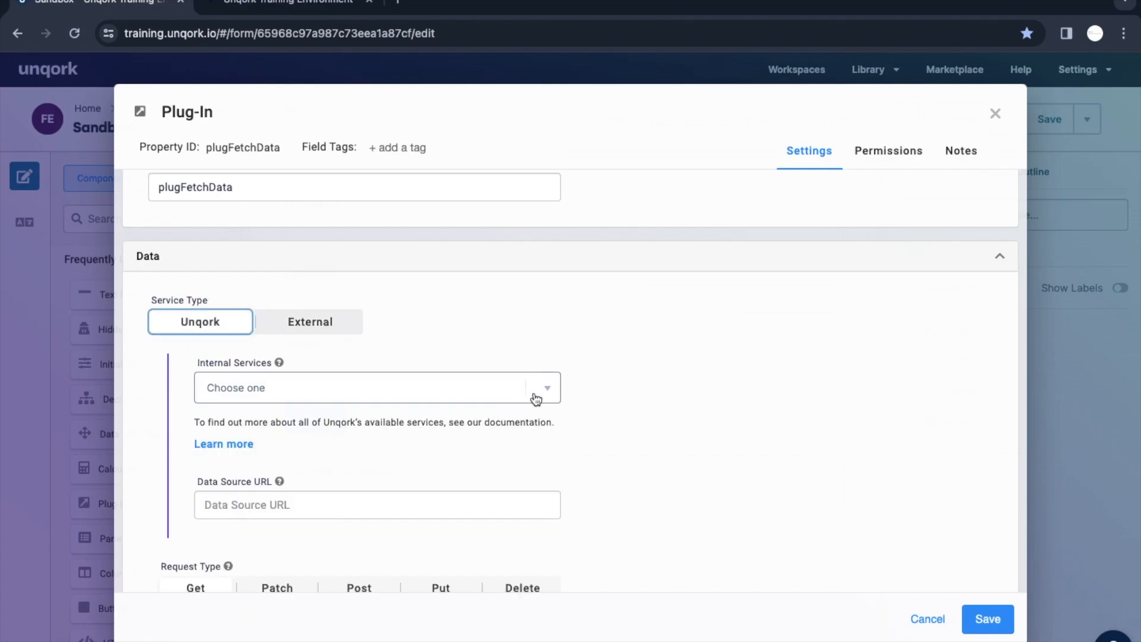
pyautogui.moveTo(529, 399)
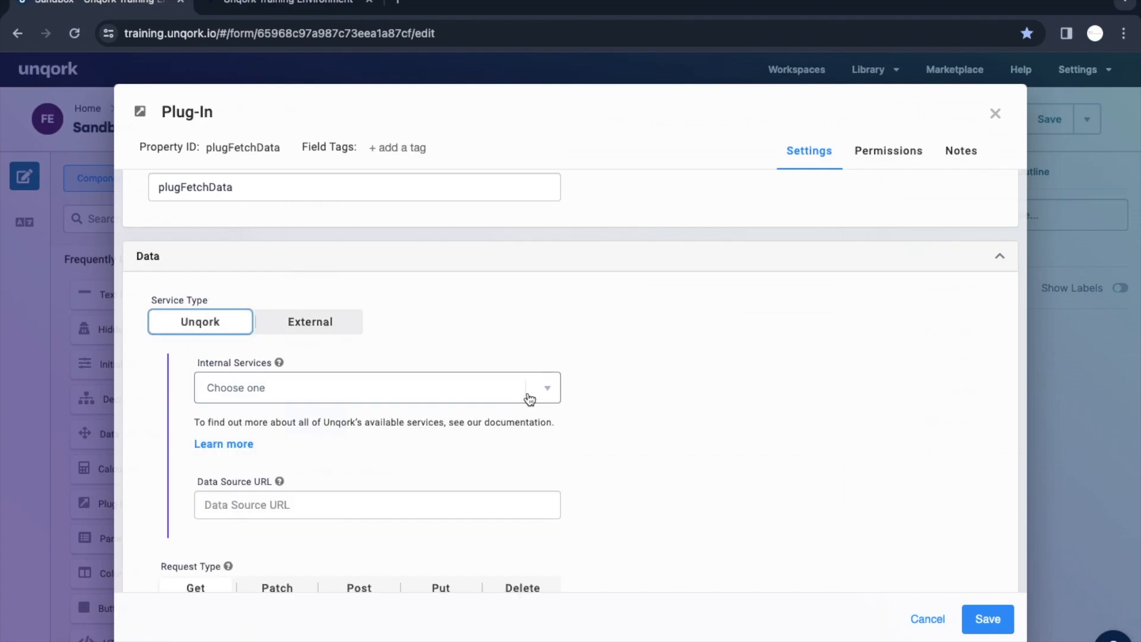
pyautogui.moveTo(500, 327)
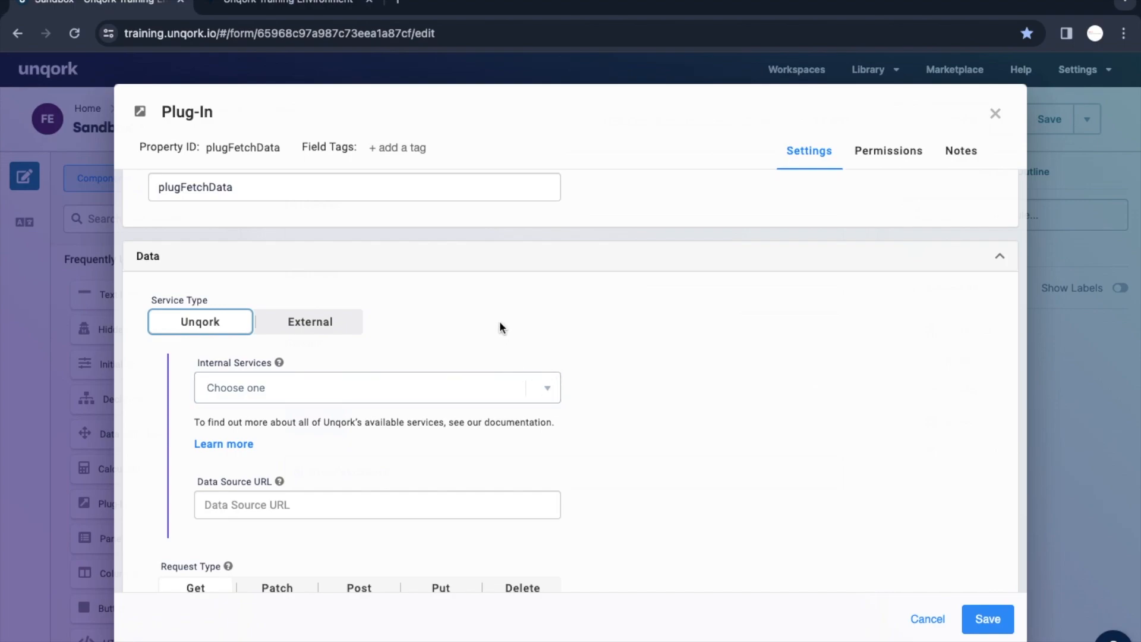
# - Choose Get Module Submissions as the internal service and select the {moduleId} URL placeholder
pyautogui.click(376, 387)
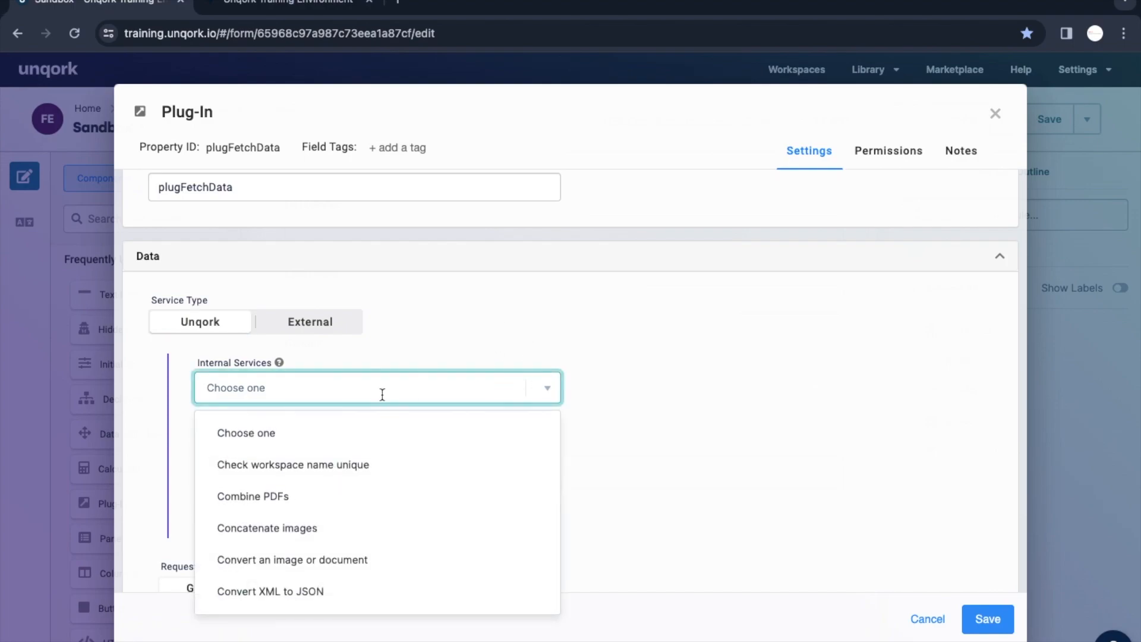
pyautogui.write('get')
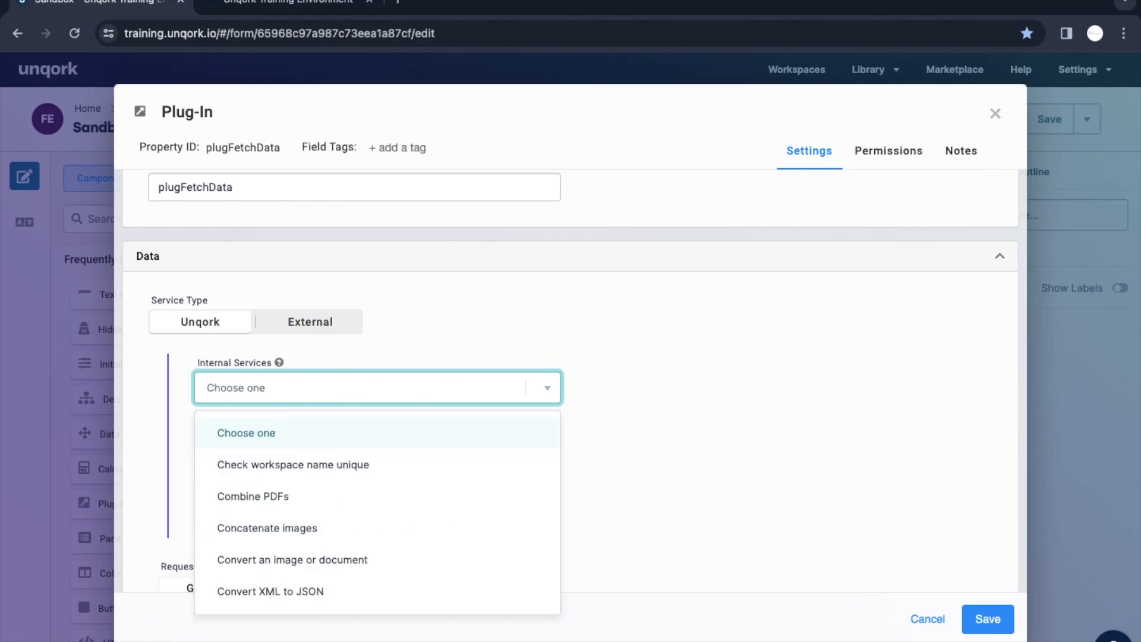
pyautogui.write('get')
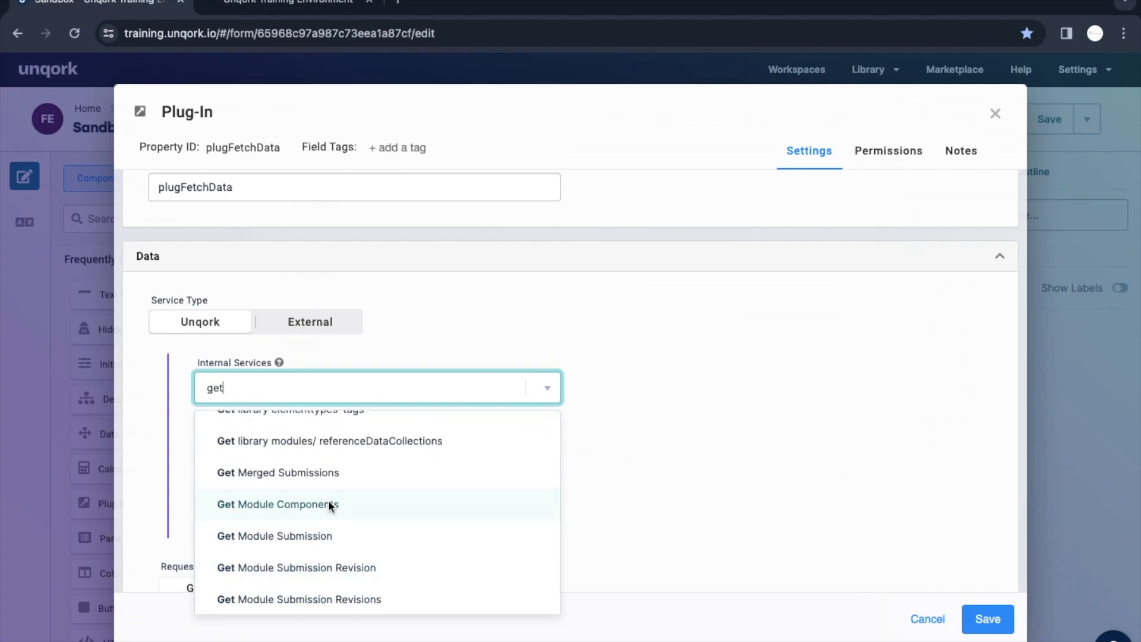
pyautogui.moveTo(377, 535)
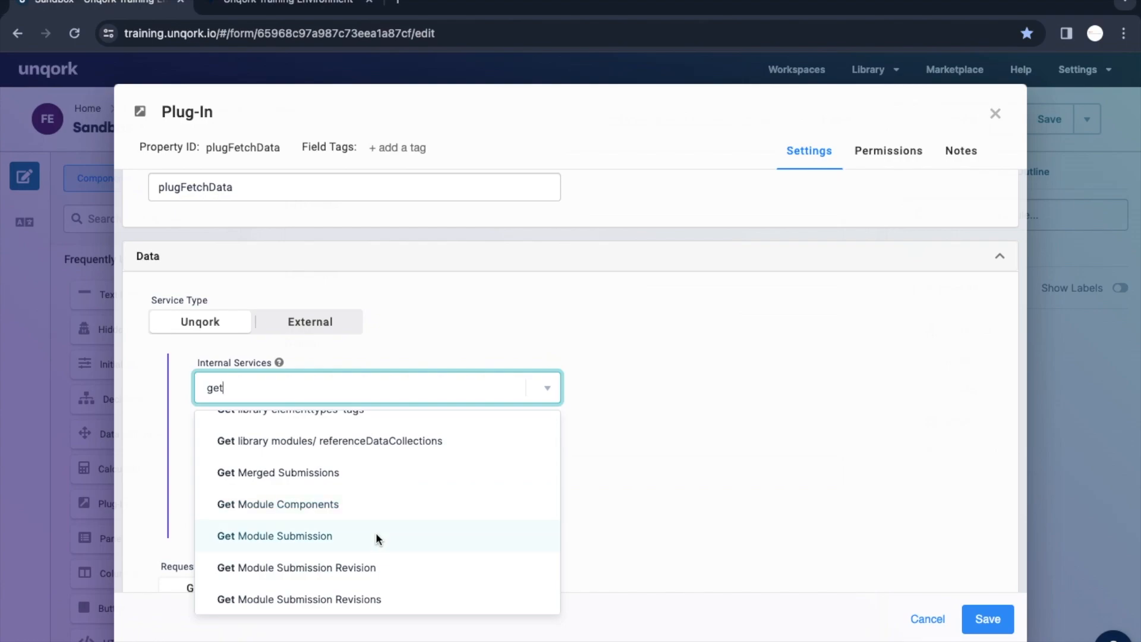
pyautogui.scroll(-3)
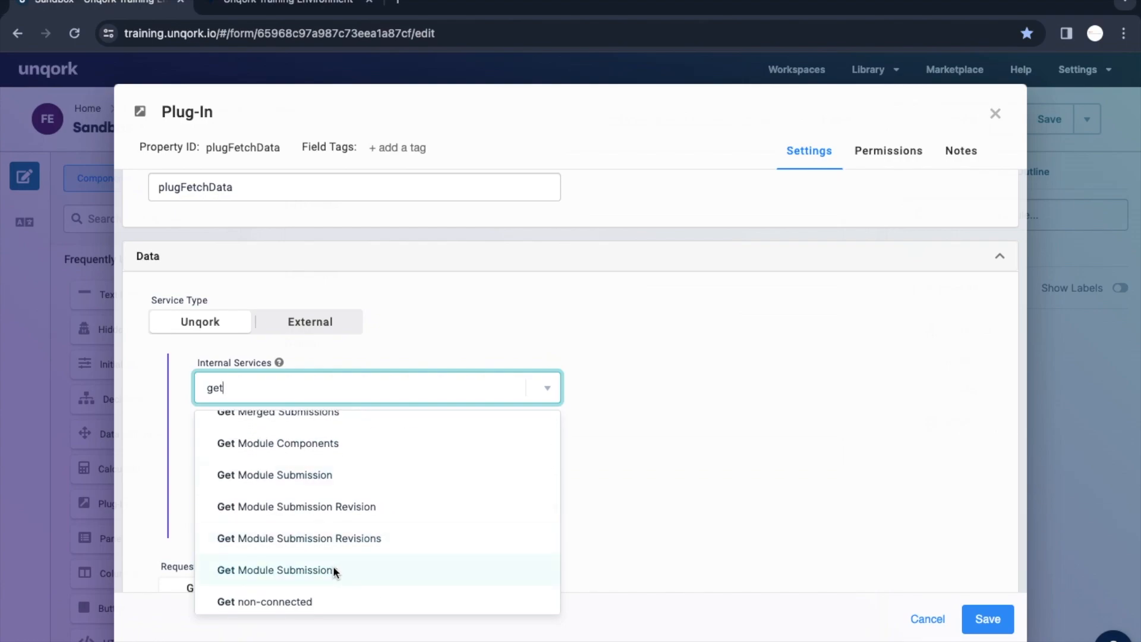
pyautogui.click(276, 570)
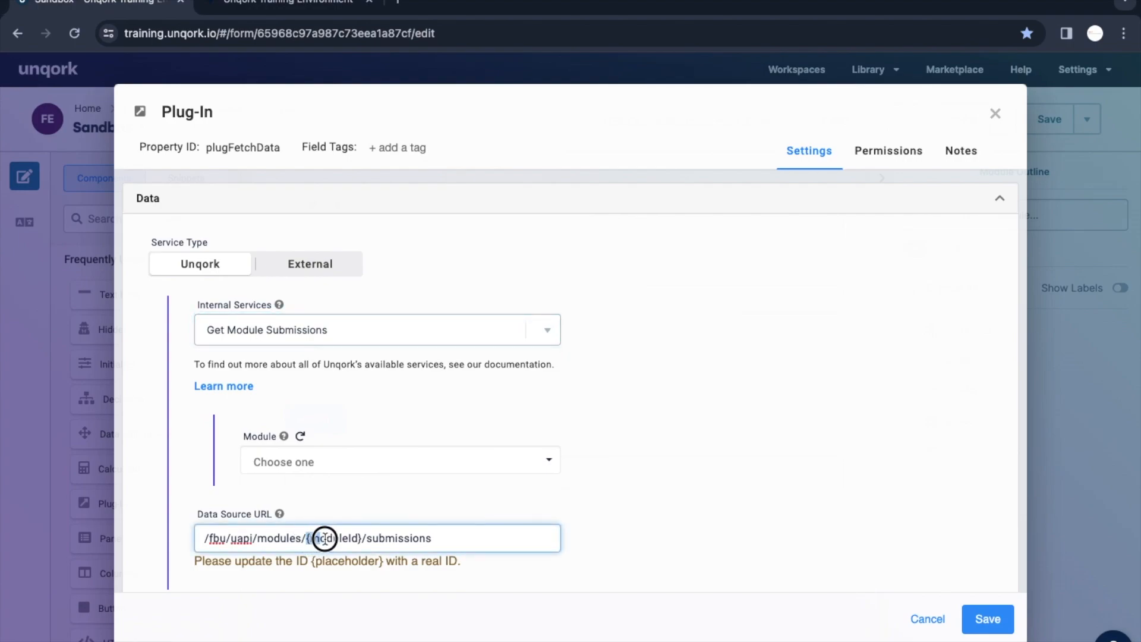
pyautogui.doubleClick(346, 538)
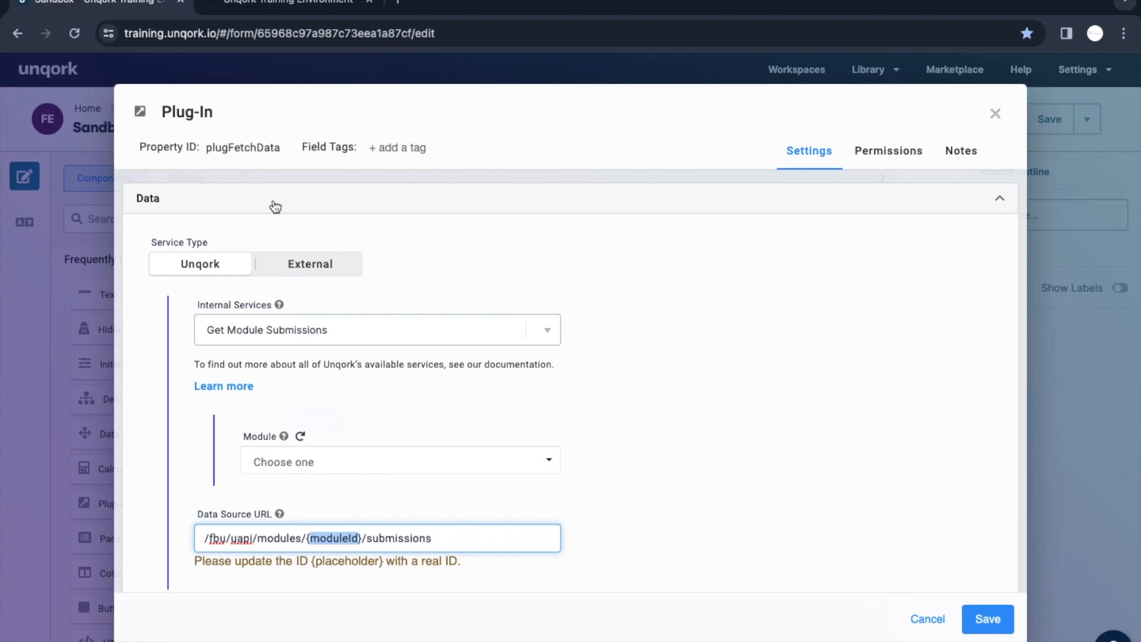
pyautogui.moveTo(415, 242)
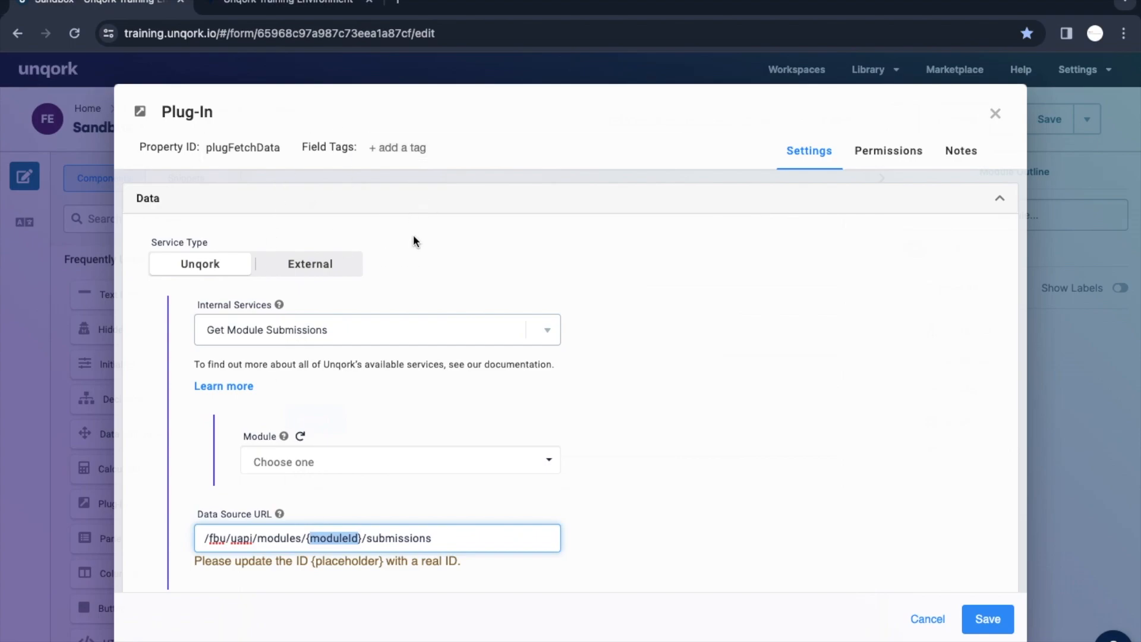
pyautogui.moveTo(369, 463)
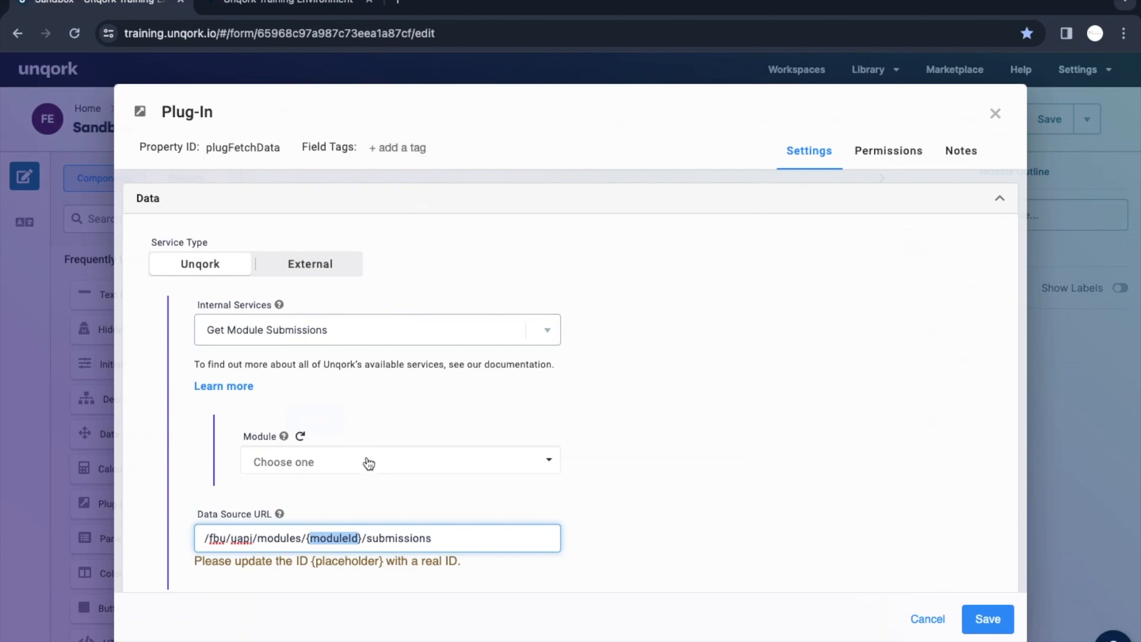
pyautogui.click(288, 3)
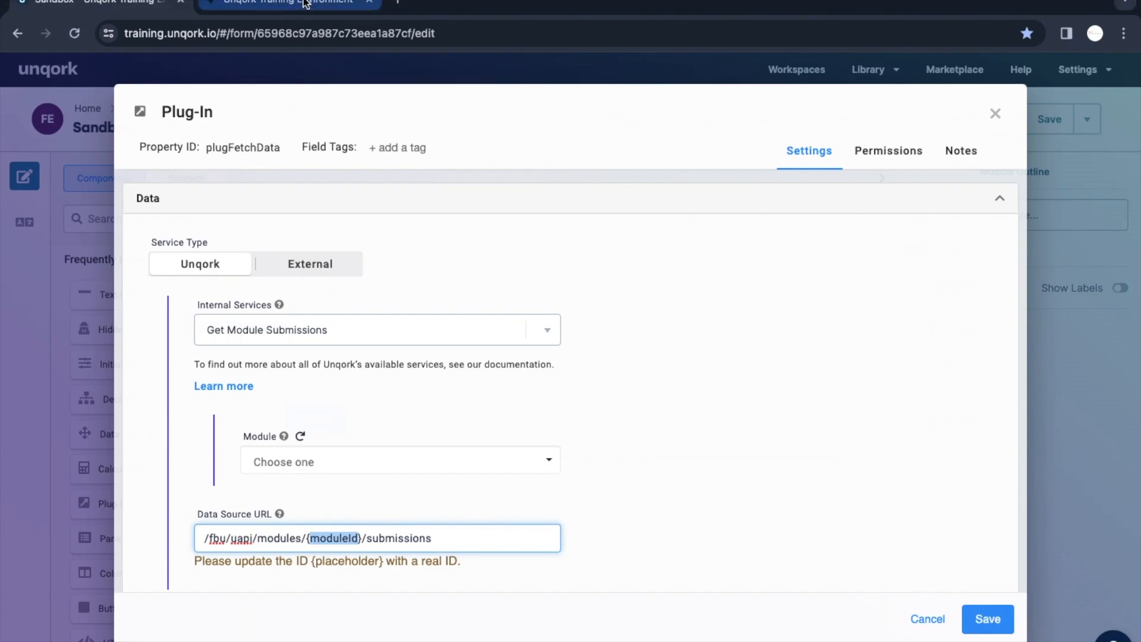
# - Copy the module ID from the preview address and choose Sandbox in the Module dropdown
pyautogui.click(288, 2)
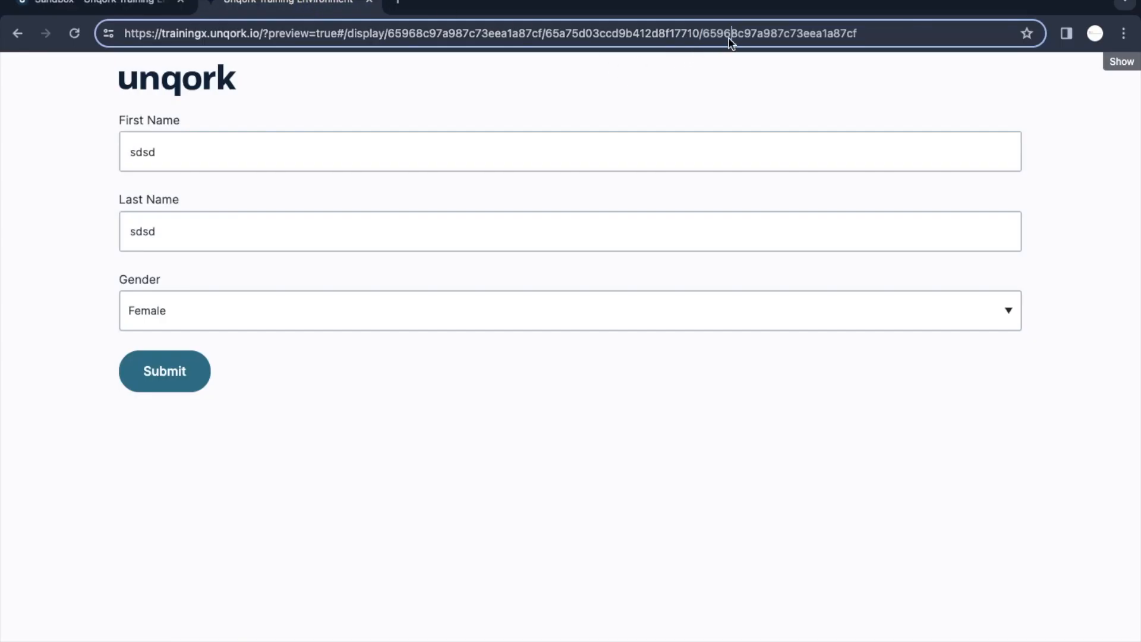
pyautogui.doubleClick(779, 33)
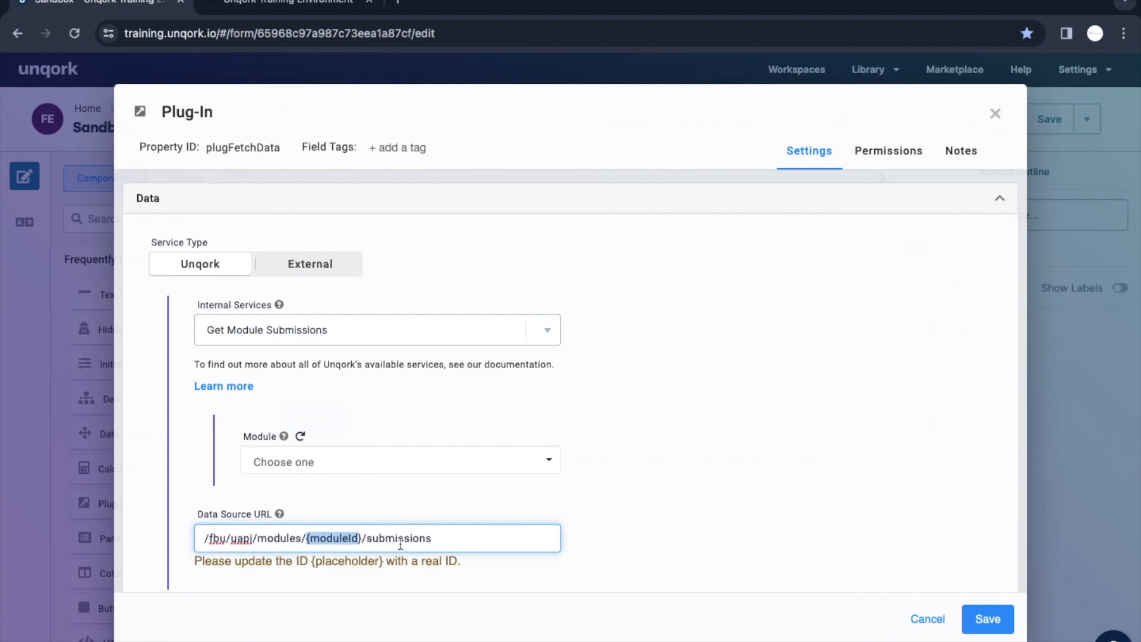
pyautogui.click(399, 461)
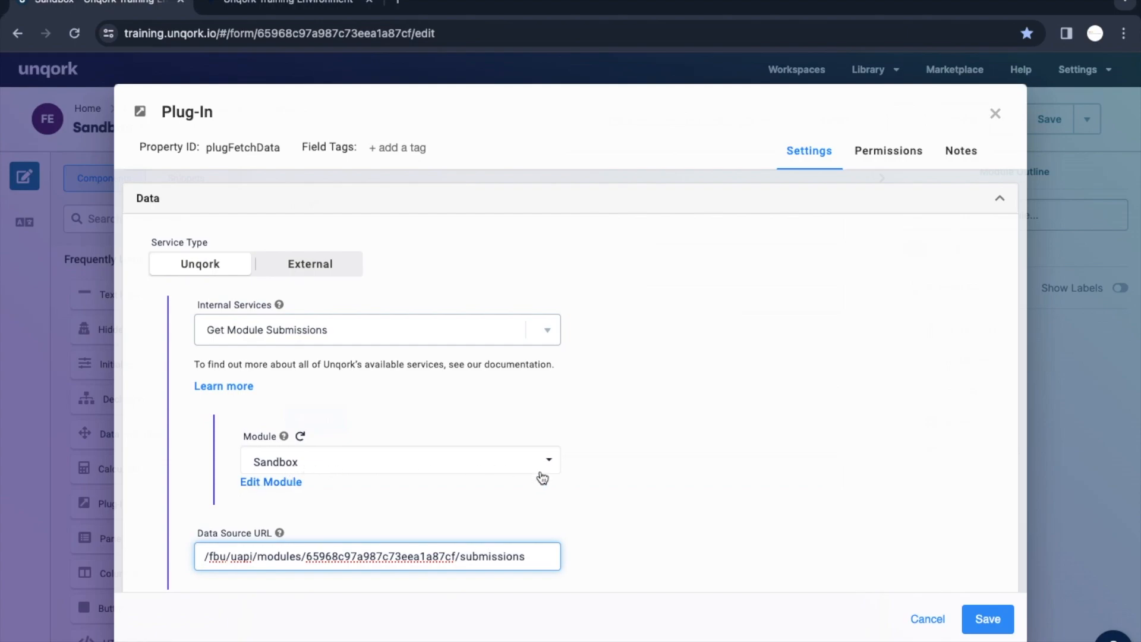
pyautogui.scroll(-3)
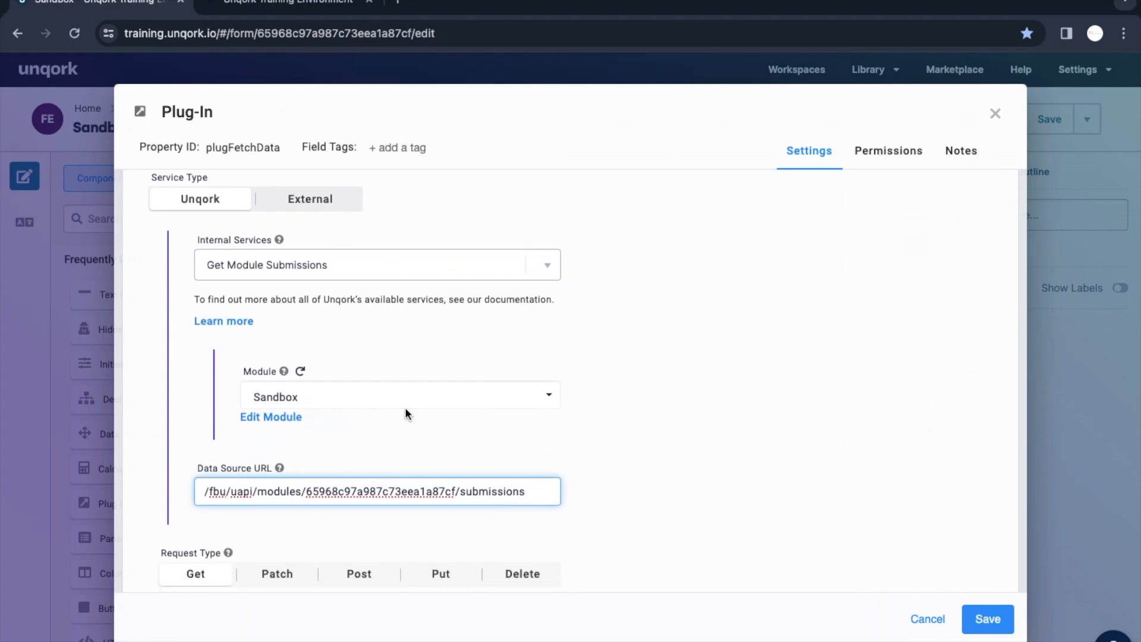
pyautogui.scroll(-3)
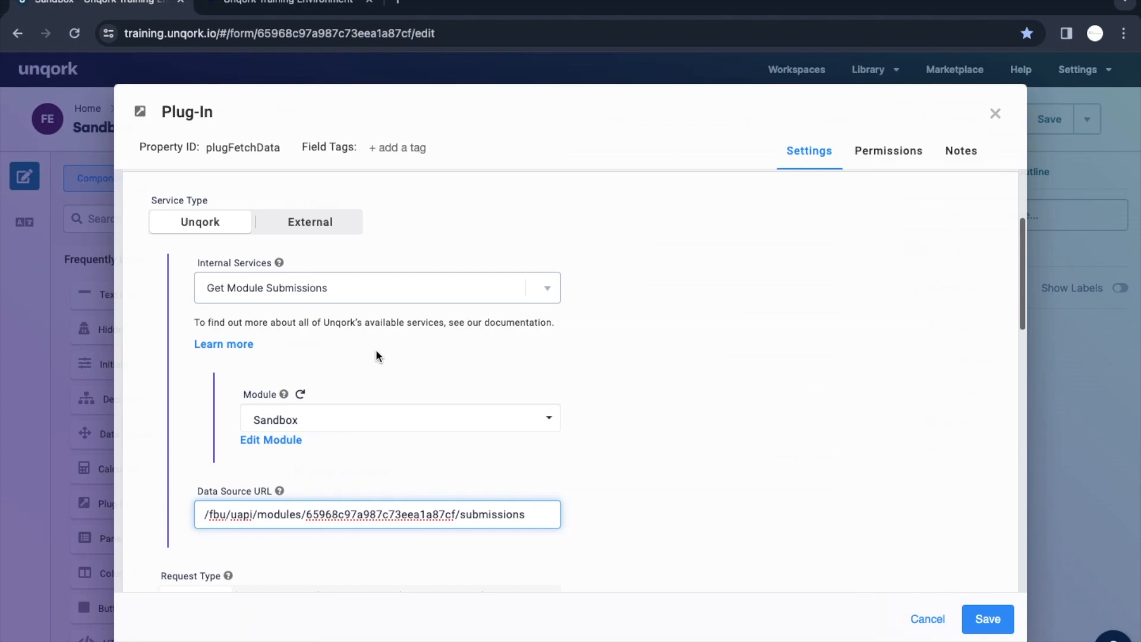
pyautogui.moveTo(281, 299)
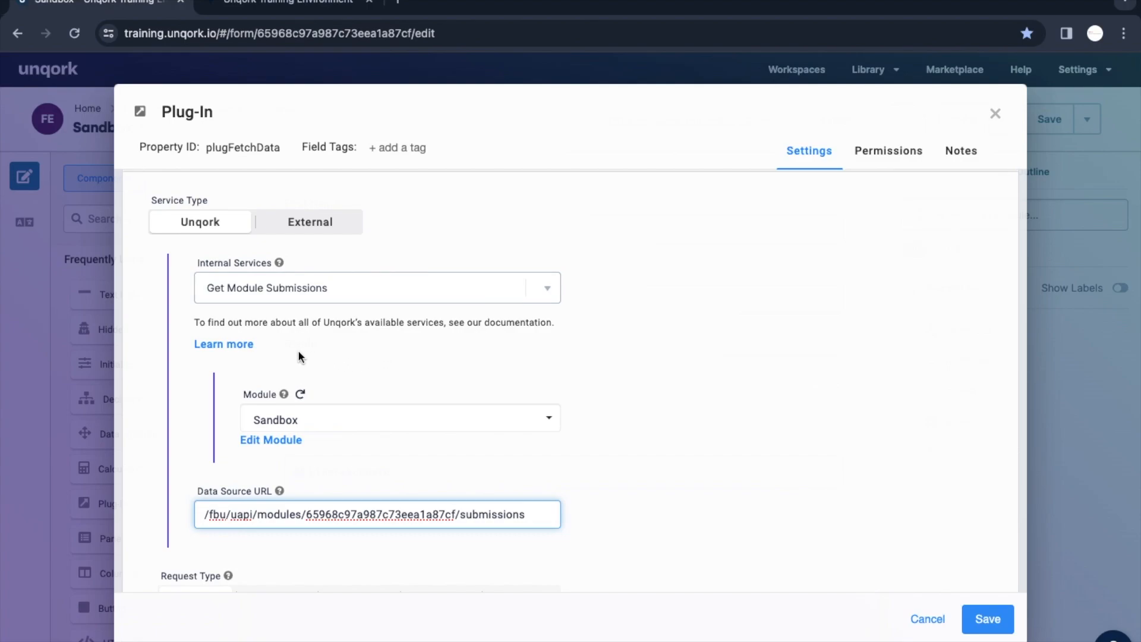
pyautogui.moveTo(284, 361)
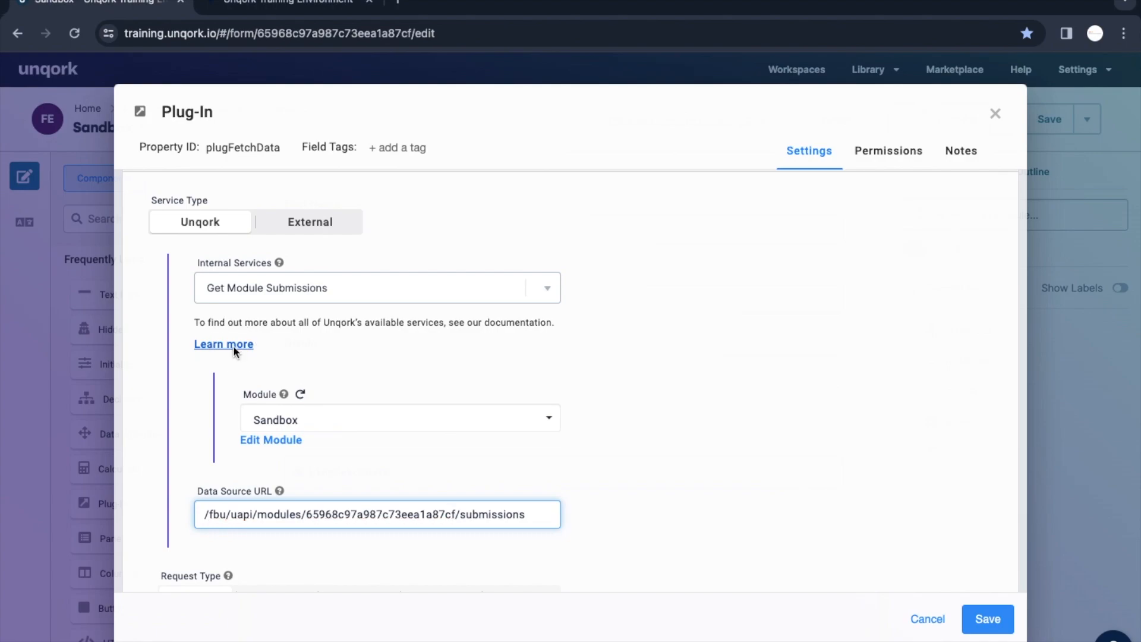
# - Open the Get Module Submissions documentation and select 'submissions' in the endpoint URL
pyautogui.click(223, 343)
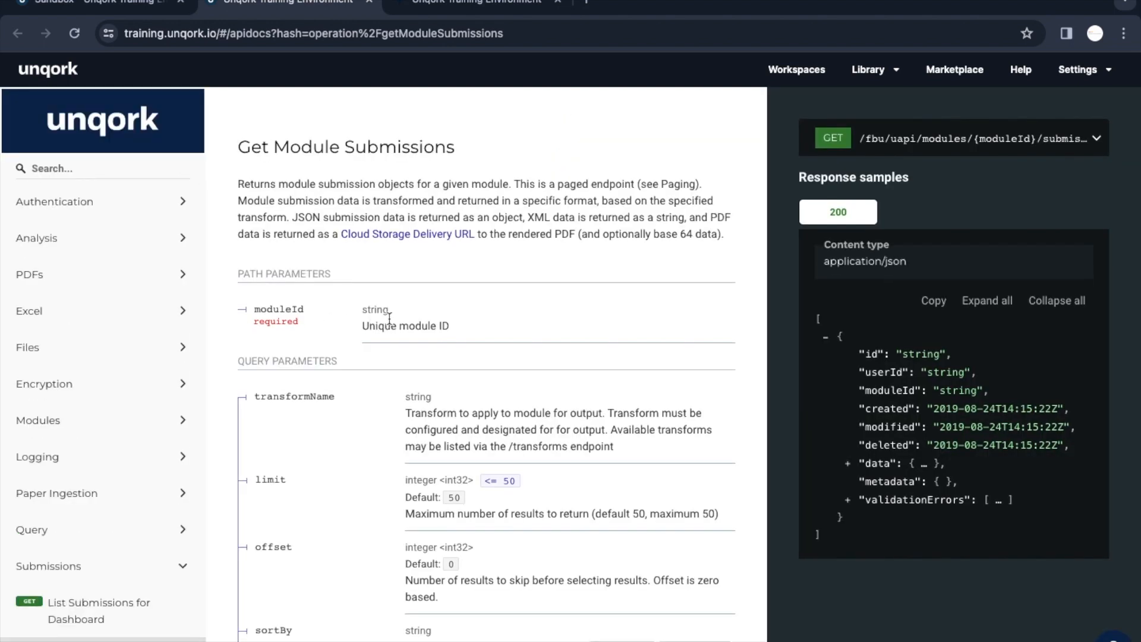
pyautogui.scroll(-3)
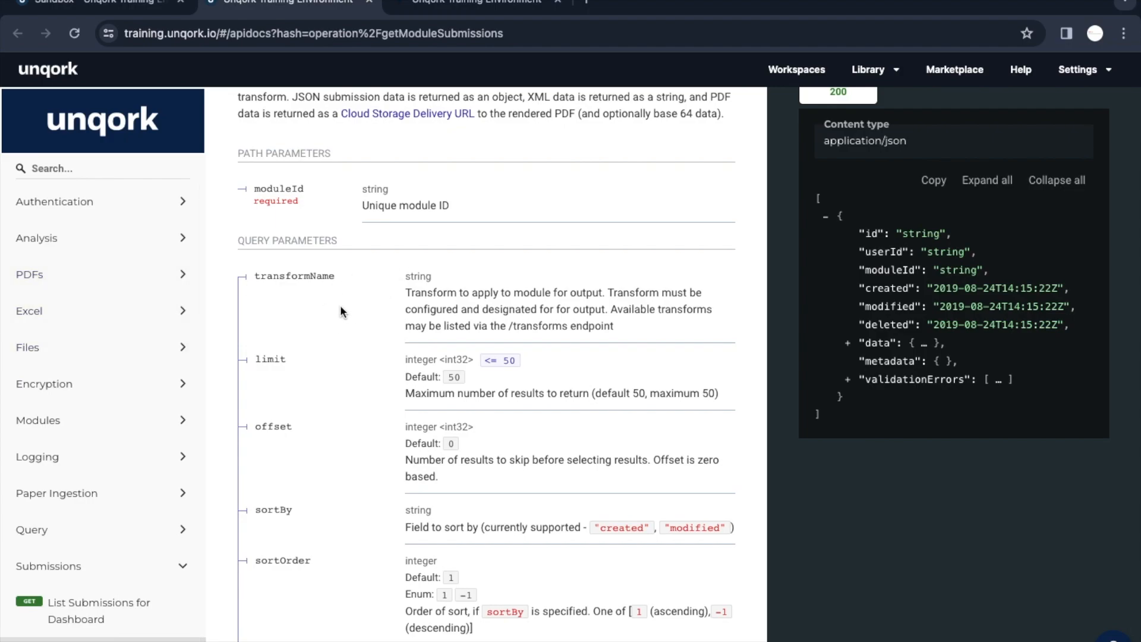
pyautogui.moveTo(302, 341)
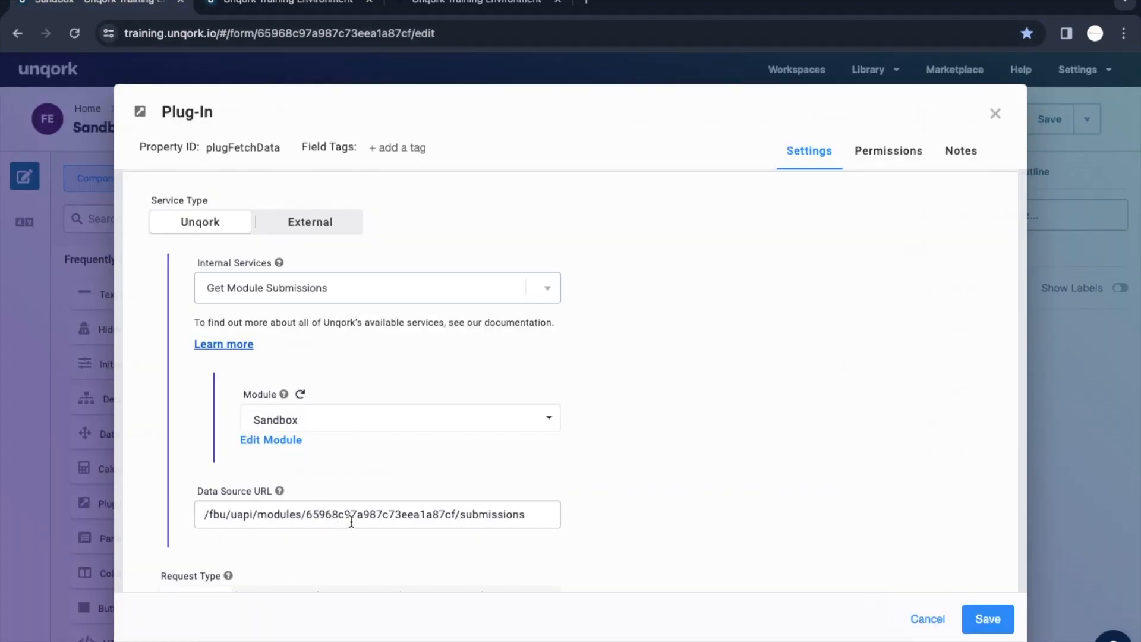
pyautogui.doubleClick(492, 515)
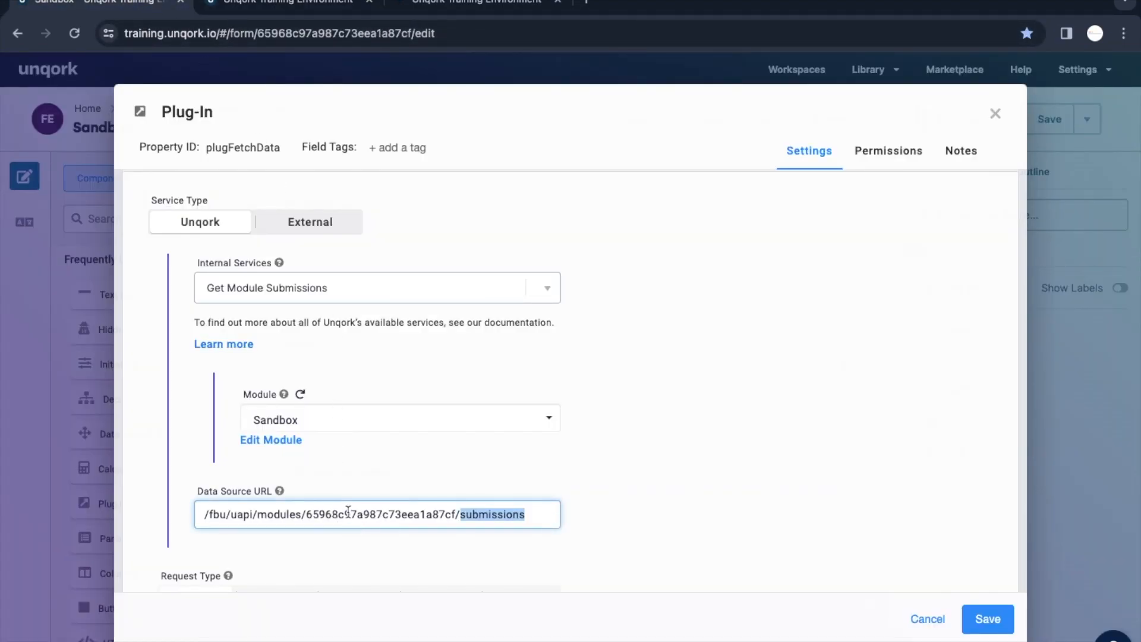
pyautogui.click(287, 3)
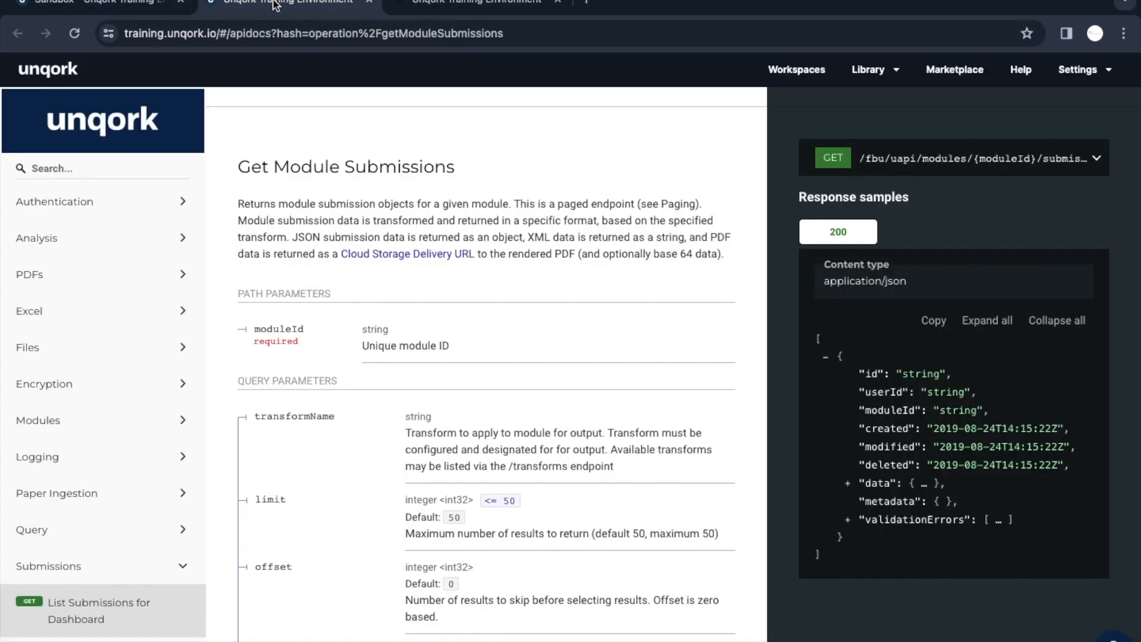
# - Read through the endpoint's query parameters, selecting the transformName parameter
pyautogui.scroll(-3)
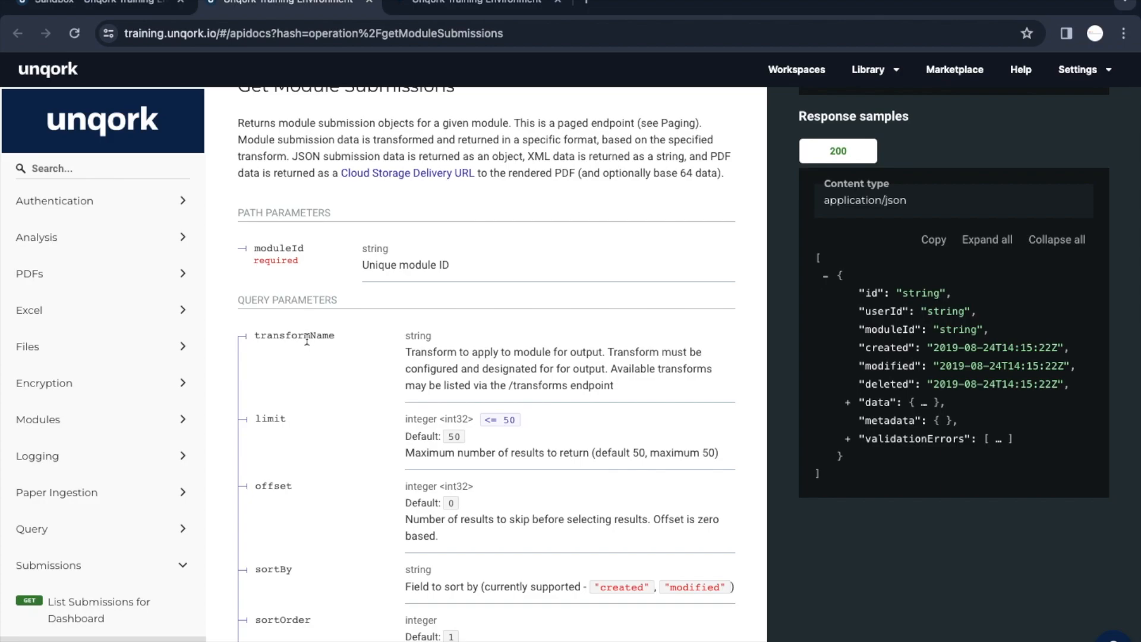
pyautogui.scroll(-3)
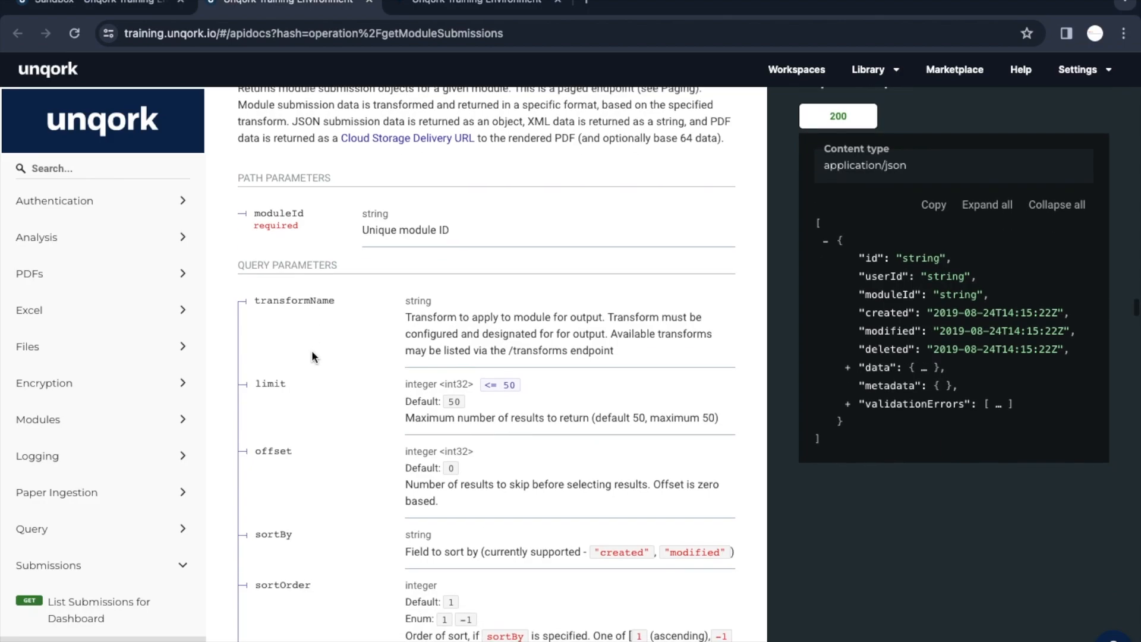
pyautogui.doubleClick(292, 296)
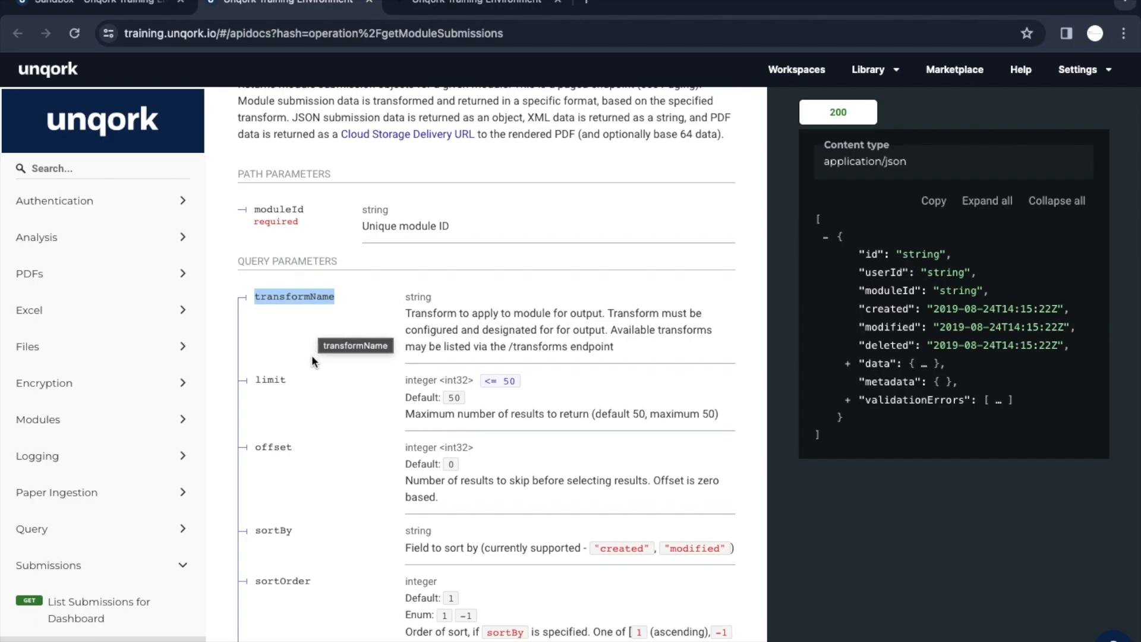
pyautogui.scroll(-3)
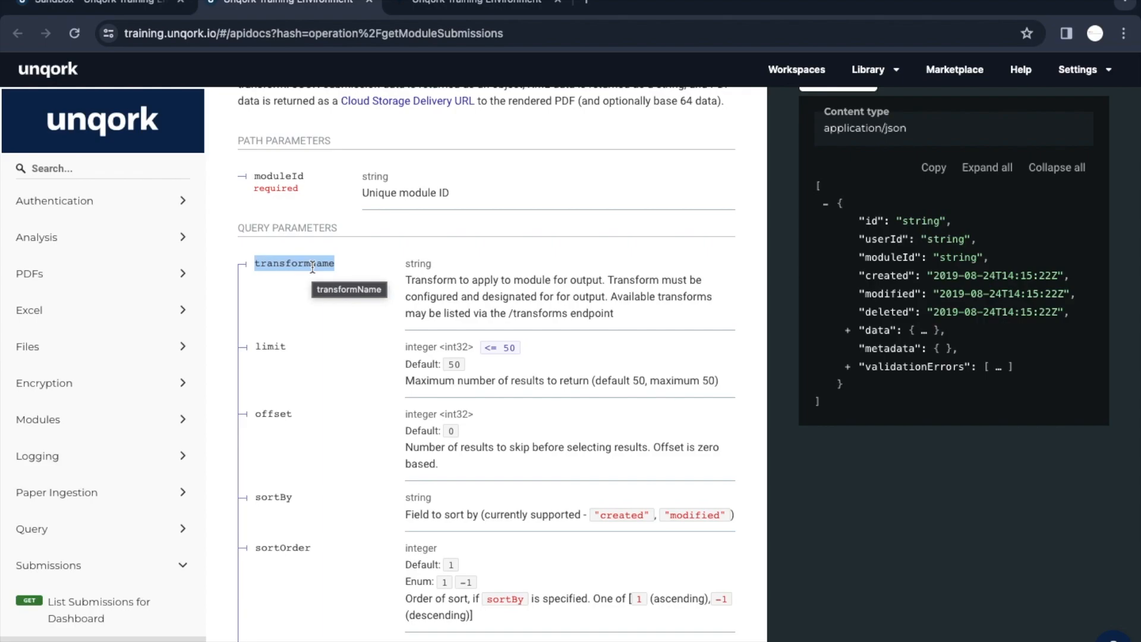
pyautogui.moveTo(305, 347)
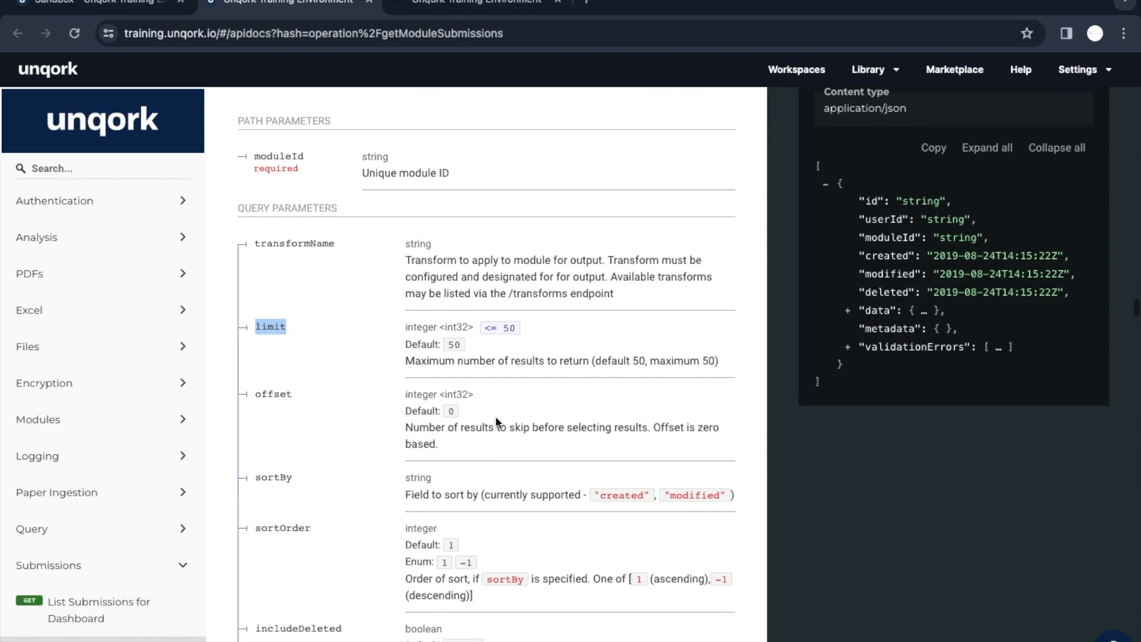
pyautogui.moveTo(386, 399)
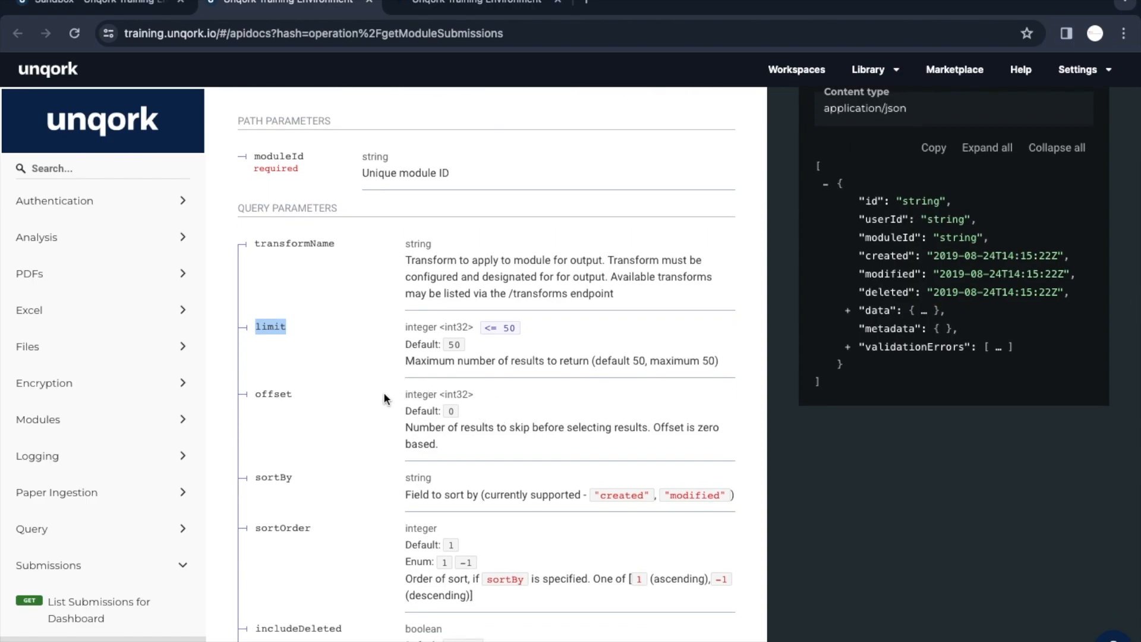
pyautogui.scroll(-3)
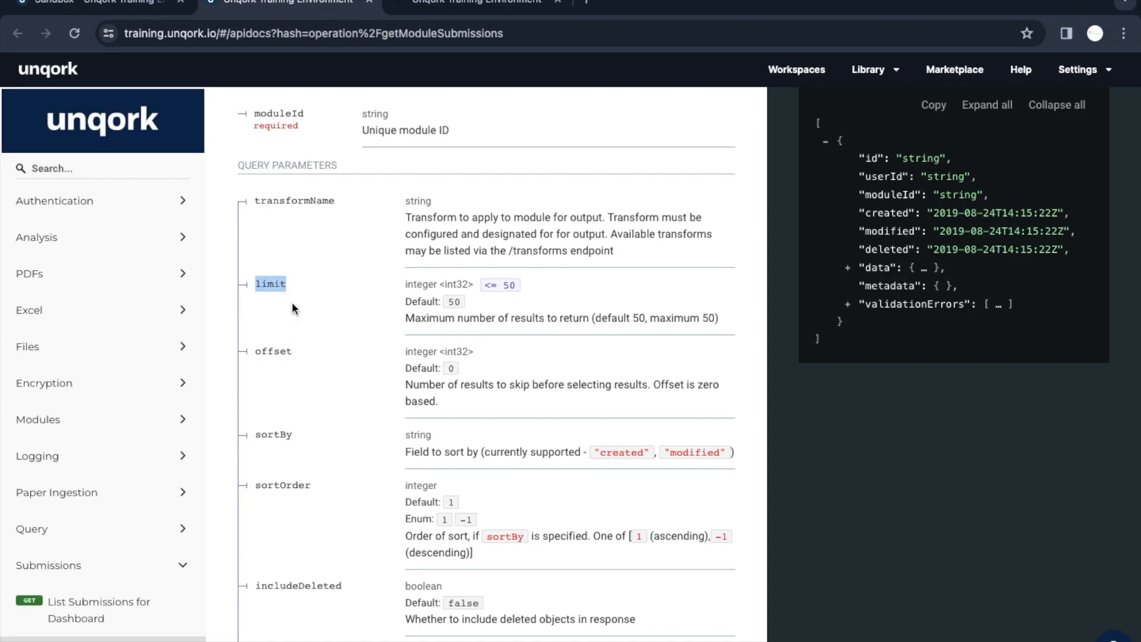
pyautogui.moveTo(273, 351)
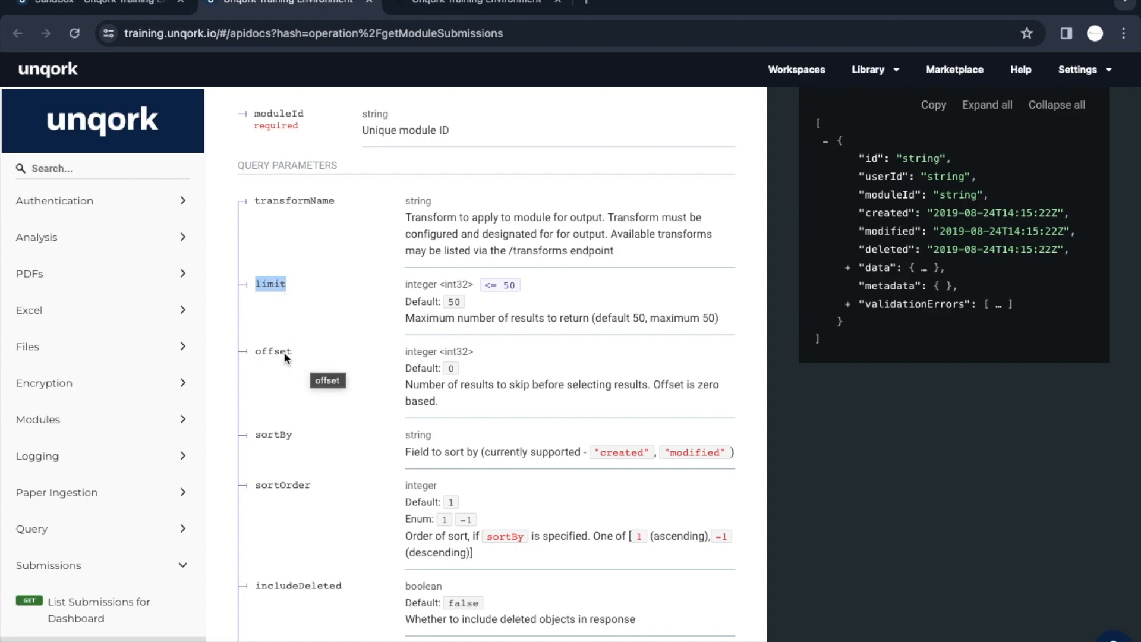
pyautogui.moveTo(285, 412)
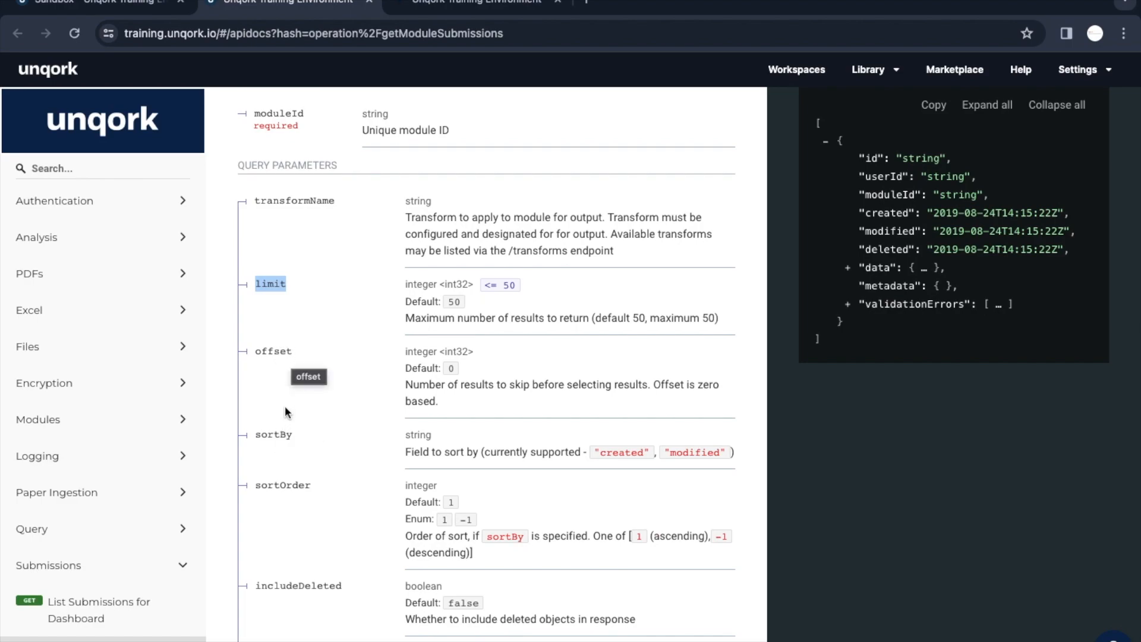
pyautogui.moveTo(343, 507)
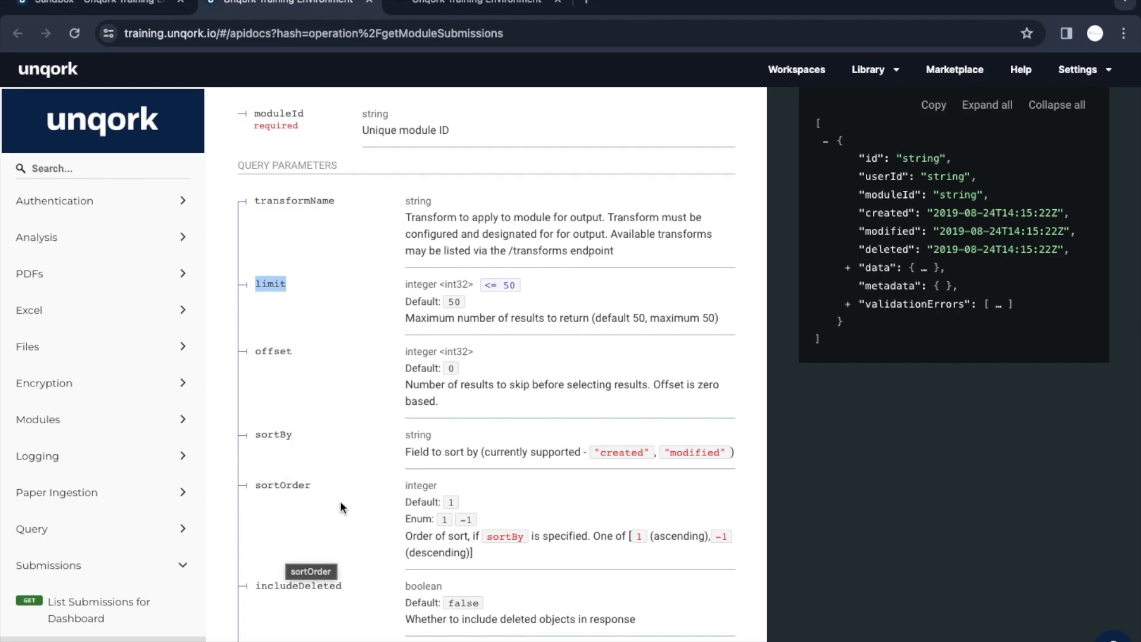
pyautogui.scroll(-3)
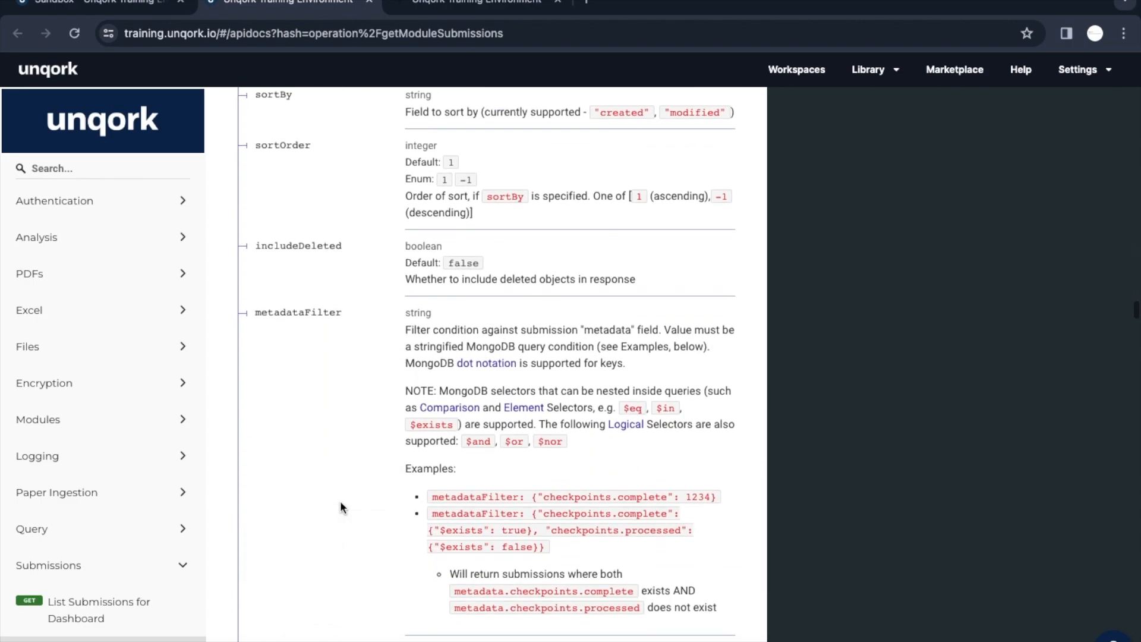
pyautogui.scroll(-3)
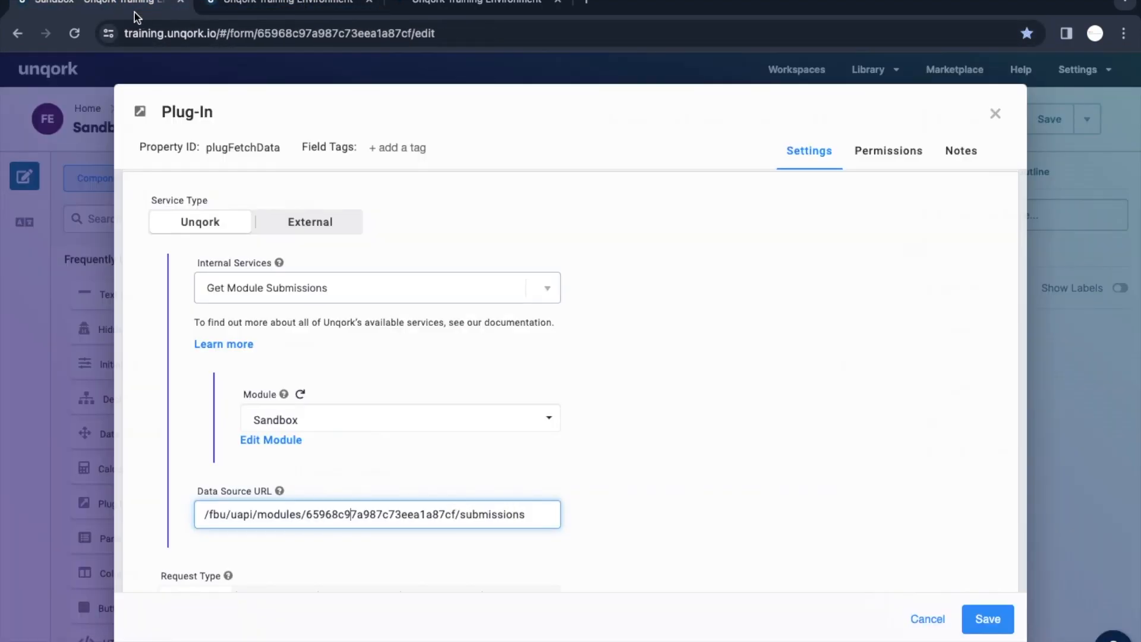
# - Select the module ID in the Data Source URL and review settings down to the trigger options
pyautogui.scroll(-3)
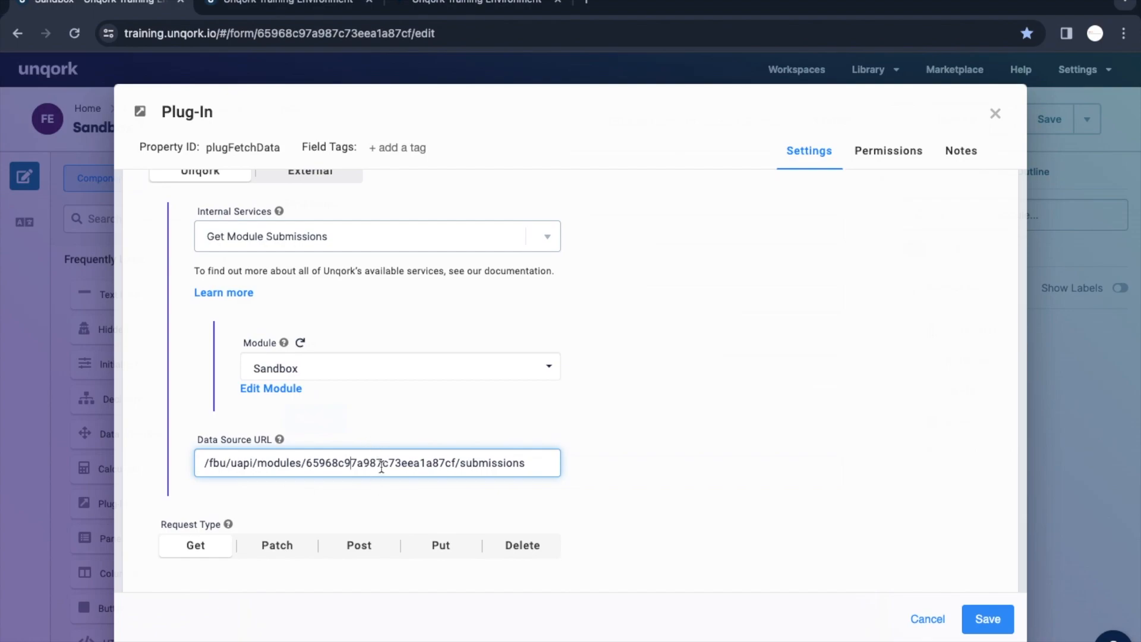
pyautogui.doubleClick(380, 463)
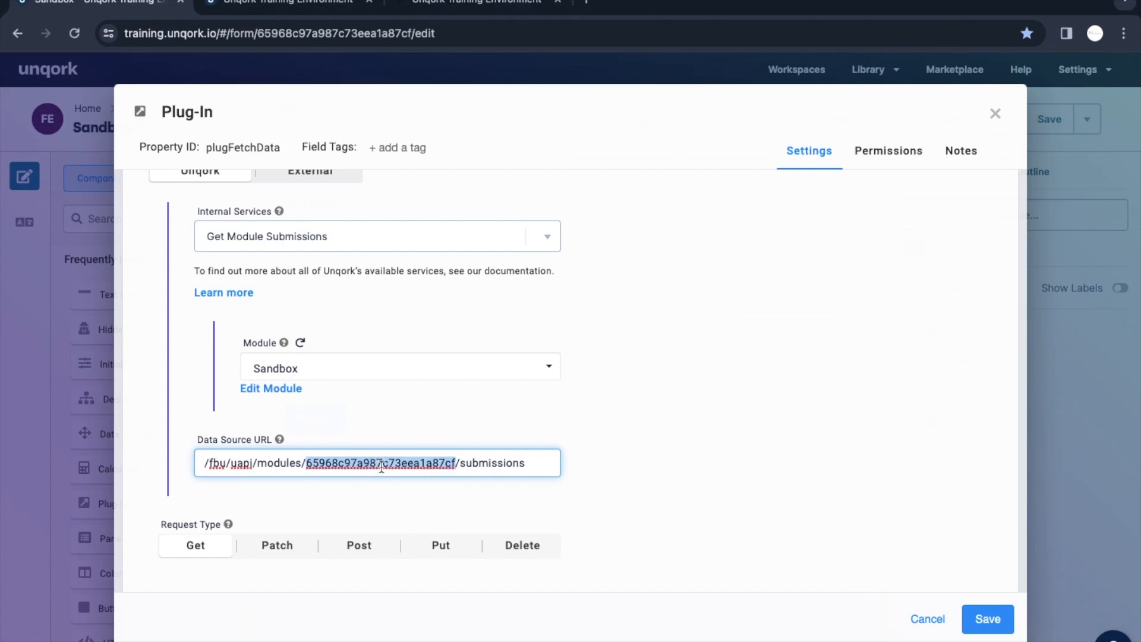
pyautogui.moveTo(483, 496)
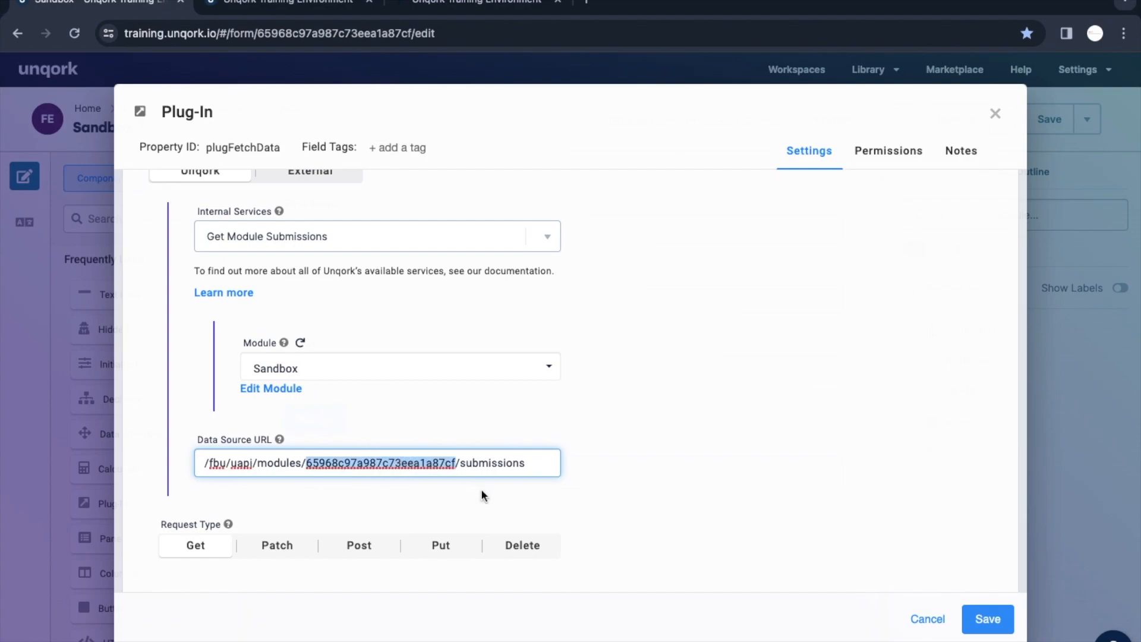
pyautogui.scroll(-3)
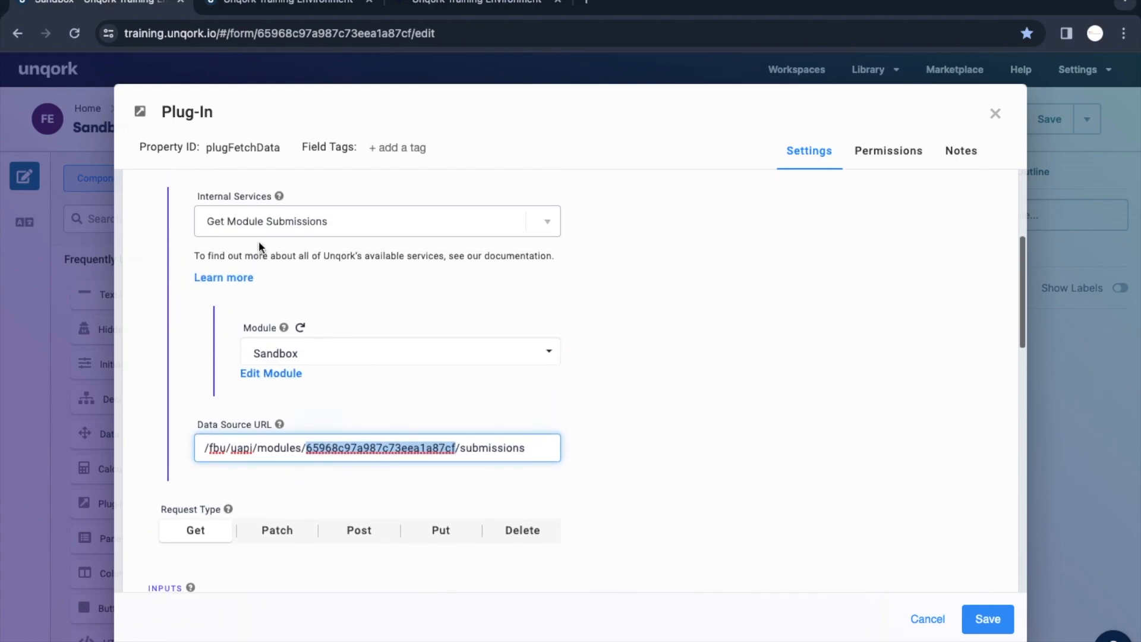
pyautogui.scroll(-3)
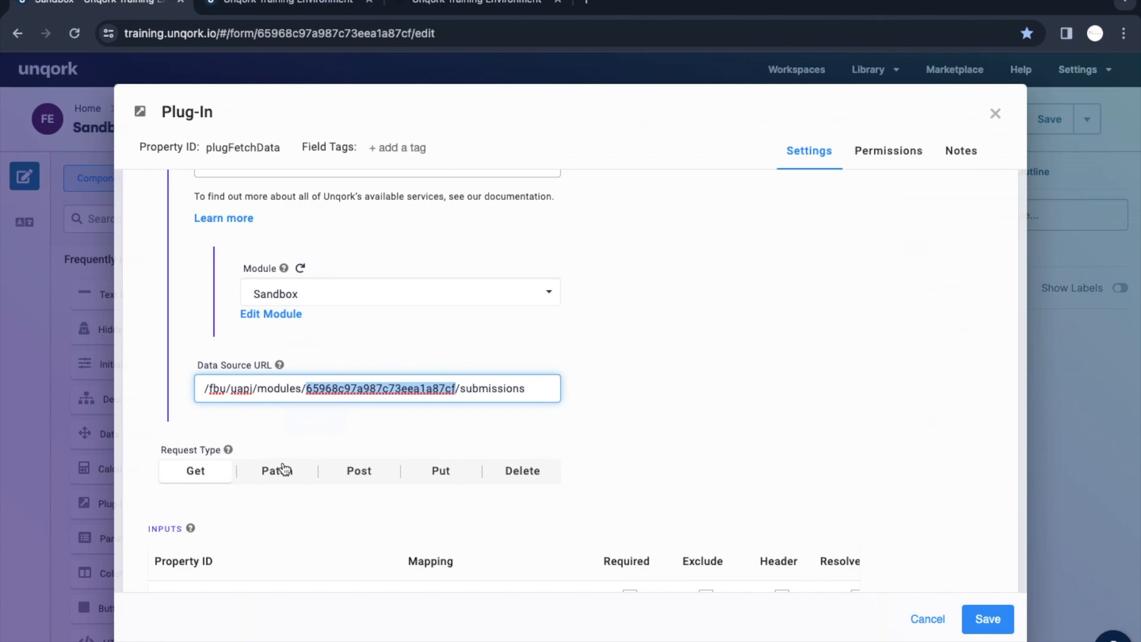
pyautogui.scroll(-3)
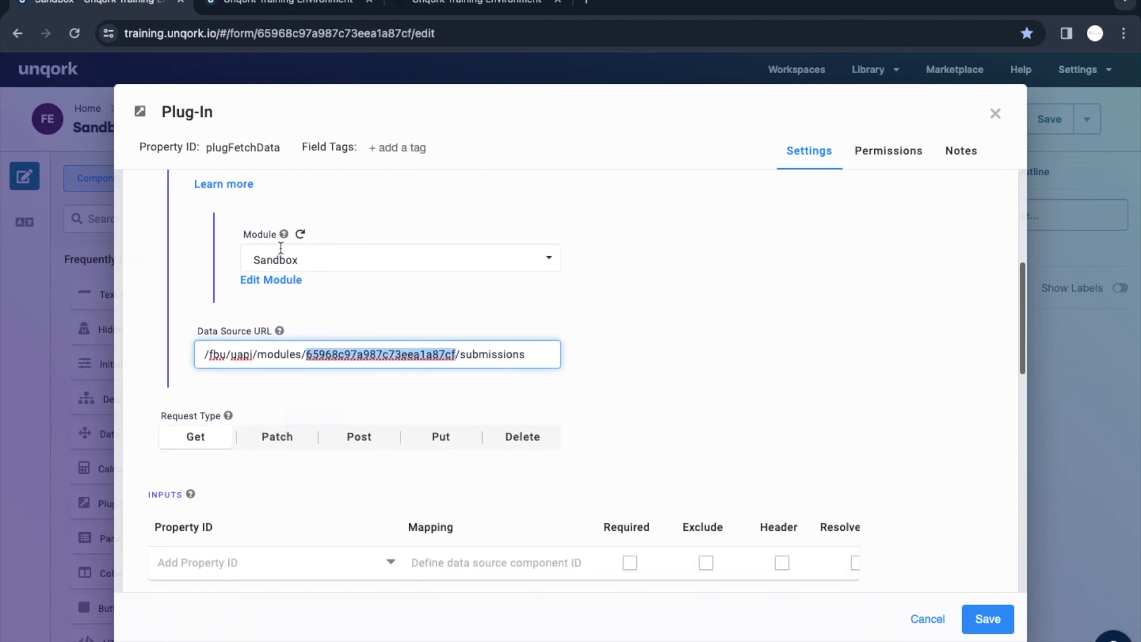
pyautogui.scroll(-3)
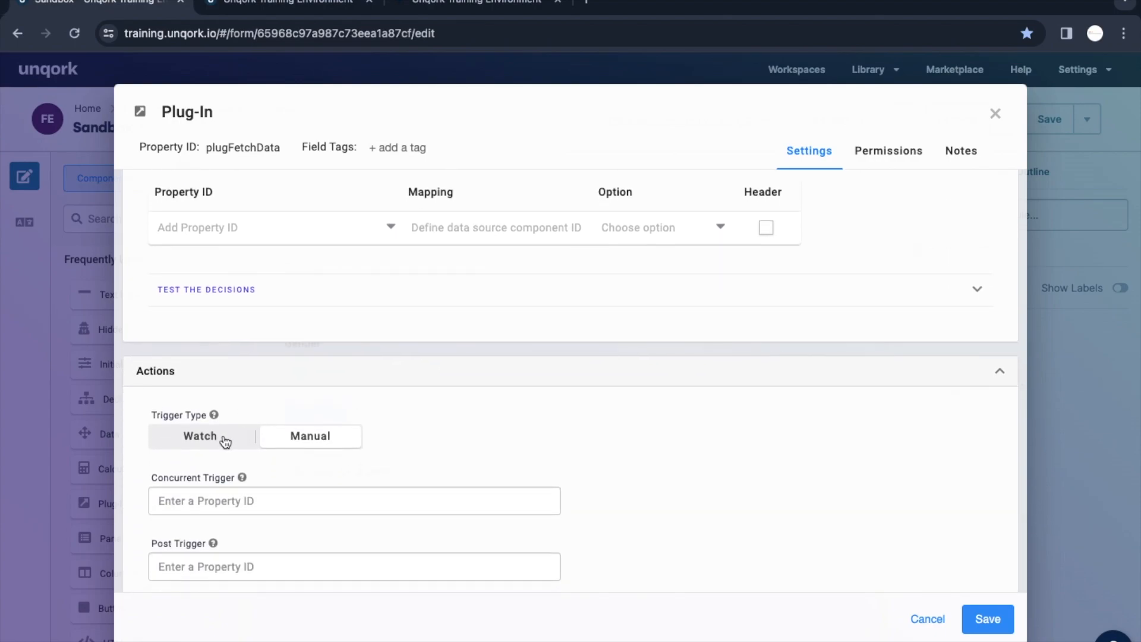
pyautogui.moveTo(189, 436)
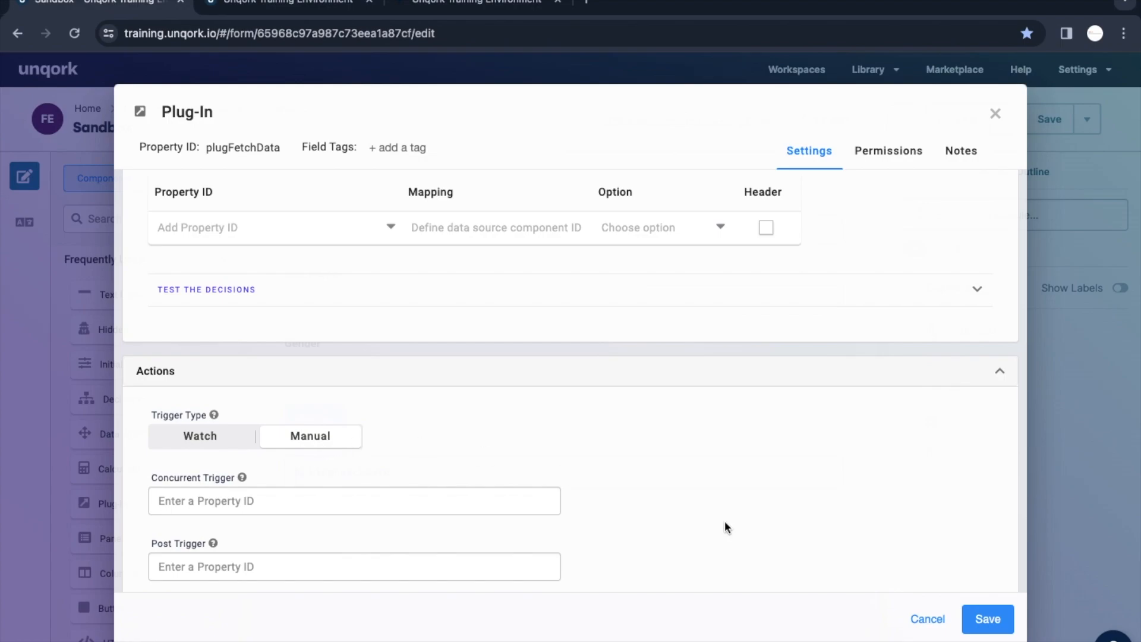
pyautogui.scroll(-3)
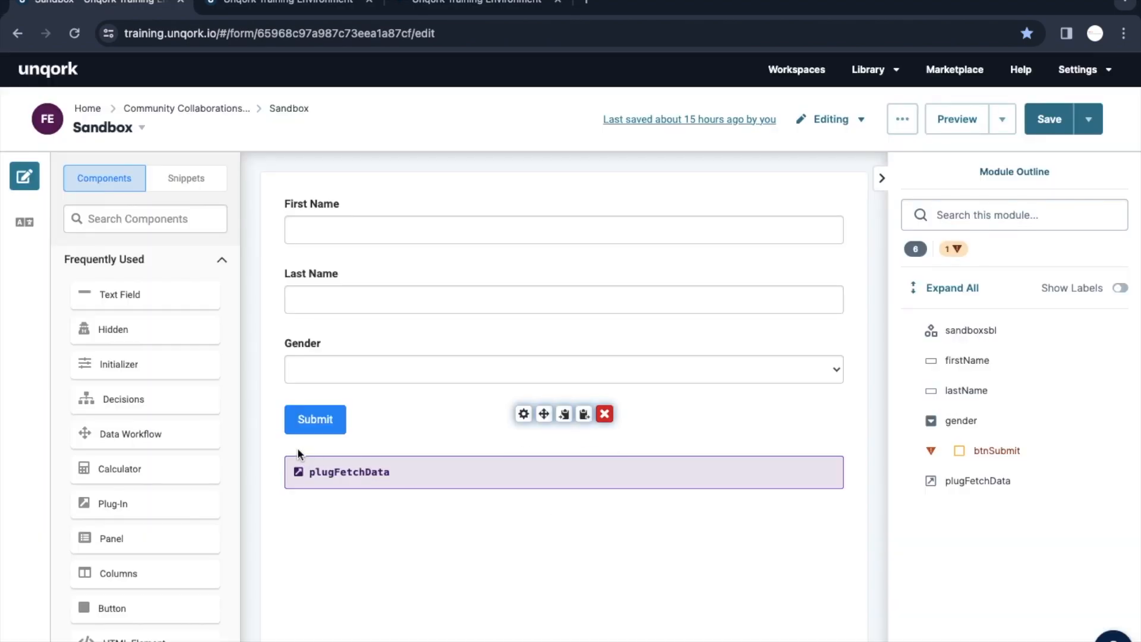
# - Add a Button with Property ID btnGetData, label 'Get Data', and Event action type
pyautogui.write('su')
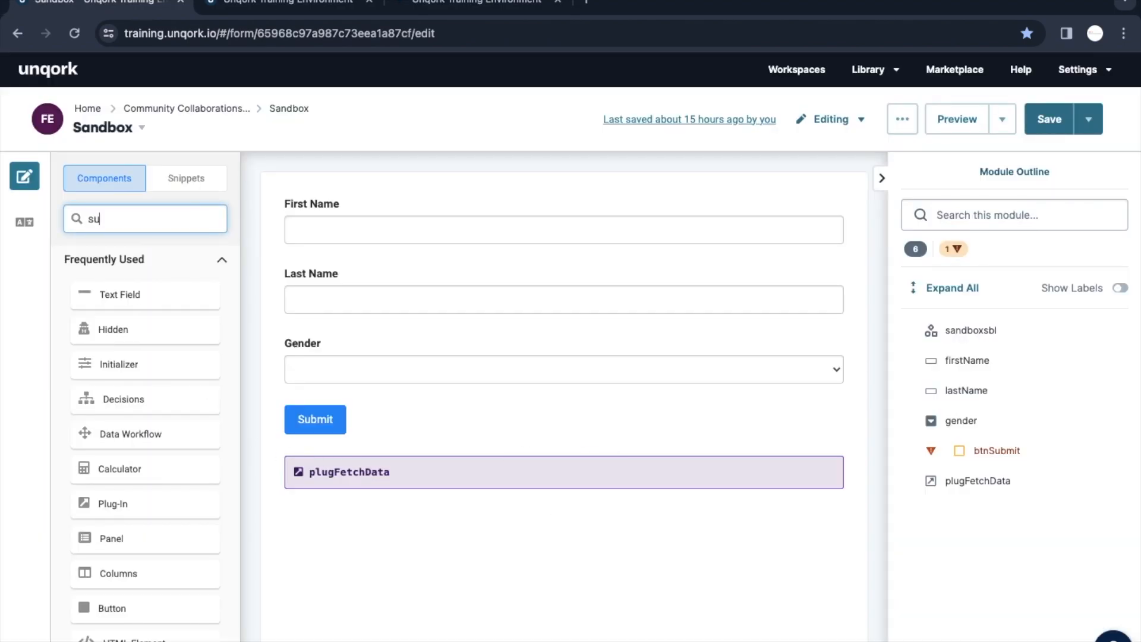
pyautogui.click(145, 218)
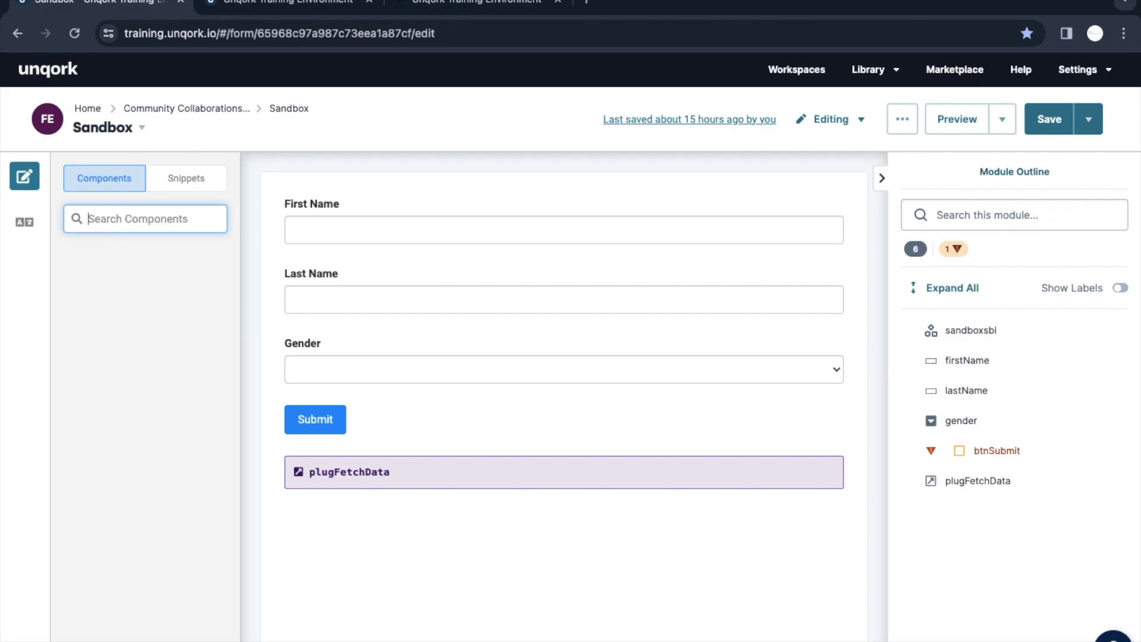
pyautogui.write('bu')
pyautogui.write('btnGet')
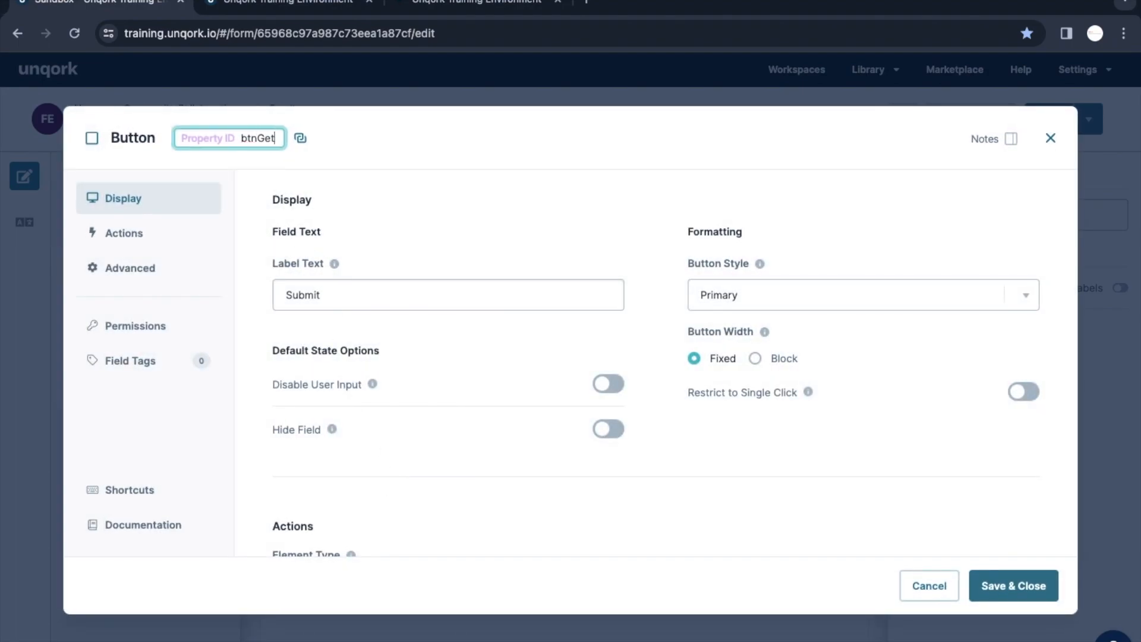
pyautogui.write('Data')
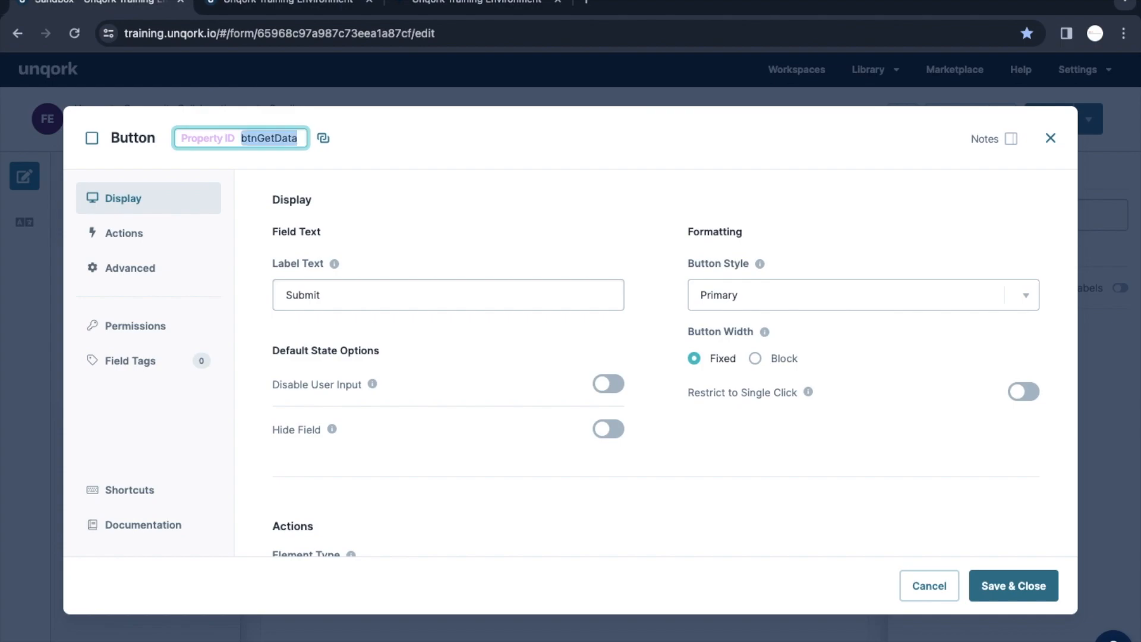
pyautogui.click(448, 295)
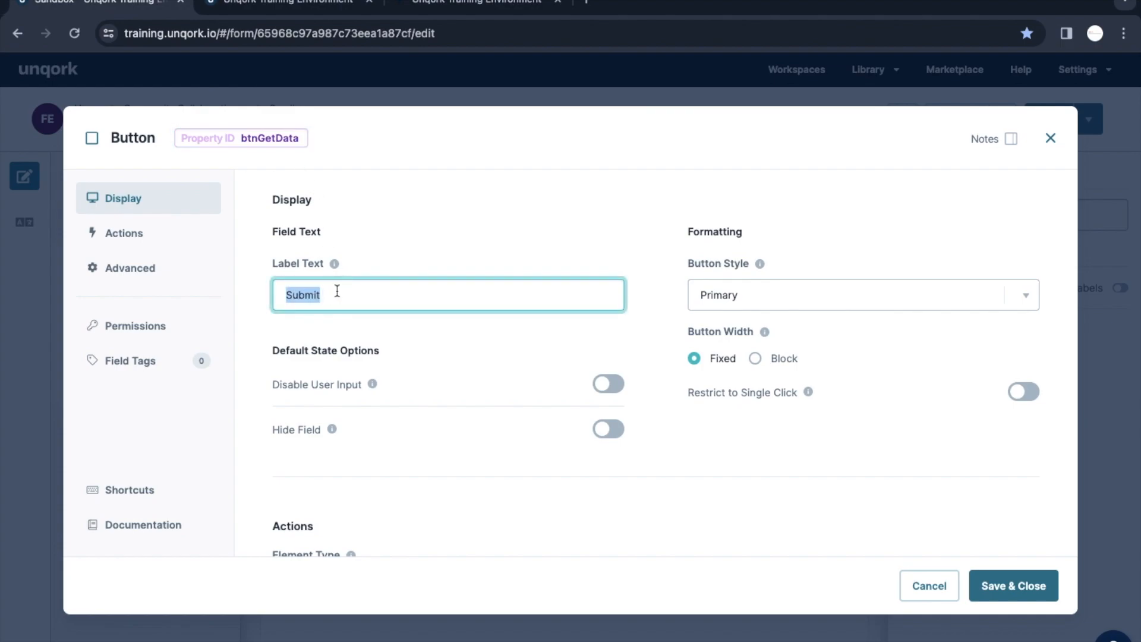
pyautogui.write('Get Dat')
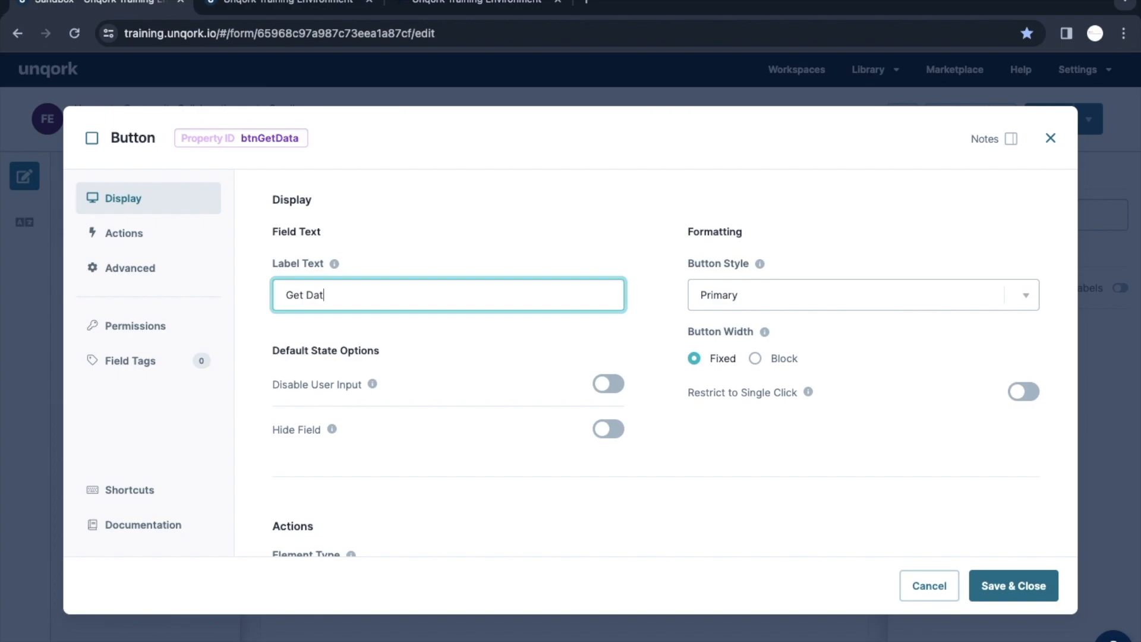
pyautogui.scroll(-3)
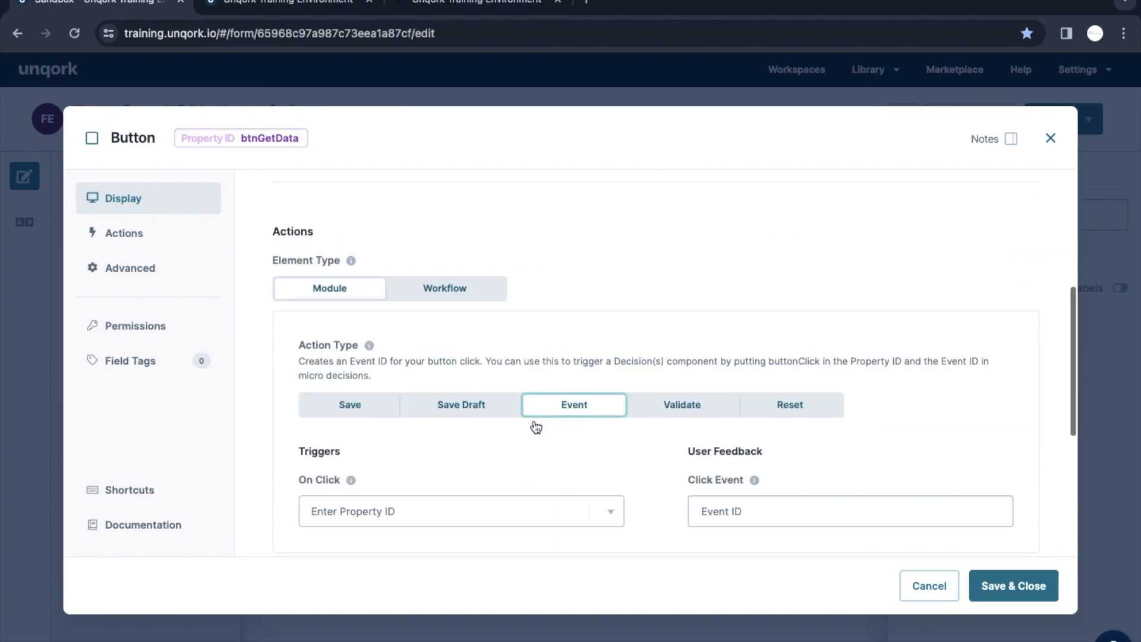
pyautogui.write('pl')
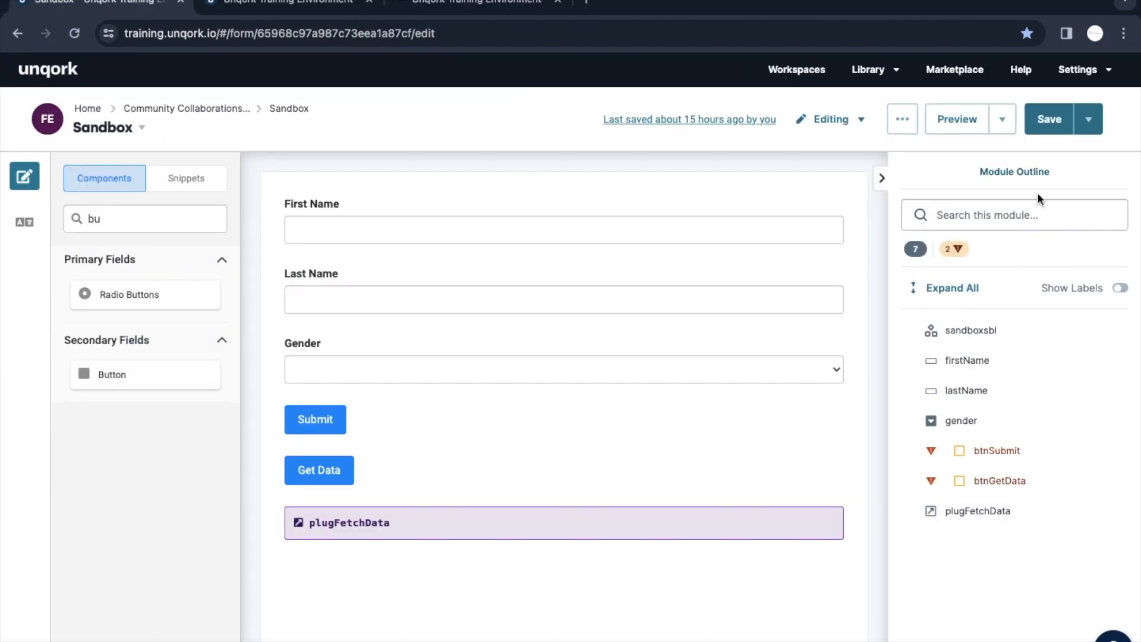
pyautogui.click(1048, 119)
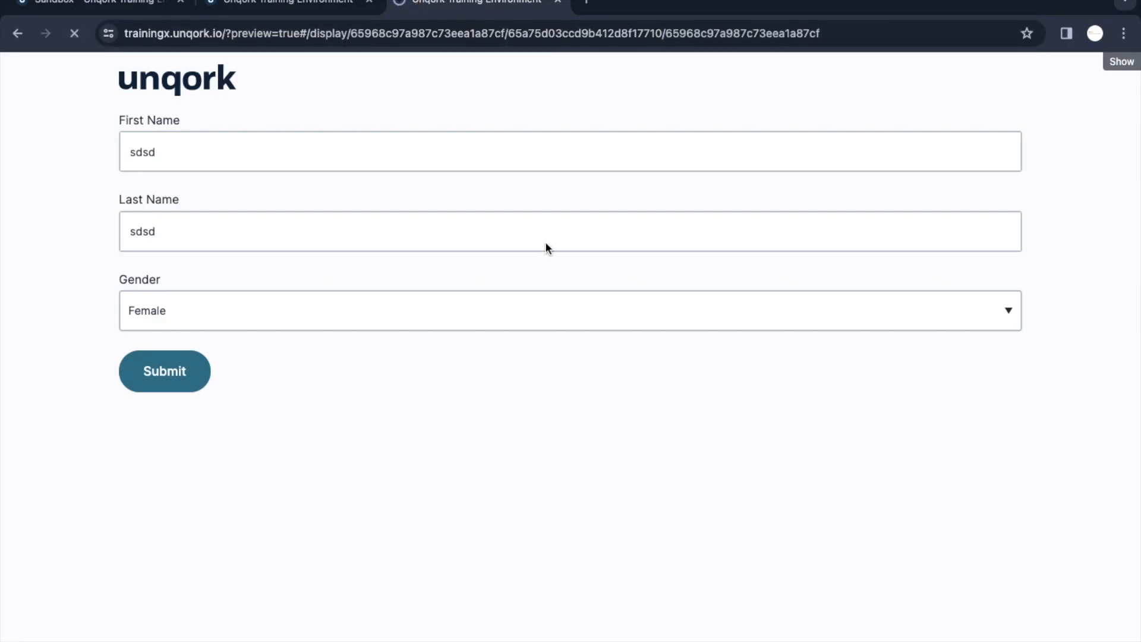
# - Save the Sandbox module and open a live preview showing the Get Data button
pyautogui.click(477, 2)
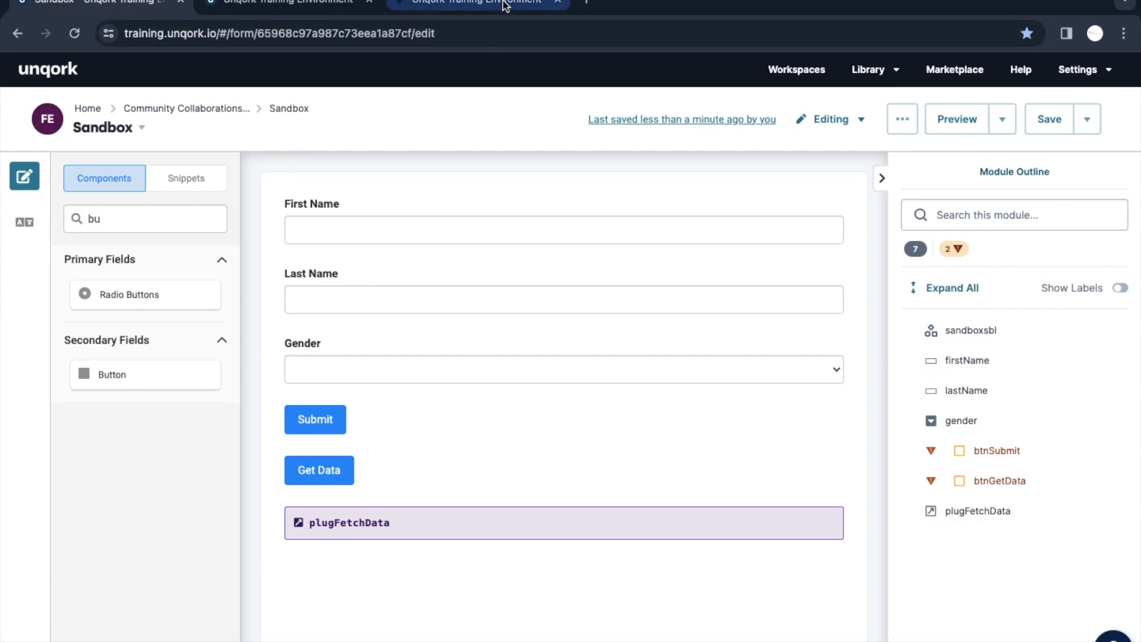
pyautogui.click(957, 119)
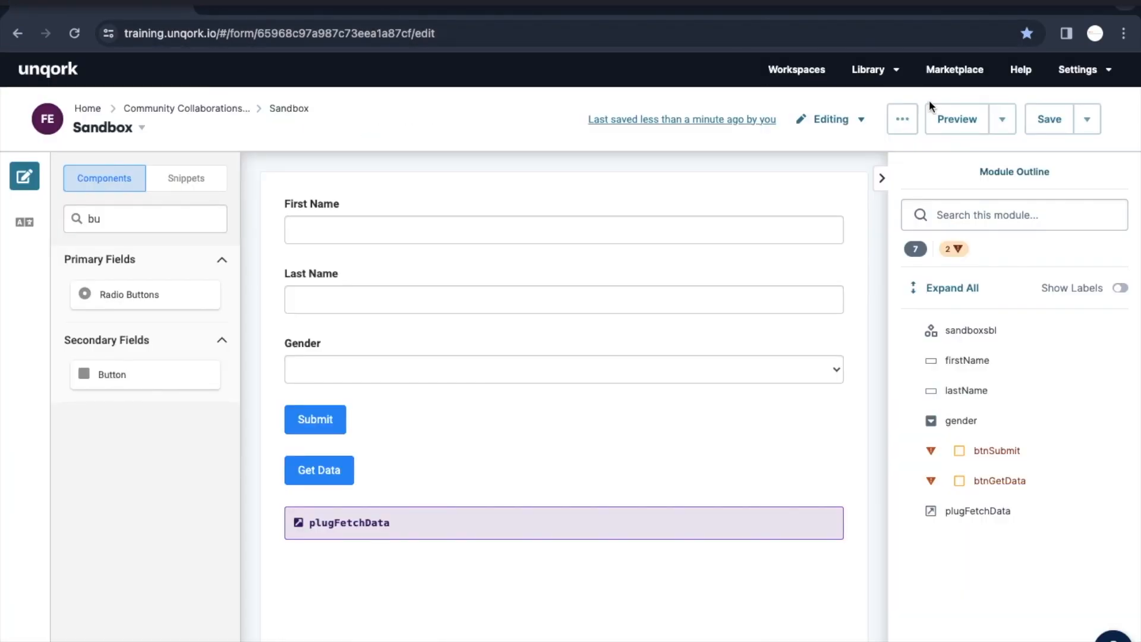
pyautogui.click(957, 119)
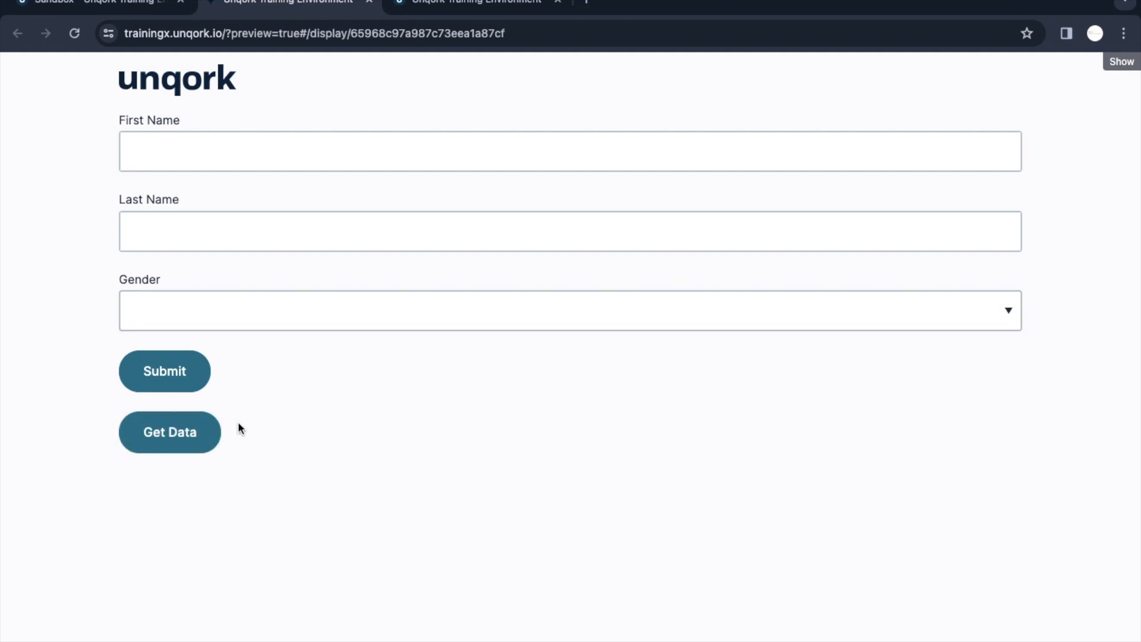
# - Open DevTools on the preview with Inspect and clear the Network request log
pyautogui.rightClick(240, 428)
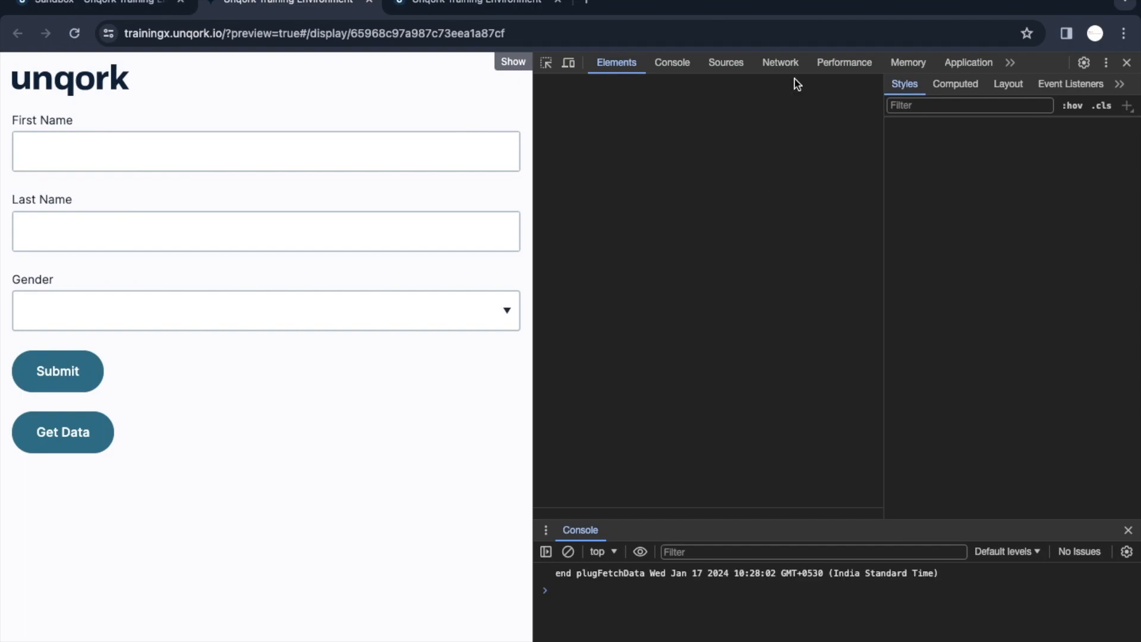
pyautogui.click(779, 62)
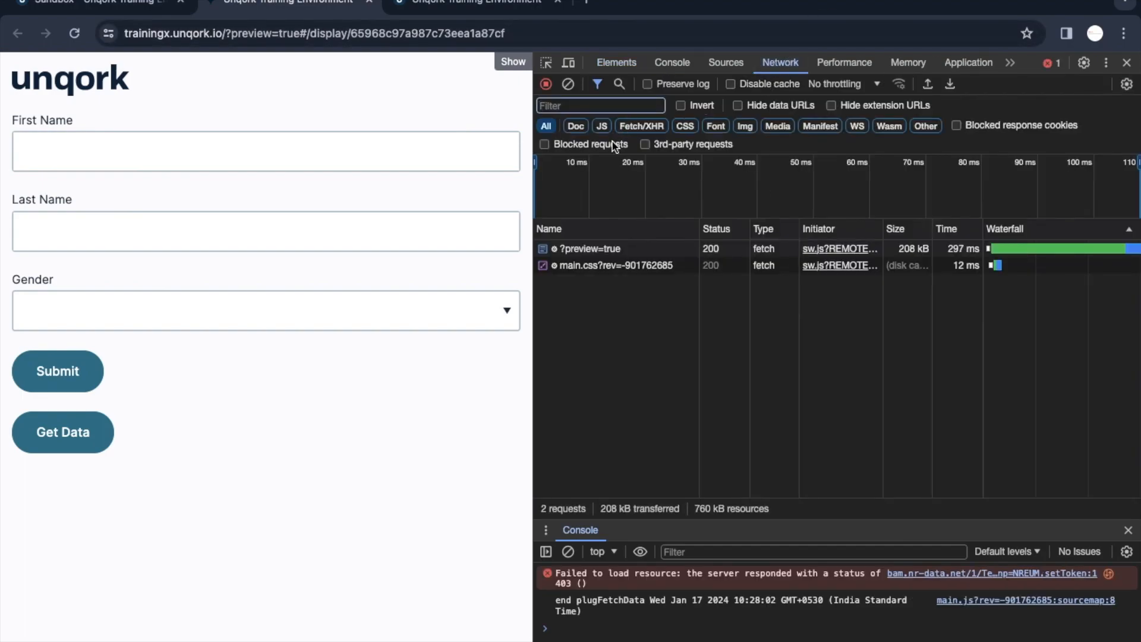
pyautogui.click(599, 104)
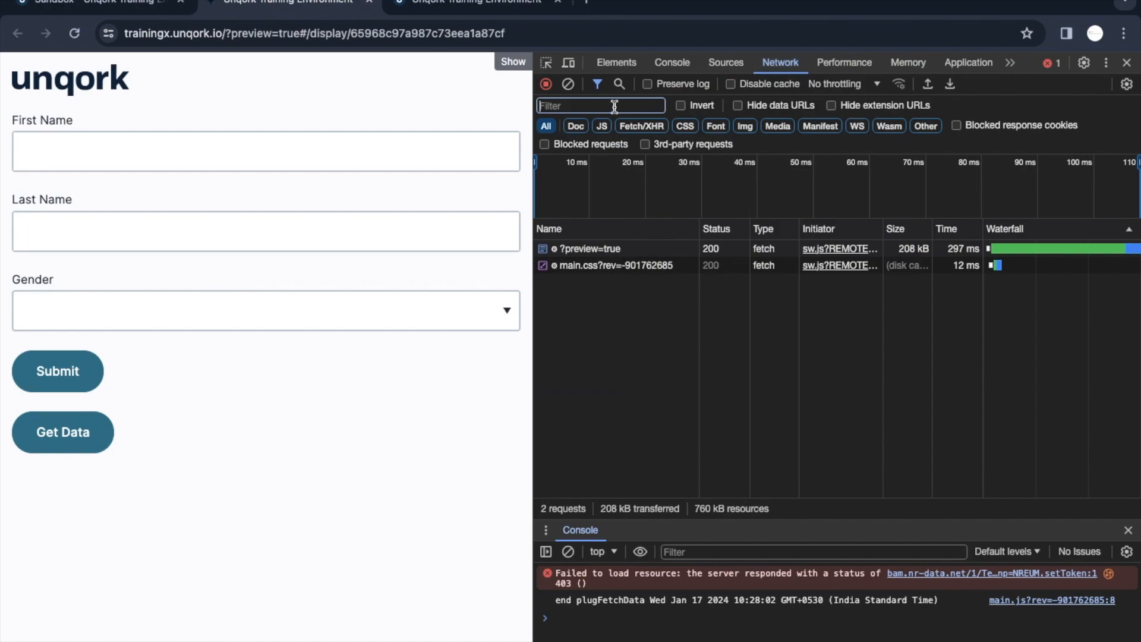
pyautogui.click(567, 83)
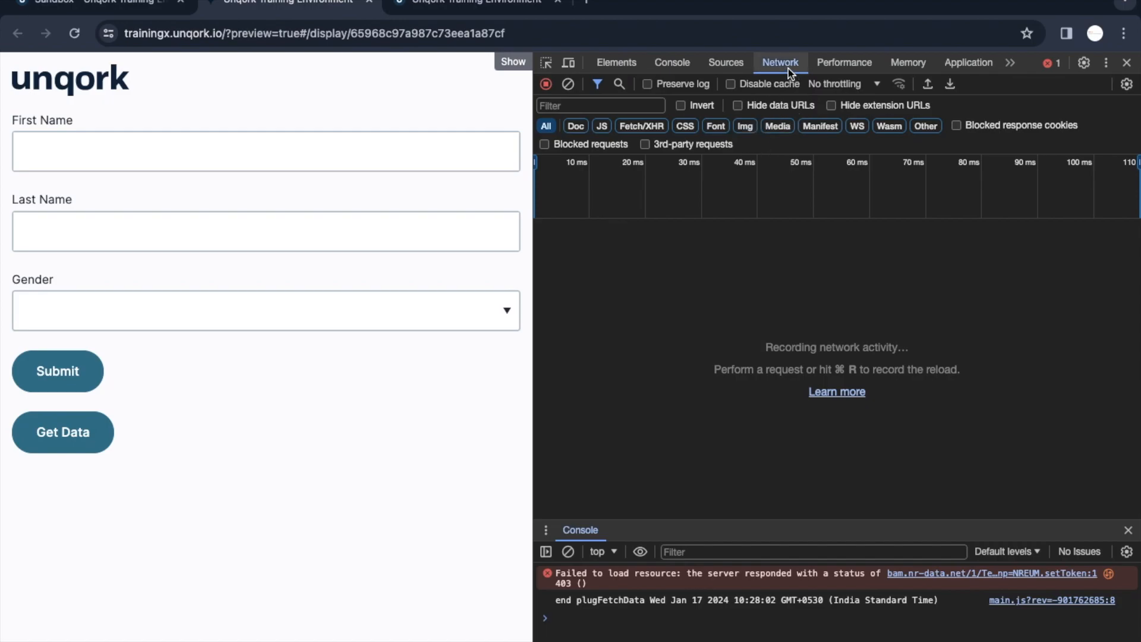
# - Run Get Data and preview the submissions request response, showing six records
pyautogui.click(62, 432)
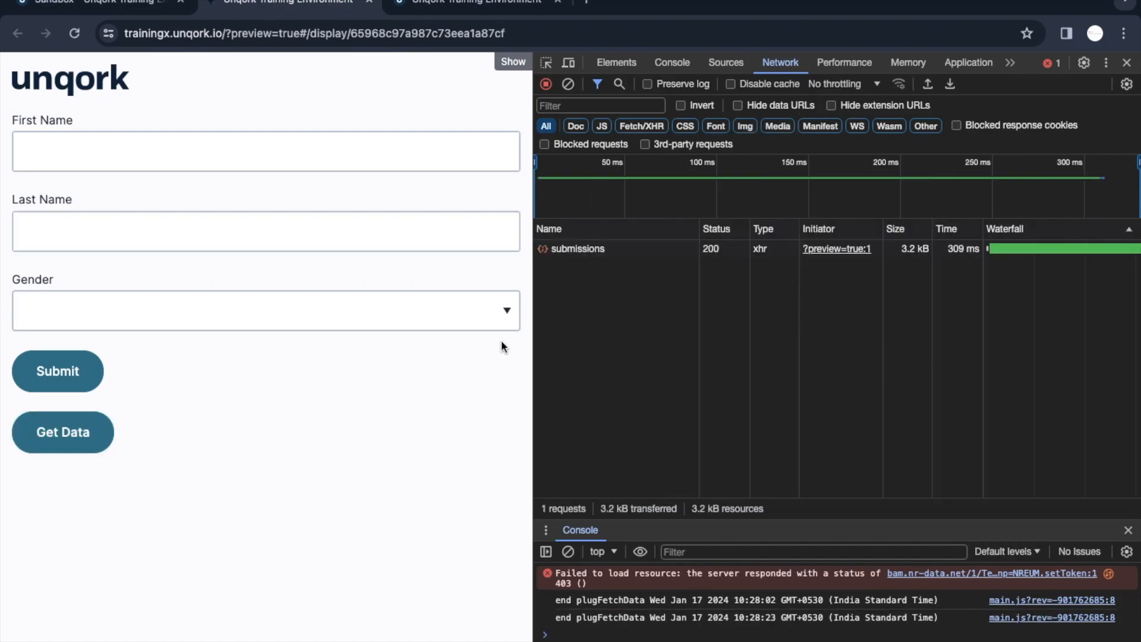
pyautogui.click(578, 249)
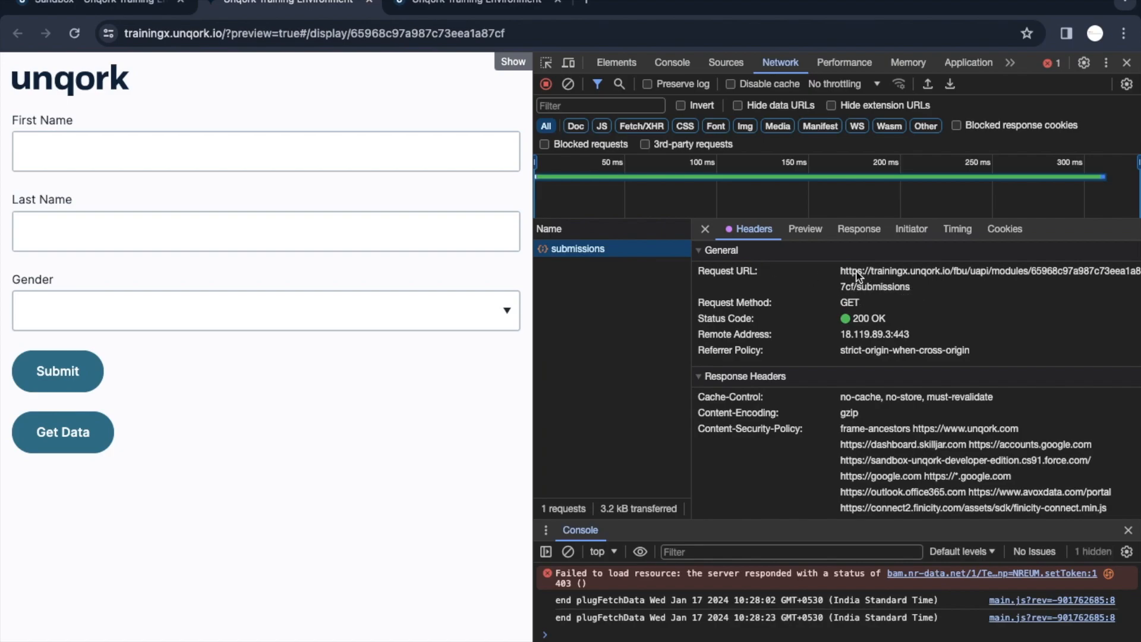
pyautogui.moveTo(1040, 281)
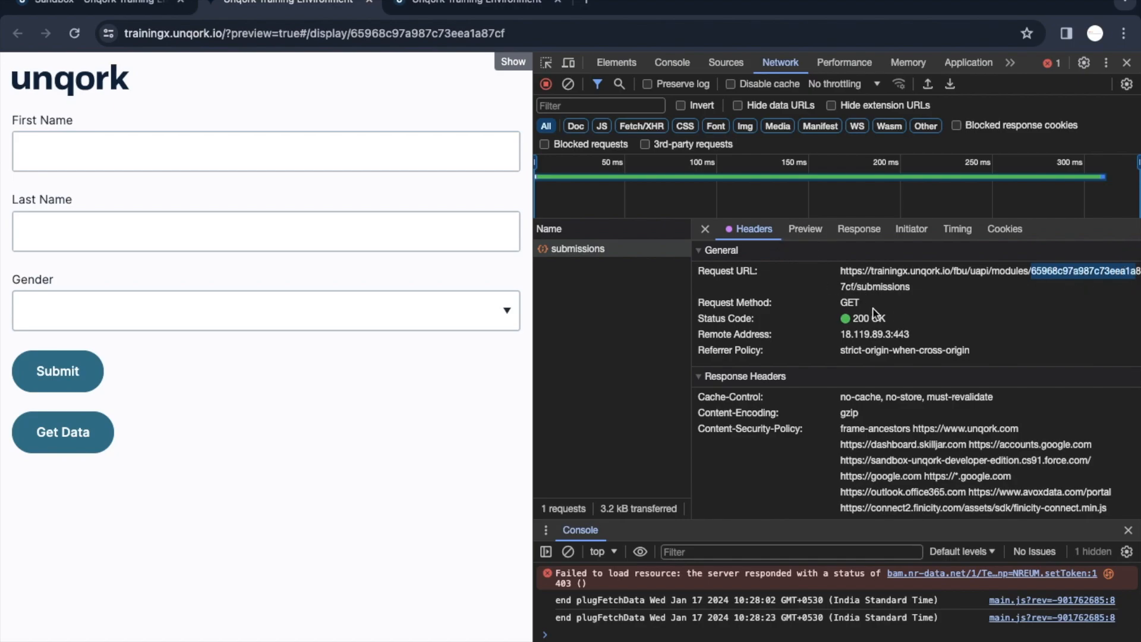
pyautogui.click(805, 228)
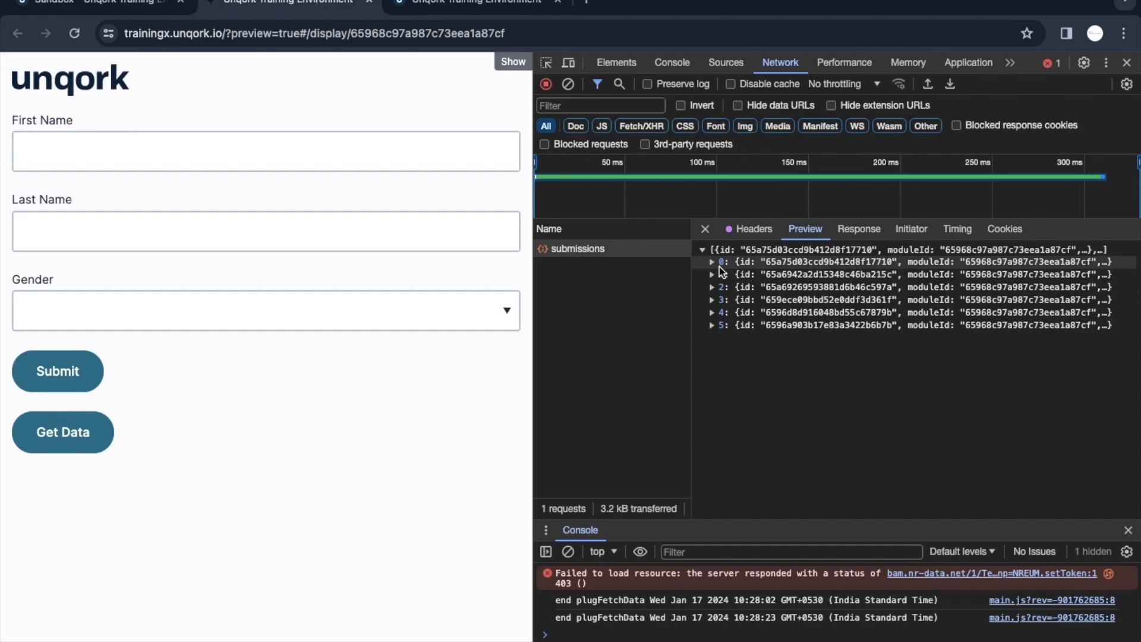
pyautogui.click(712, 262)
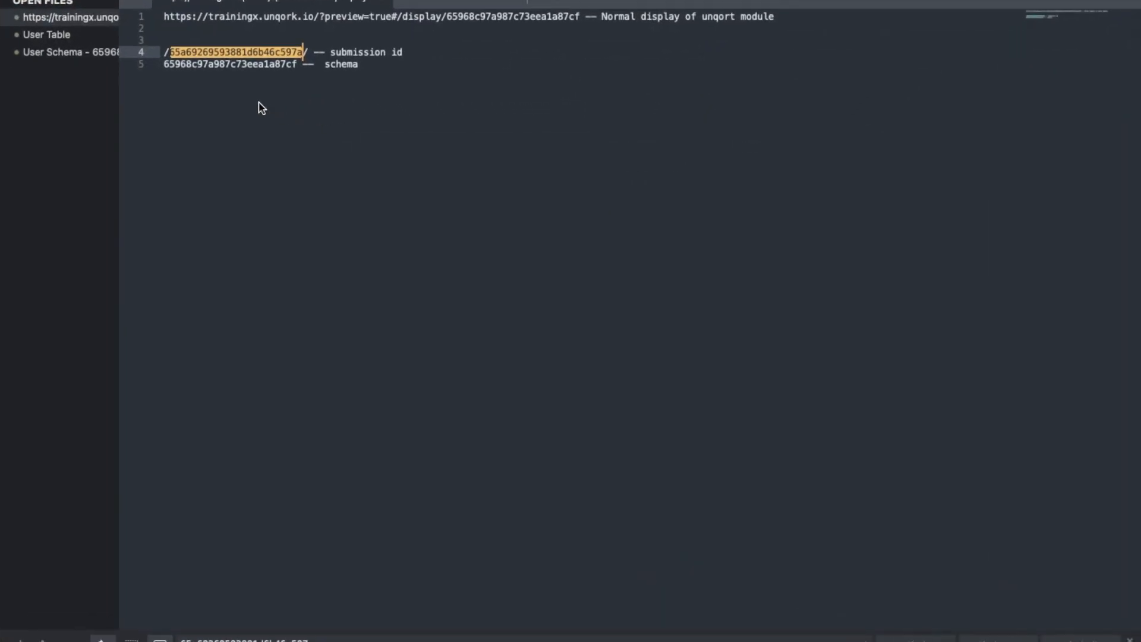
# - Switch to the User Table note listing id, firstName, lastName and gender columns
pyautogui.click(47, 34)
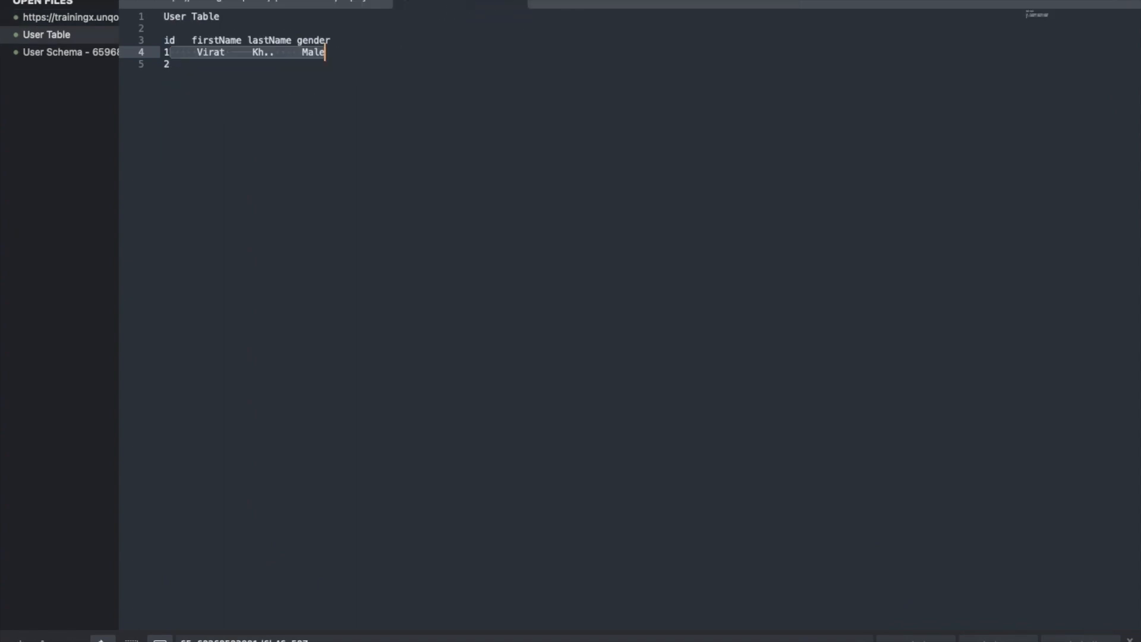
pyautogui.click(53, 52)
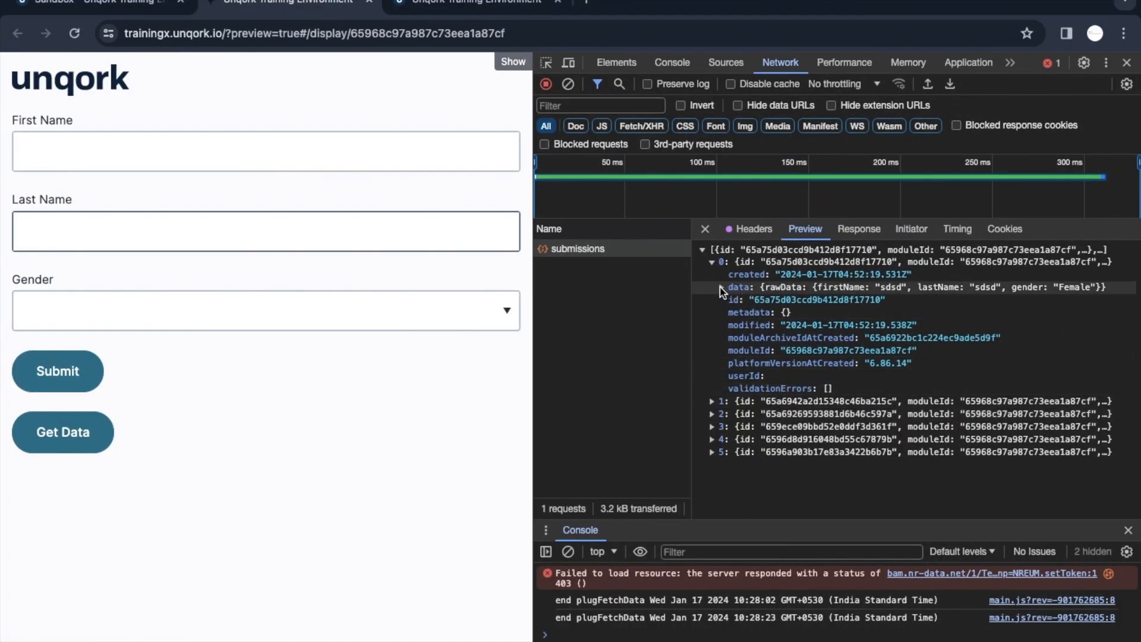
# - Expand item 0's data and rawData fields in the Preview
pyautogui.click(714, 286)
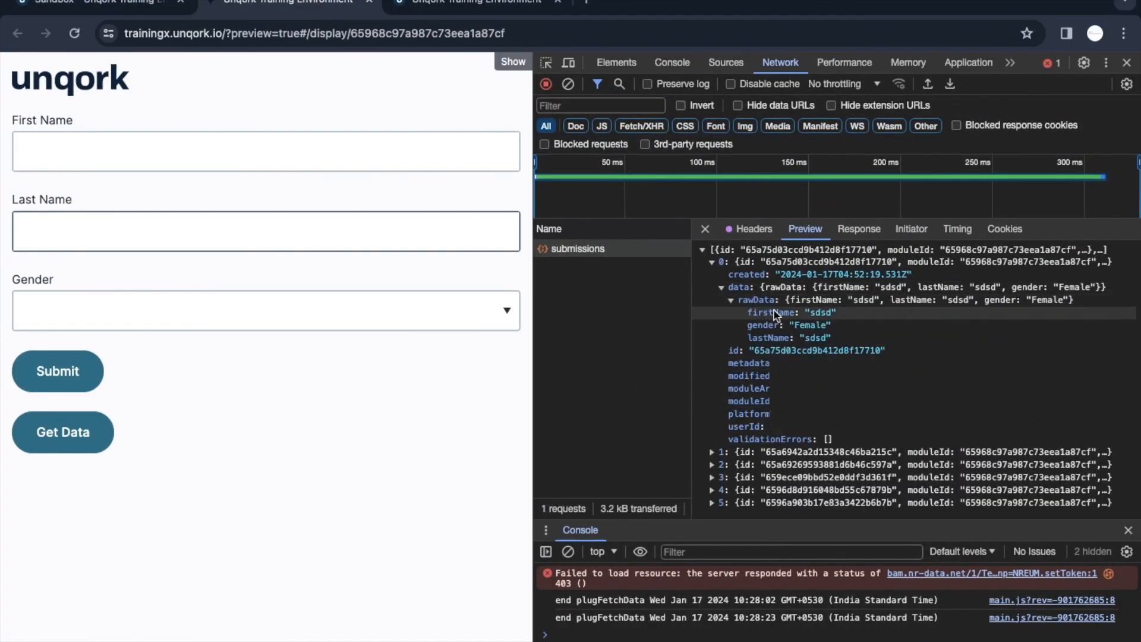
pyautogui.moveTo(775, 313)
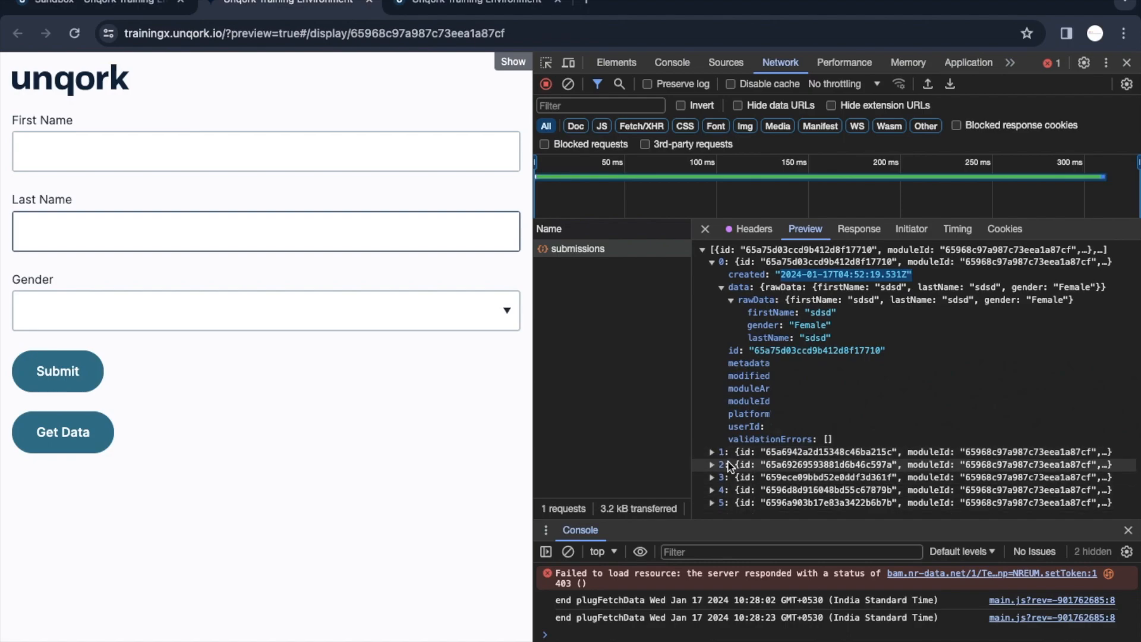
pyautogui.click(713, 452)
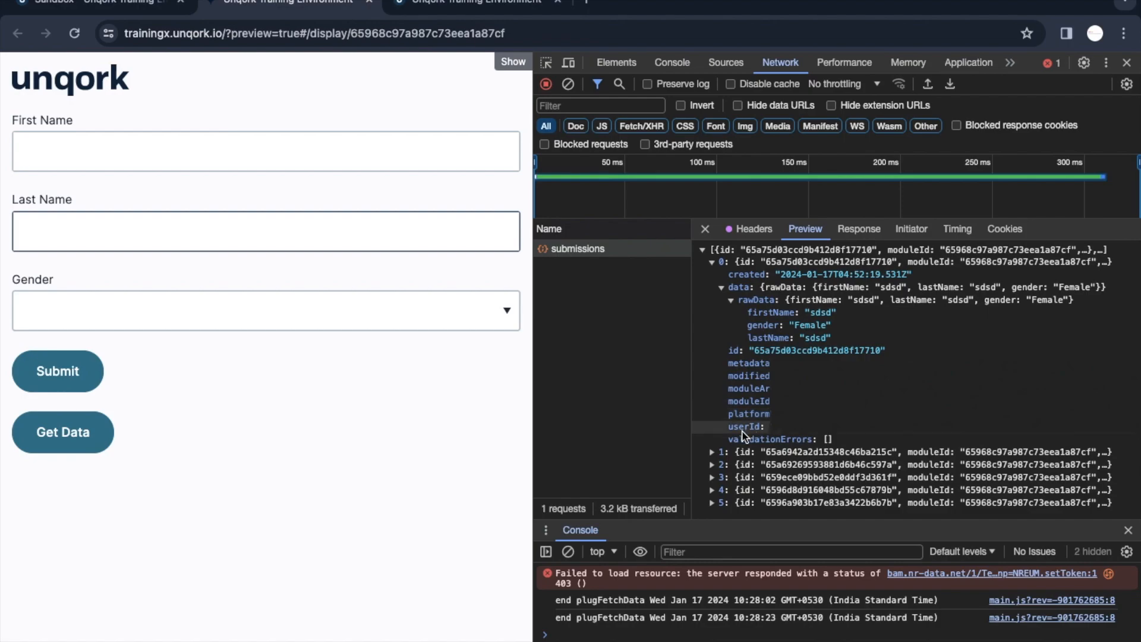
pyautogui.moveTo(686, 388)
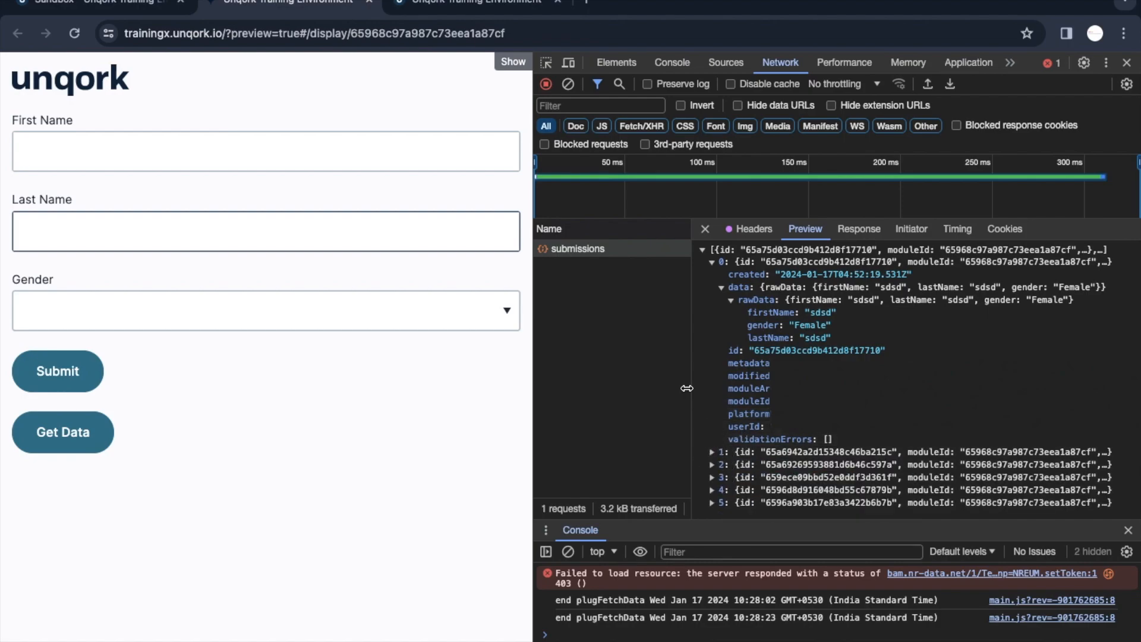
pyautogui.click(265, 150)
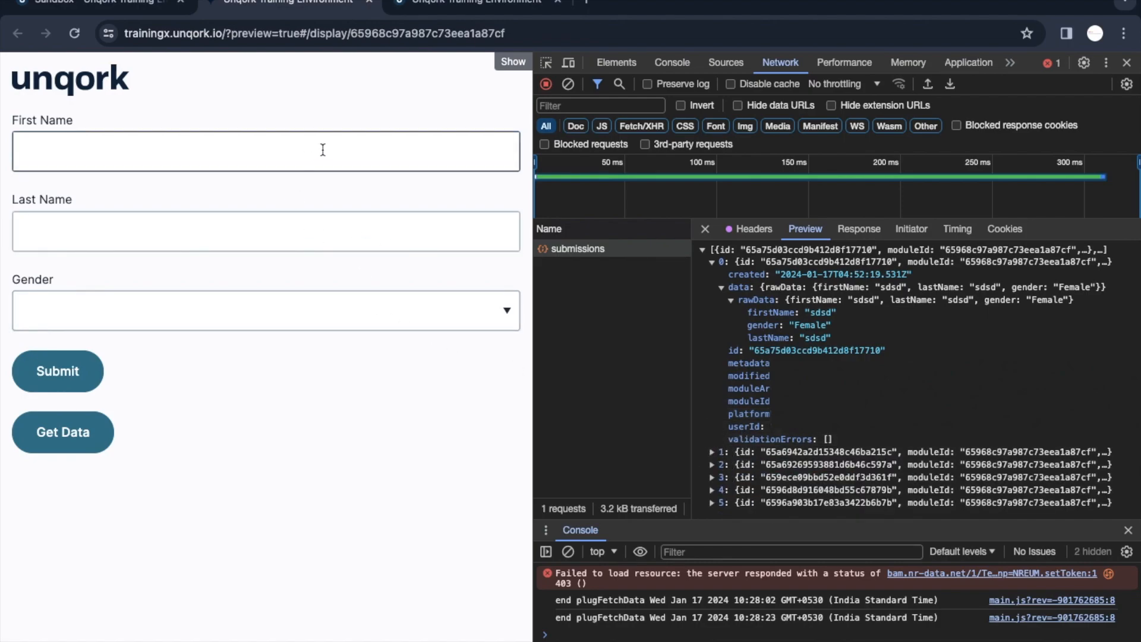
pyautogui.click(265, 150)
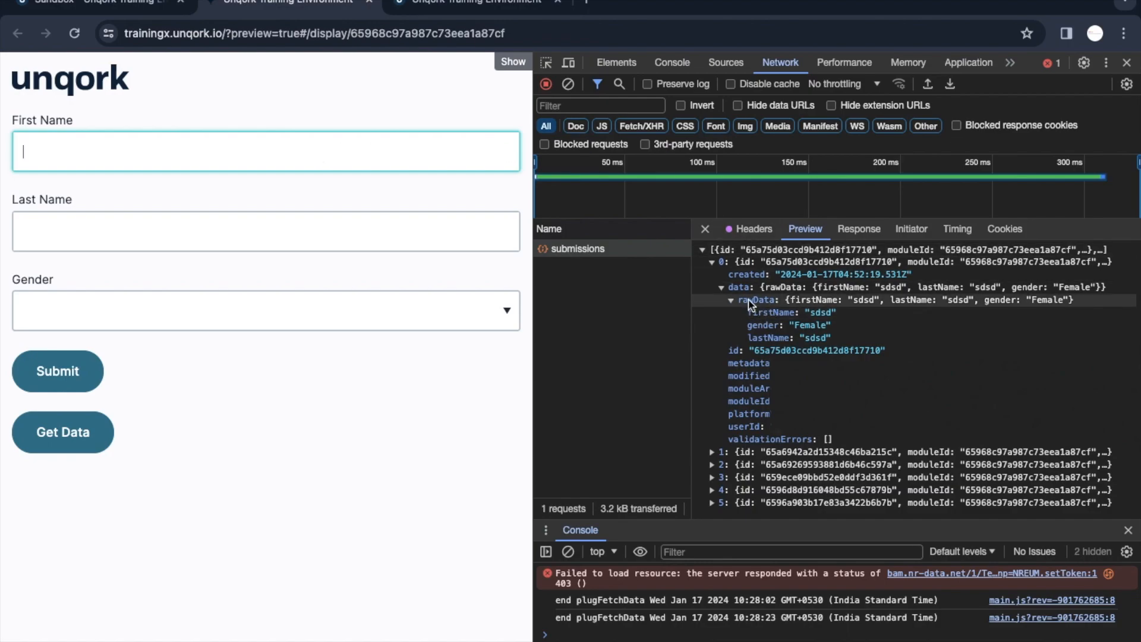
# - Select the first submission's id value, then clear the network log
pyautogui.click(755, 354)
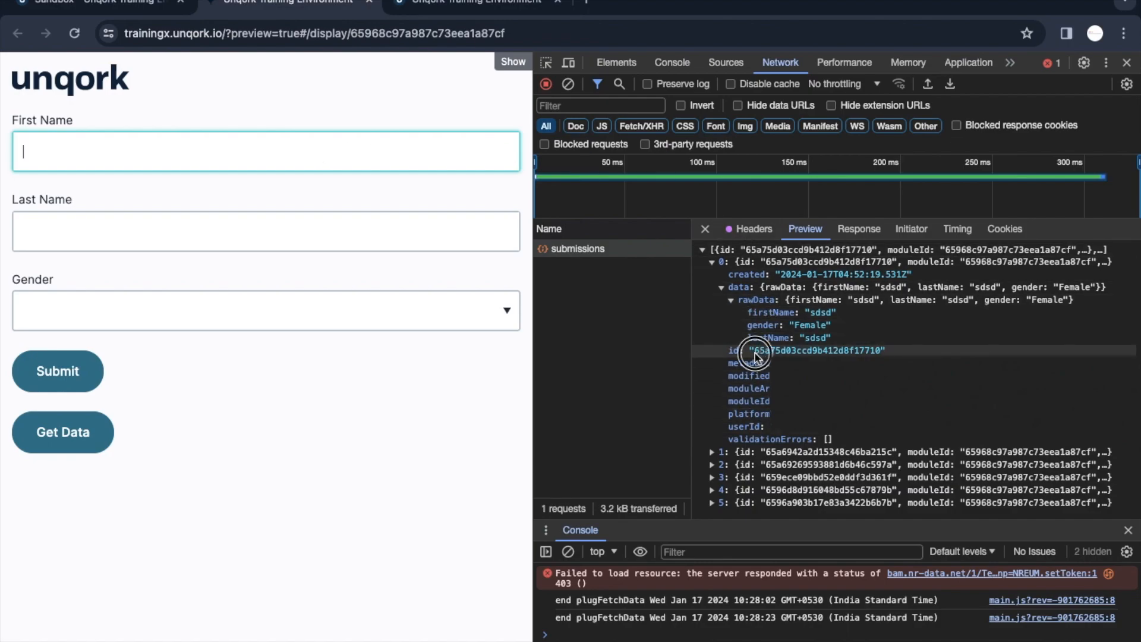
pyautogui.doubleClick(815, 351)
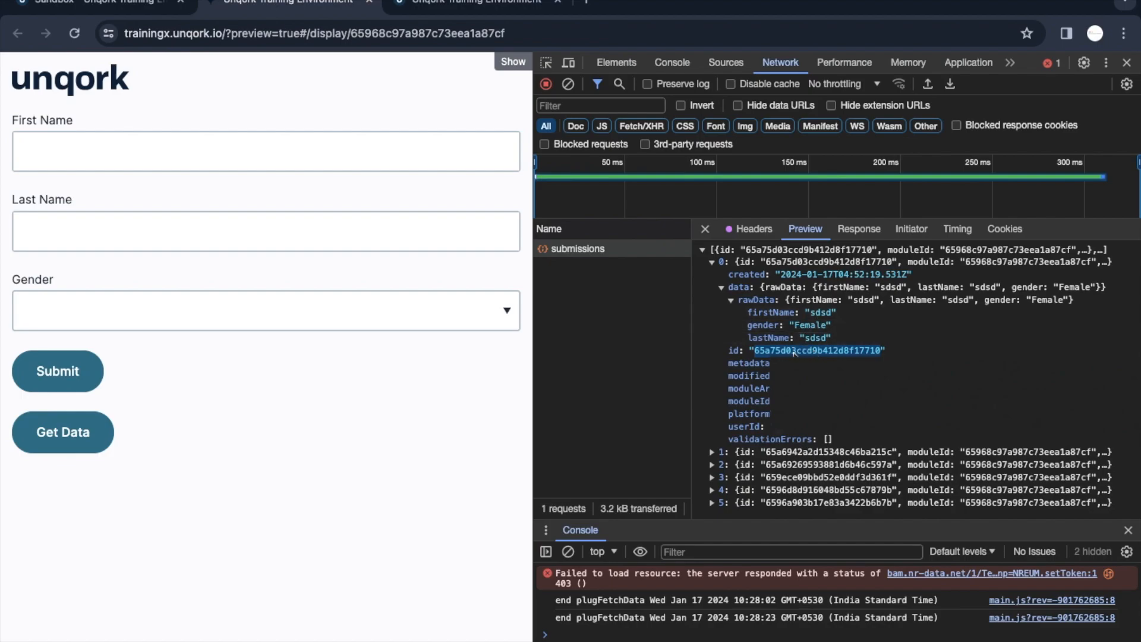
pyautogui.click(568, 83)
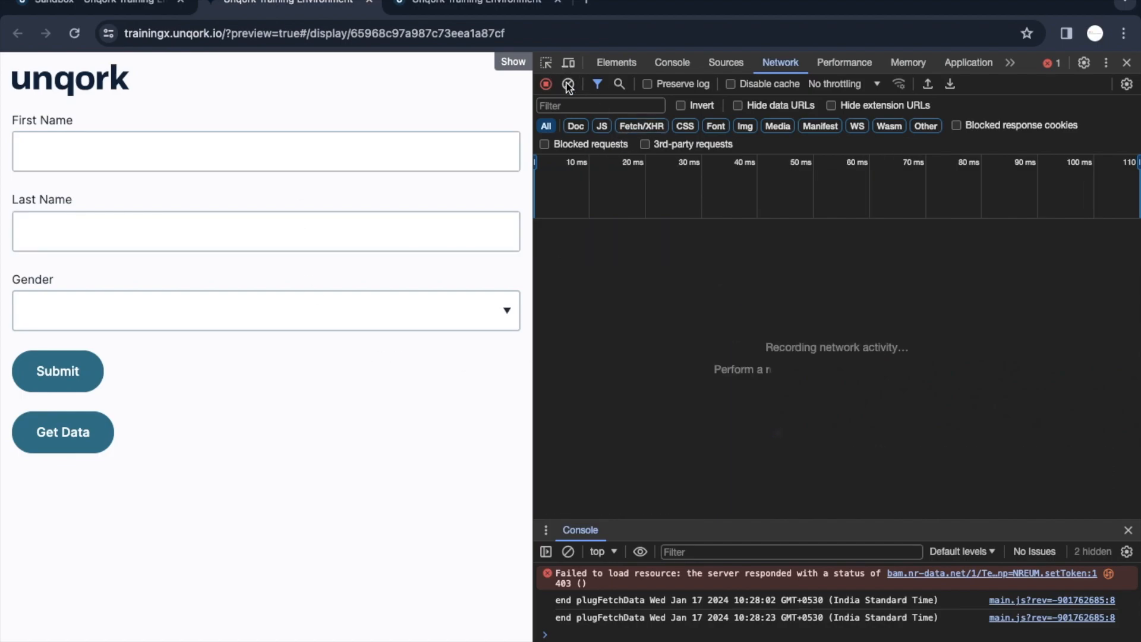
# - Submit First Name tkjhkjh, Last Name sdsds, Gender Male, and dismiss Success
pyautogui.click(670, 62)
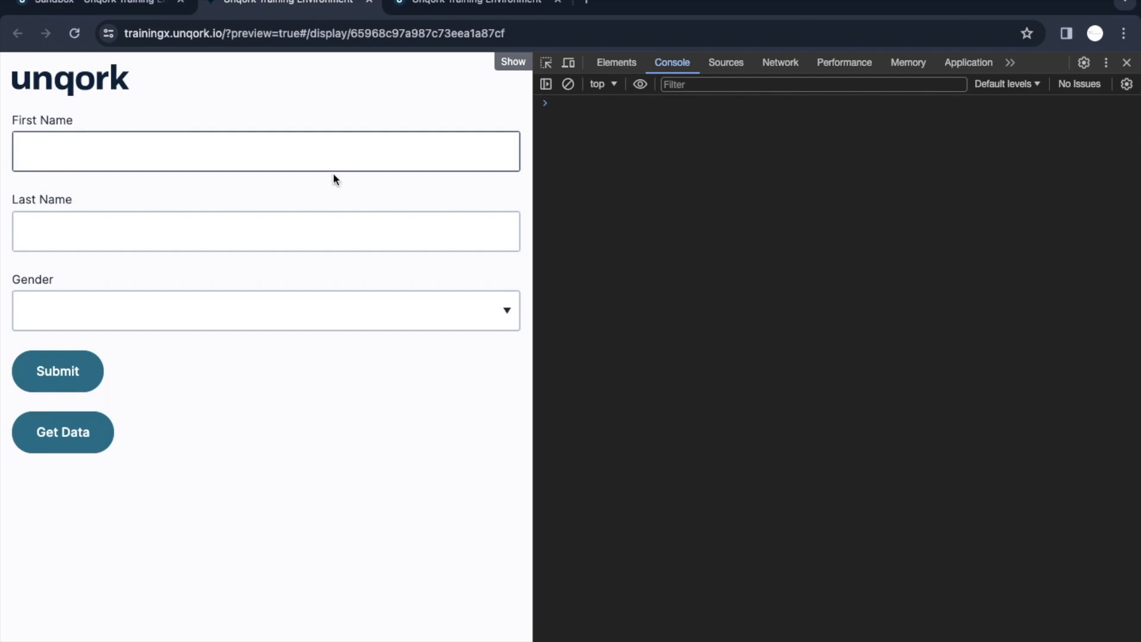
pyautogui.click(265, 151)
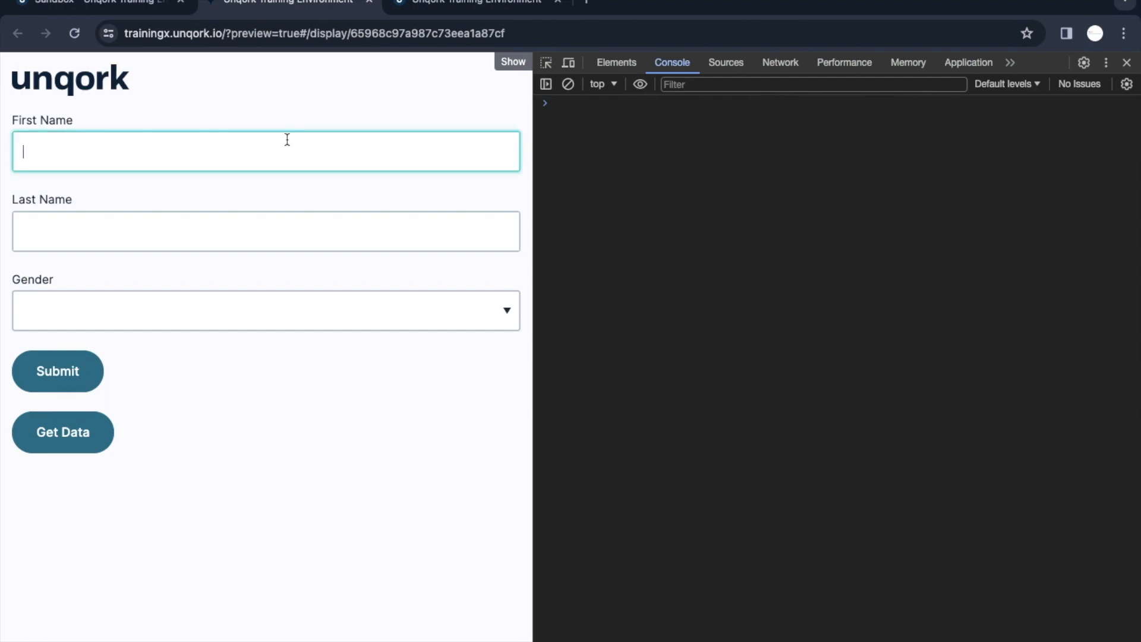
pyautogui.write('t')
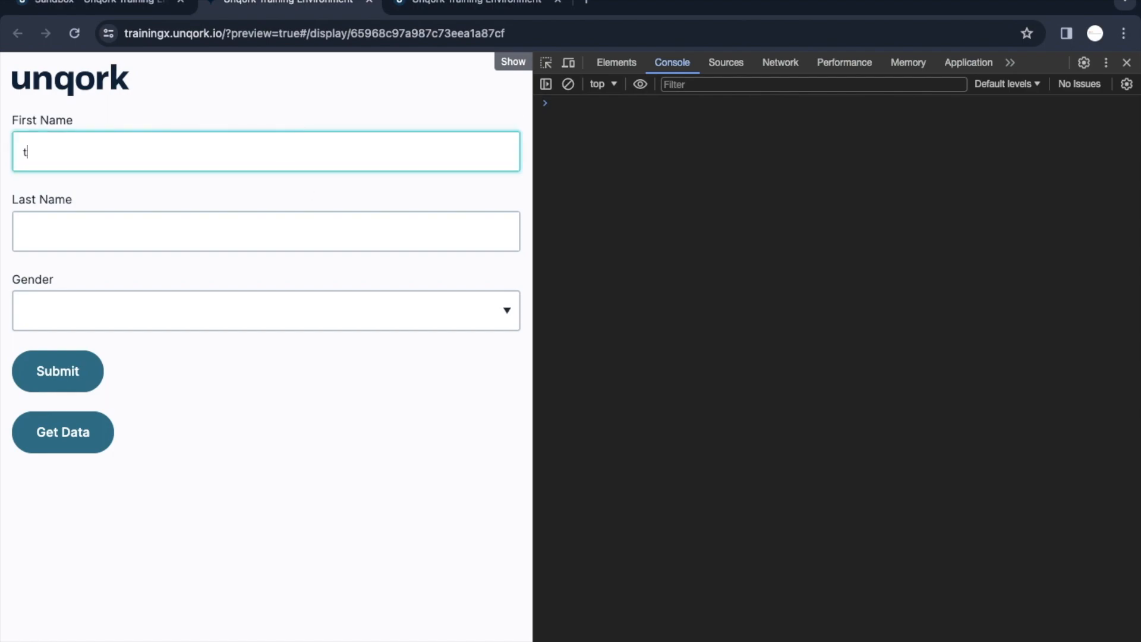
pyautogui.write('sdsds')
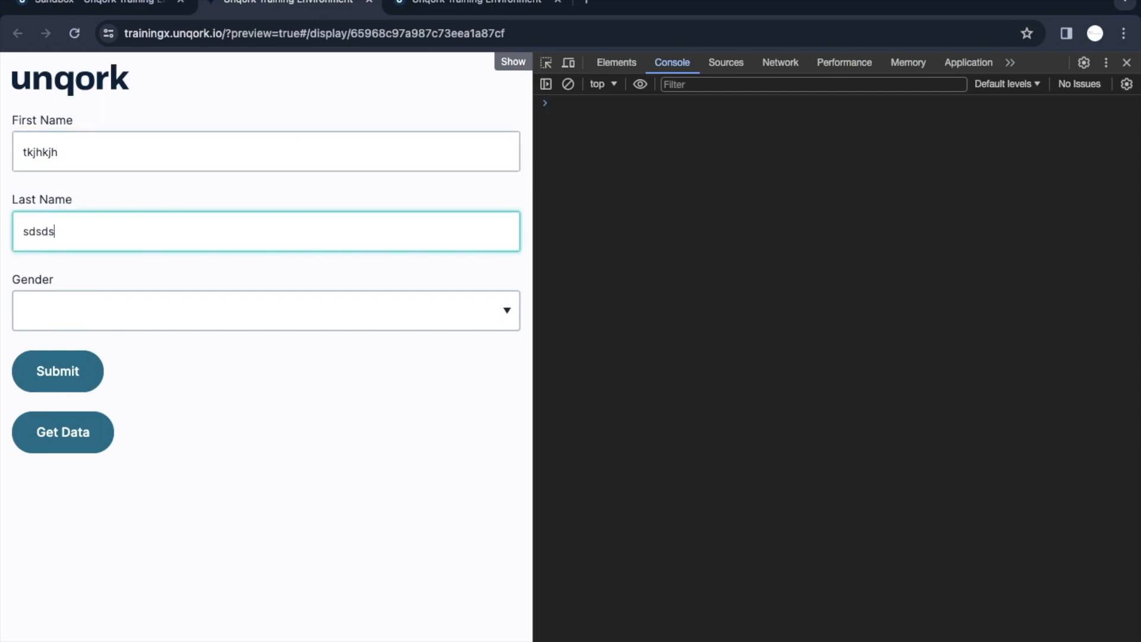
pyautogui.click(266, 310)
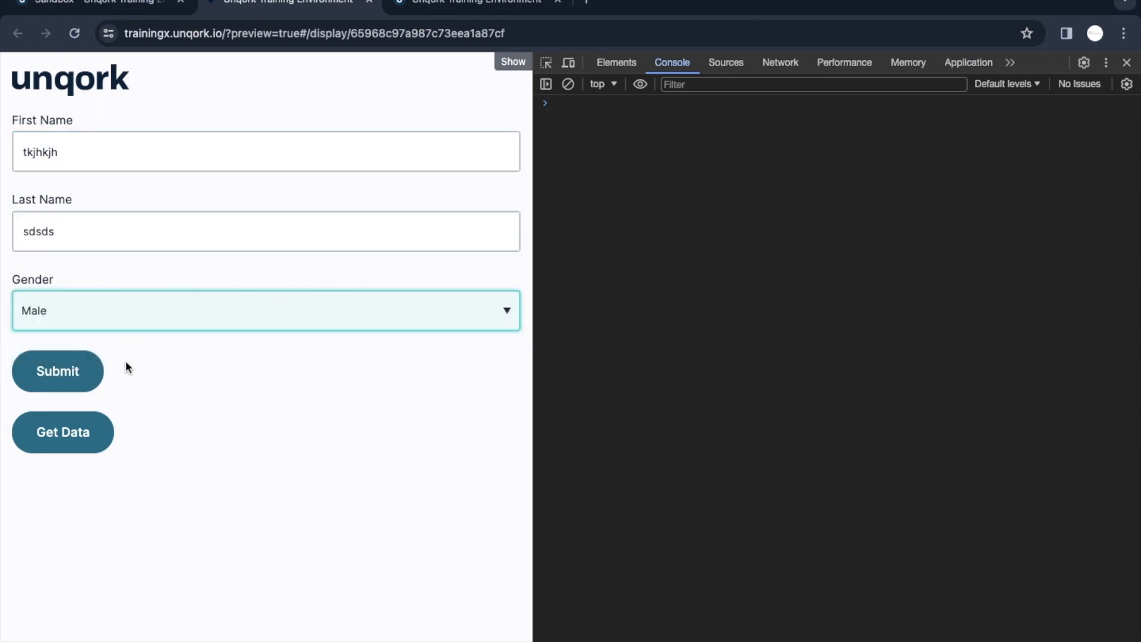
pyautogui.click(58, 371)
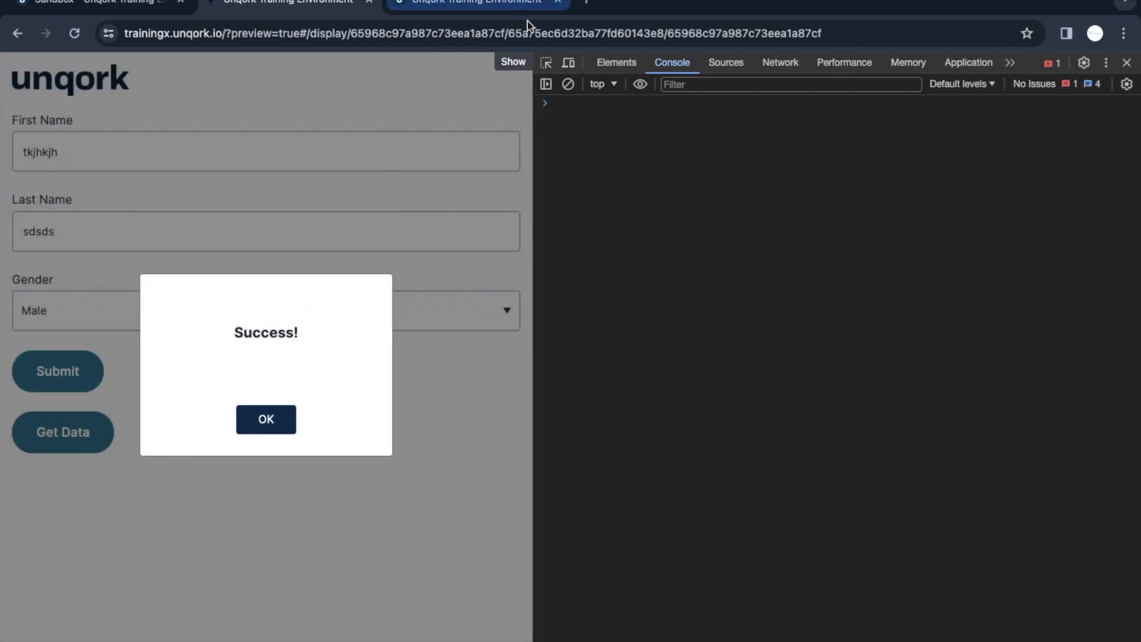
pyautogui.doubleClick(608, 33)
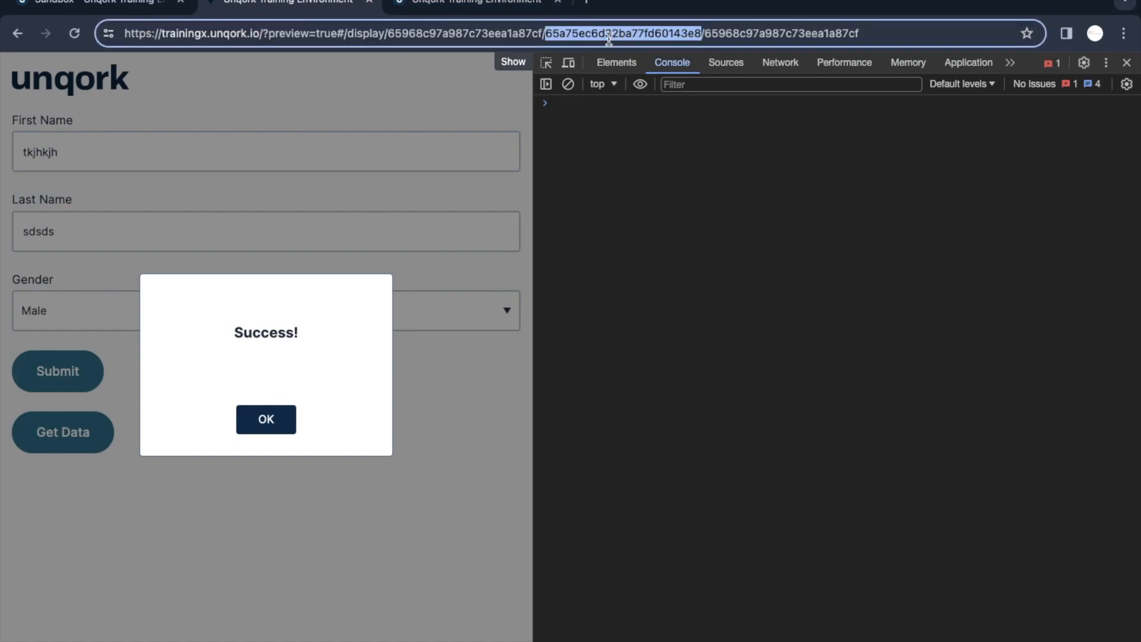
pyautogui.click(266, 419)
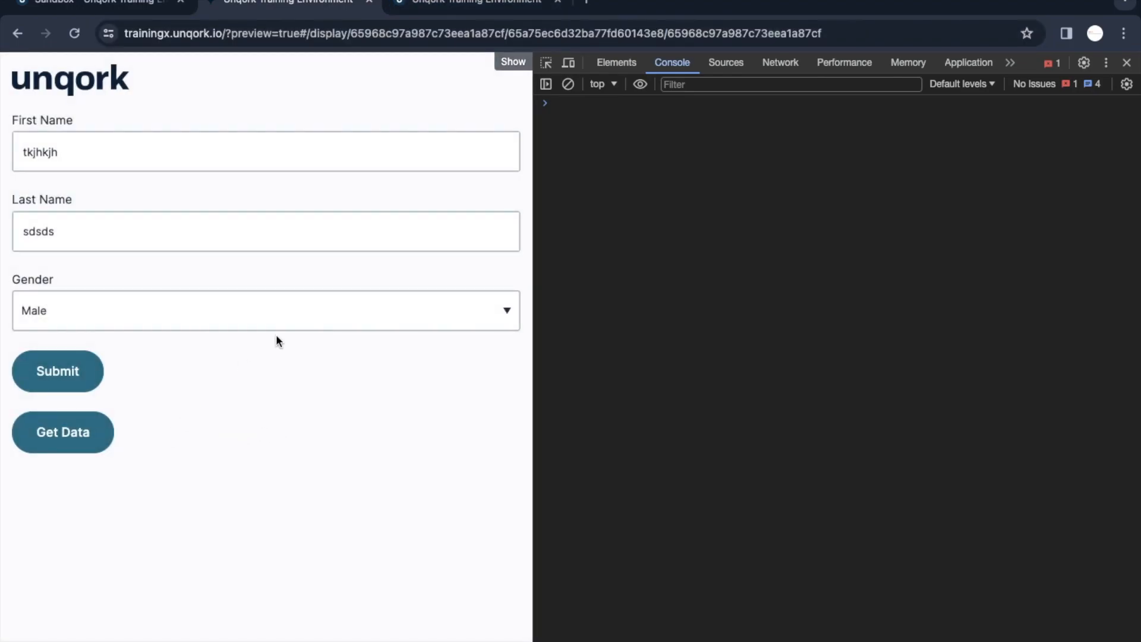
# - Clear the Network log, rerun Get Data, and expand the newest submission's rawData
pyautogui.click(779, 62)
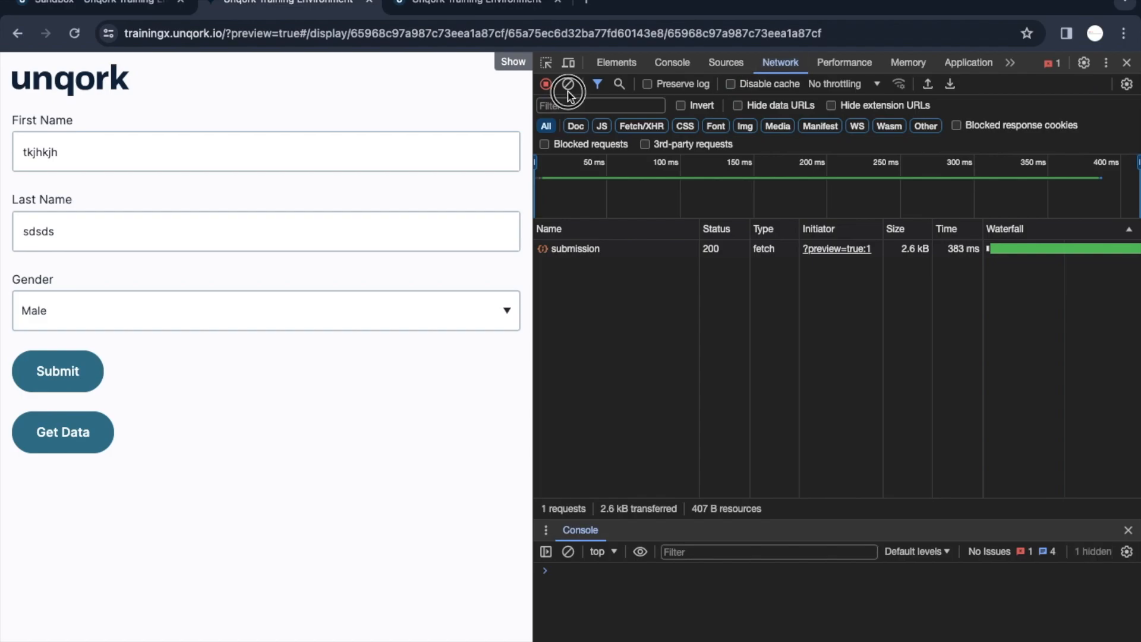
pyautogui.click(569, 84)
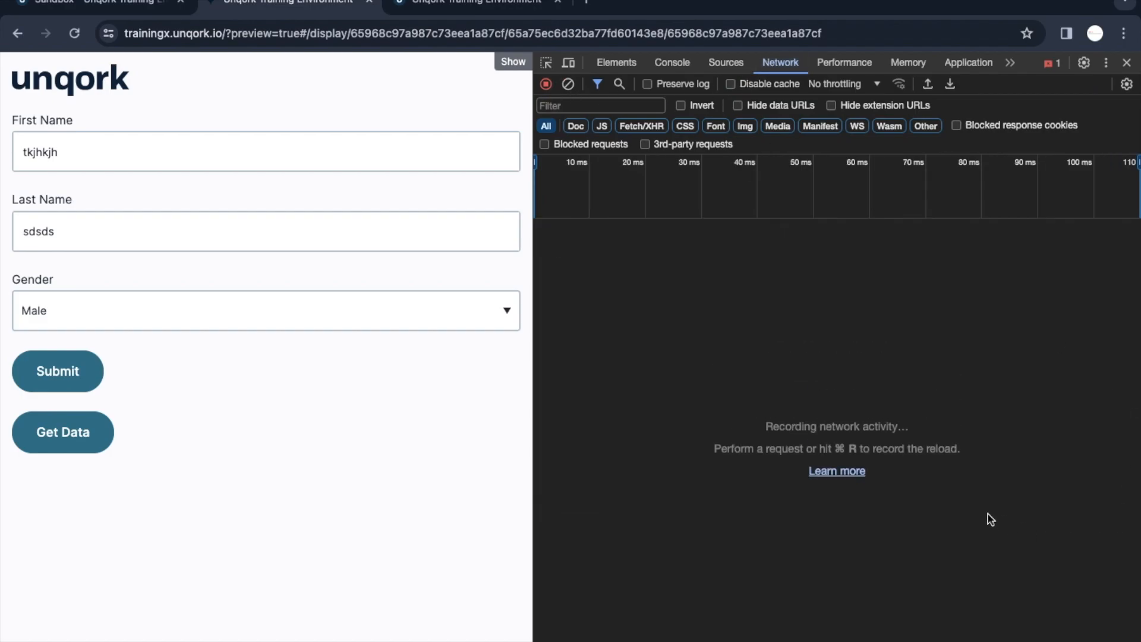
pyautogui.click(57, 371)
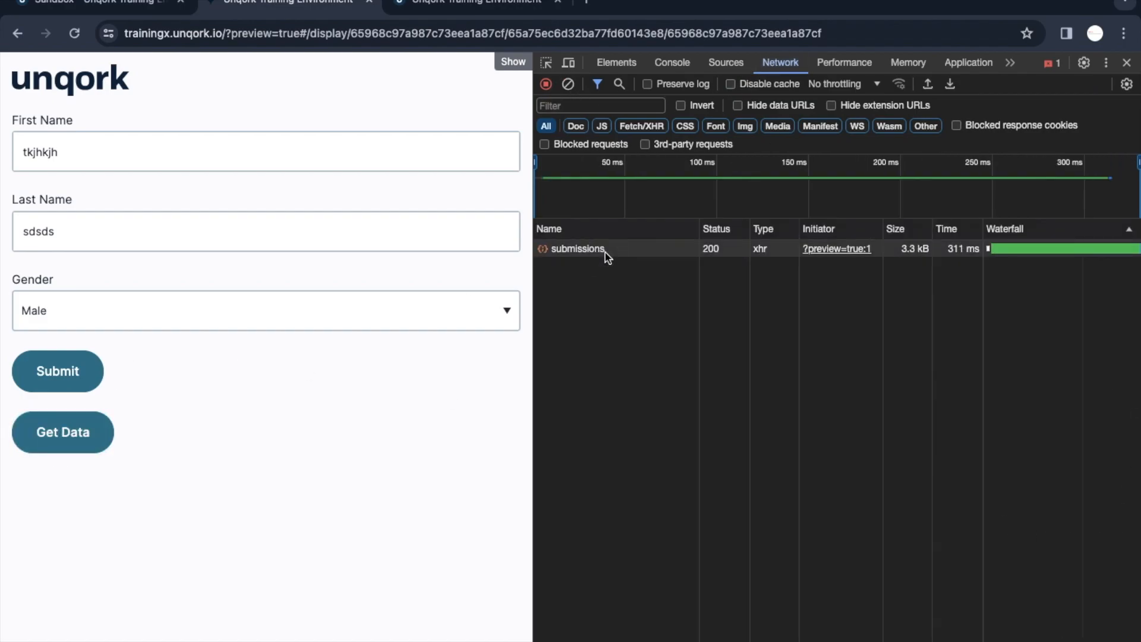
pyautogui.click(576, 248)
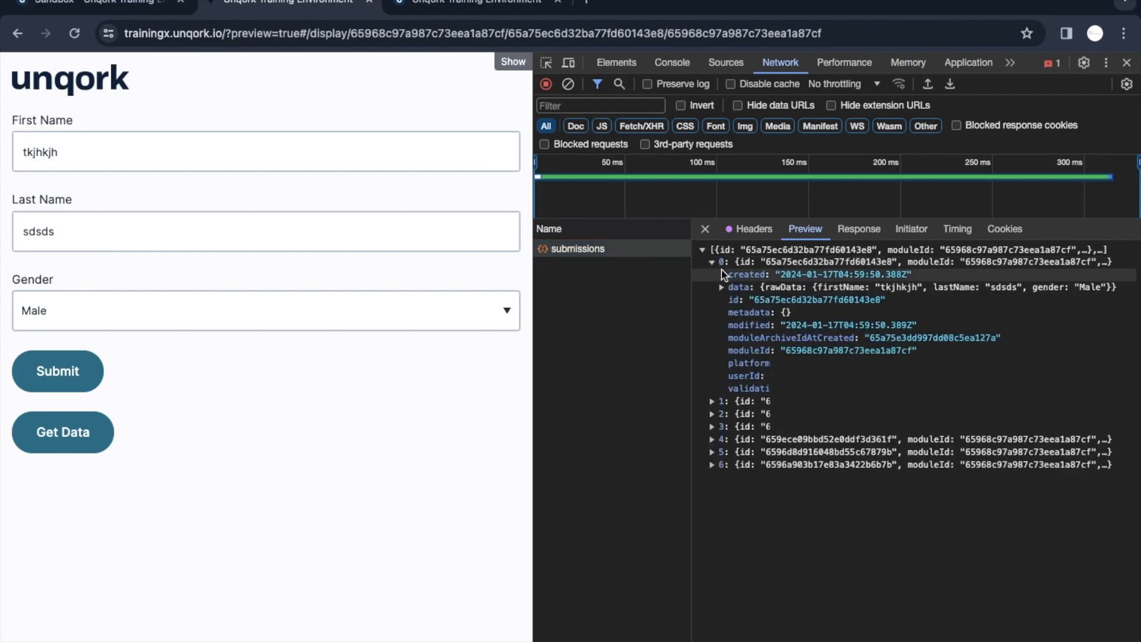
pyautogui.click(721, 286)
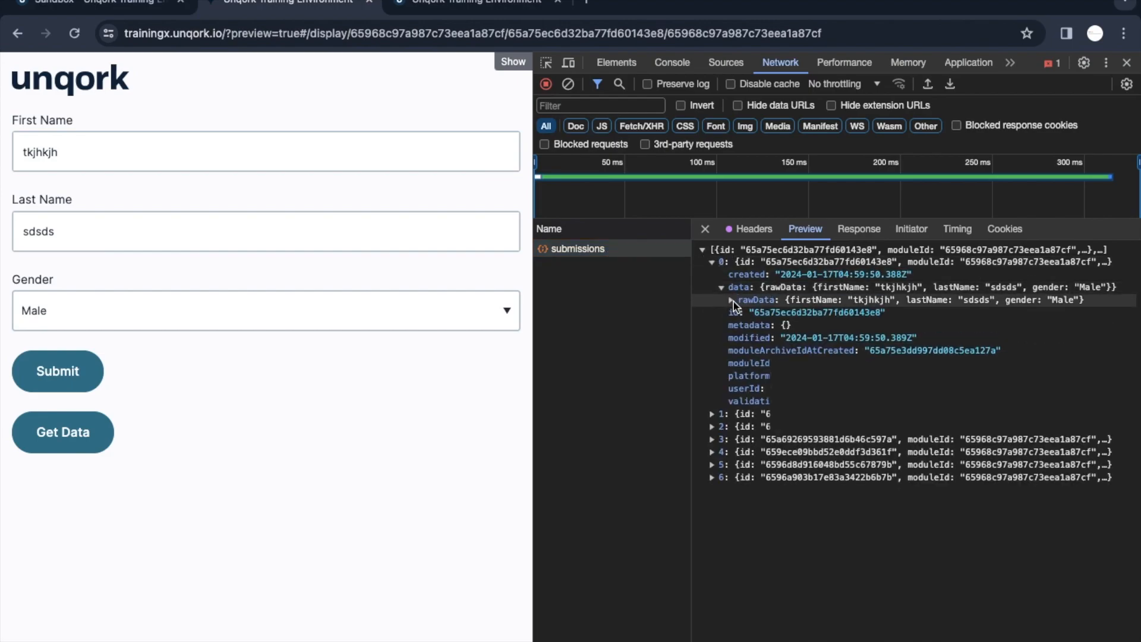
pyautogui.click(733, 299)
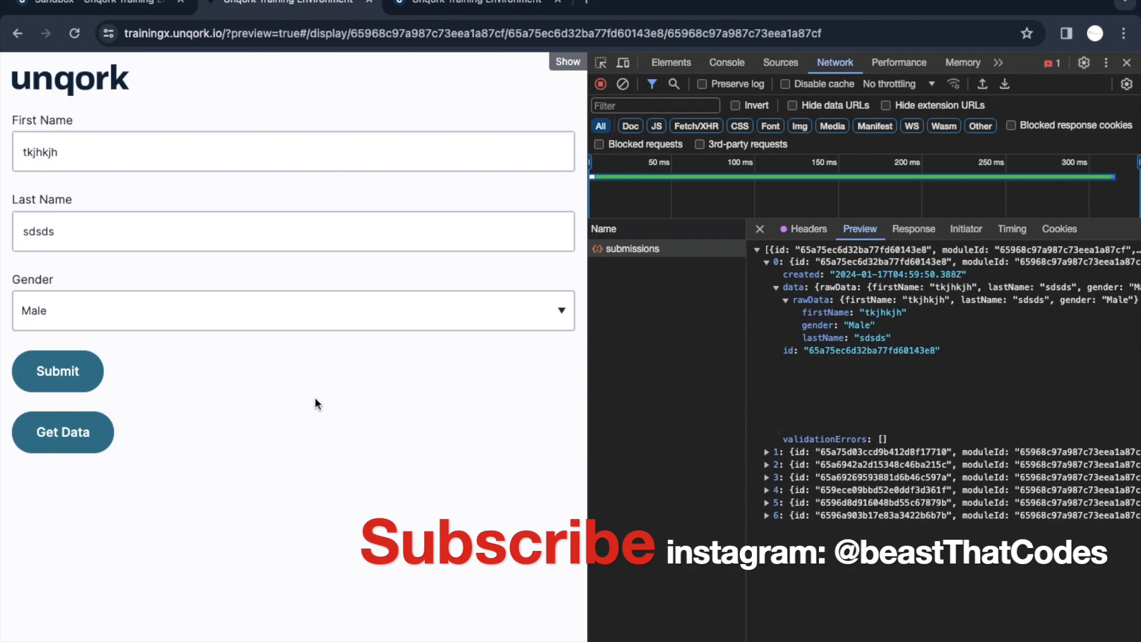
pyautogui.click(241, 153)
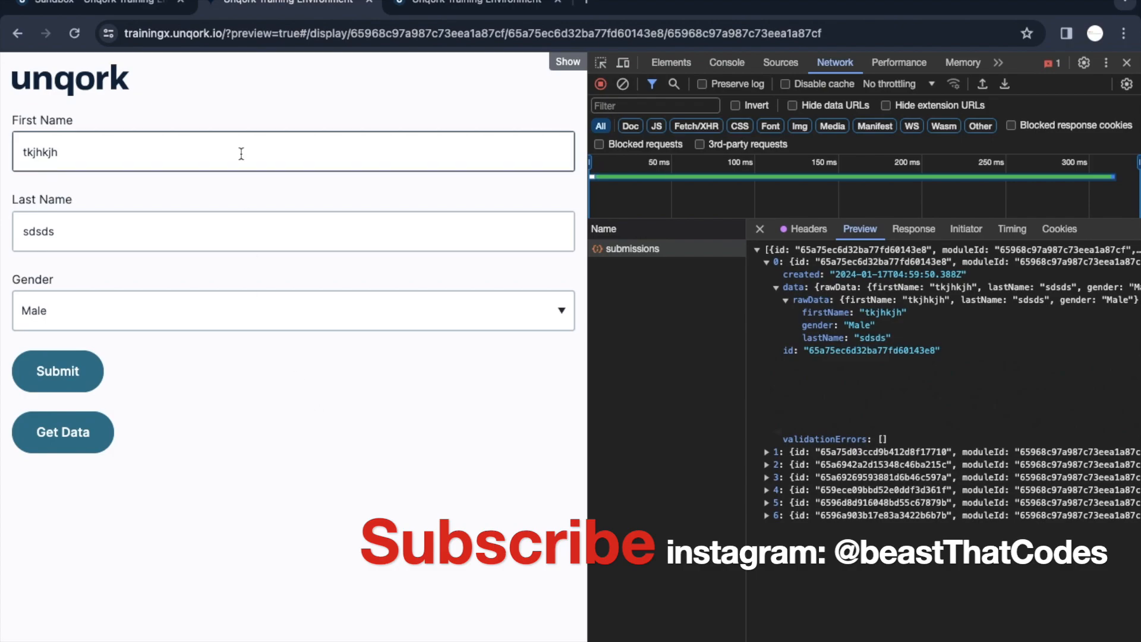